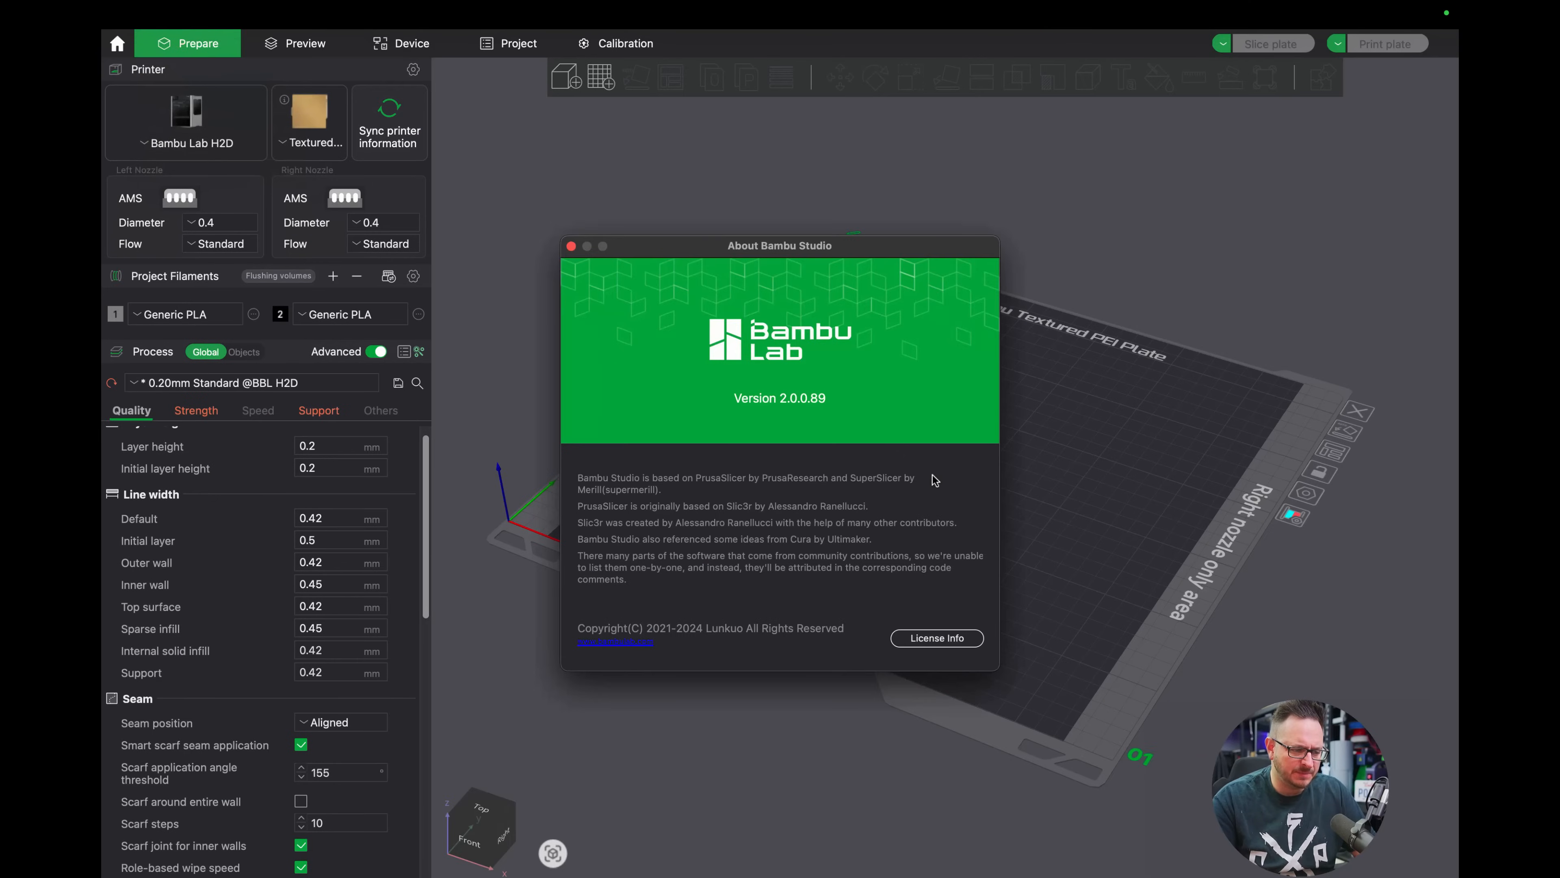
pyautogui.moveTo(898, 702)
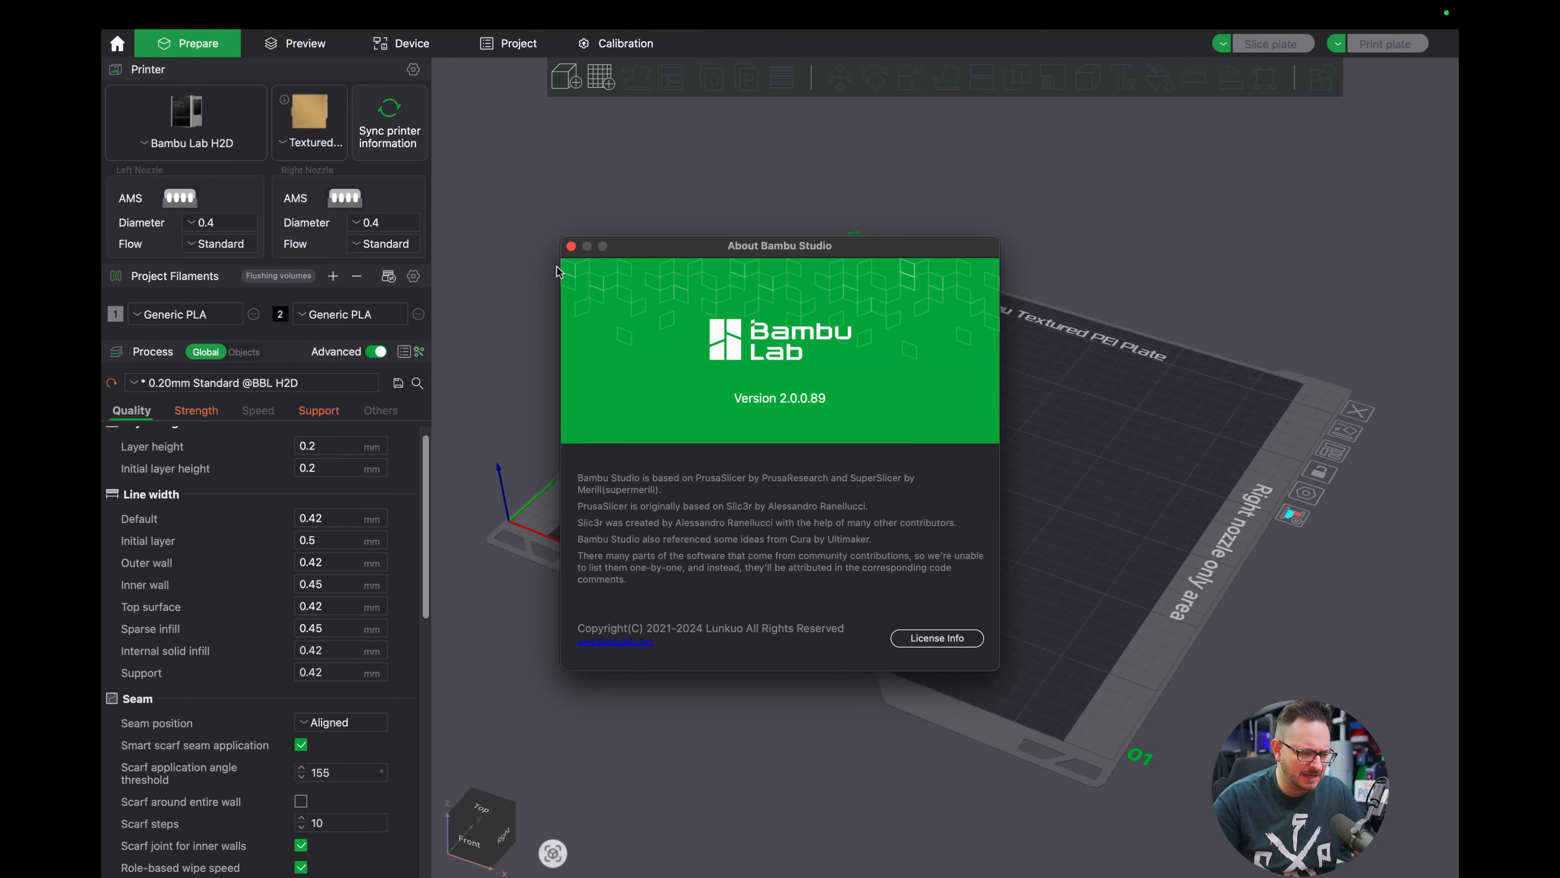
# Close the About window and bring up the H2D 0.4 nozzle printer settings at the Machine gcode page.
pyautogui.click(572, 246)
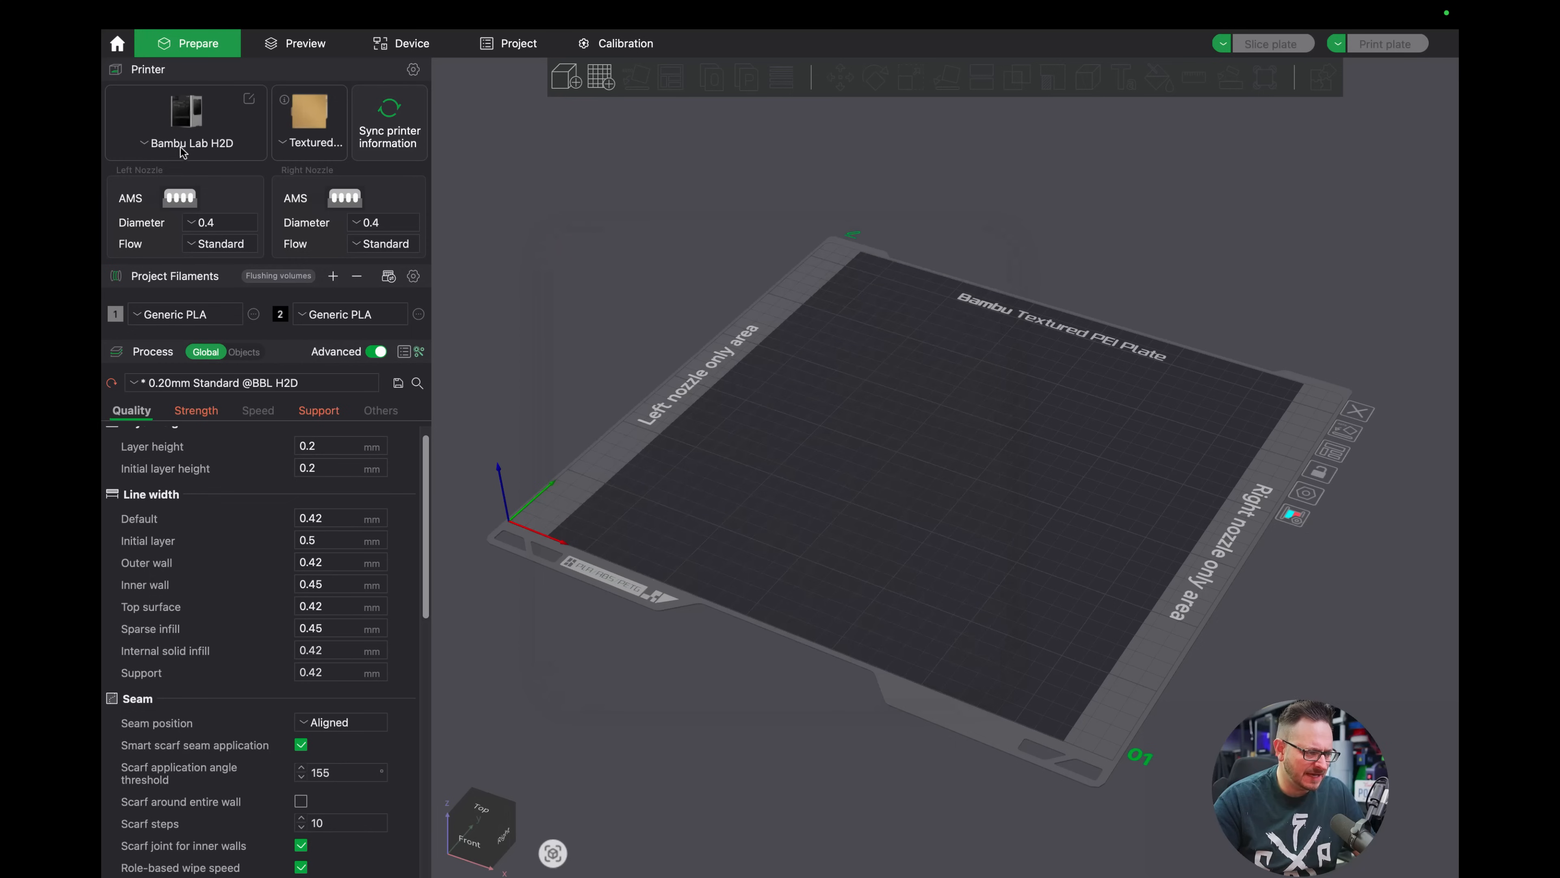
pyautogui.moveTo(183, 150)
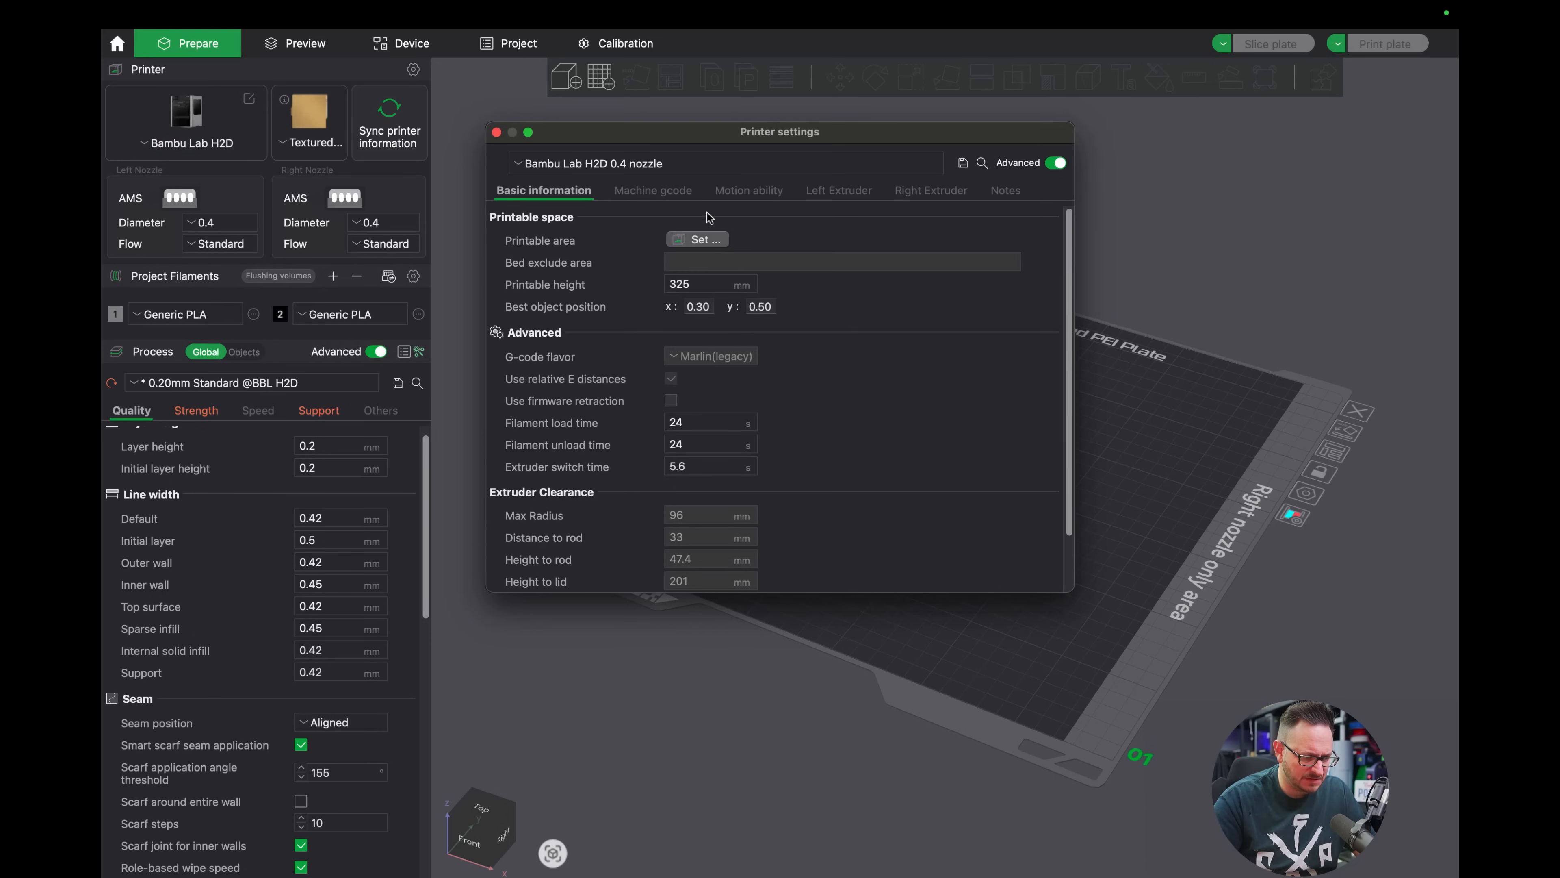
pyautogui.click(697, 239)
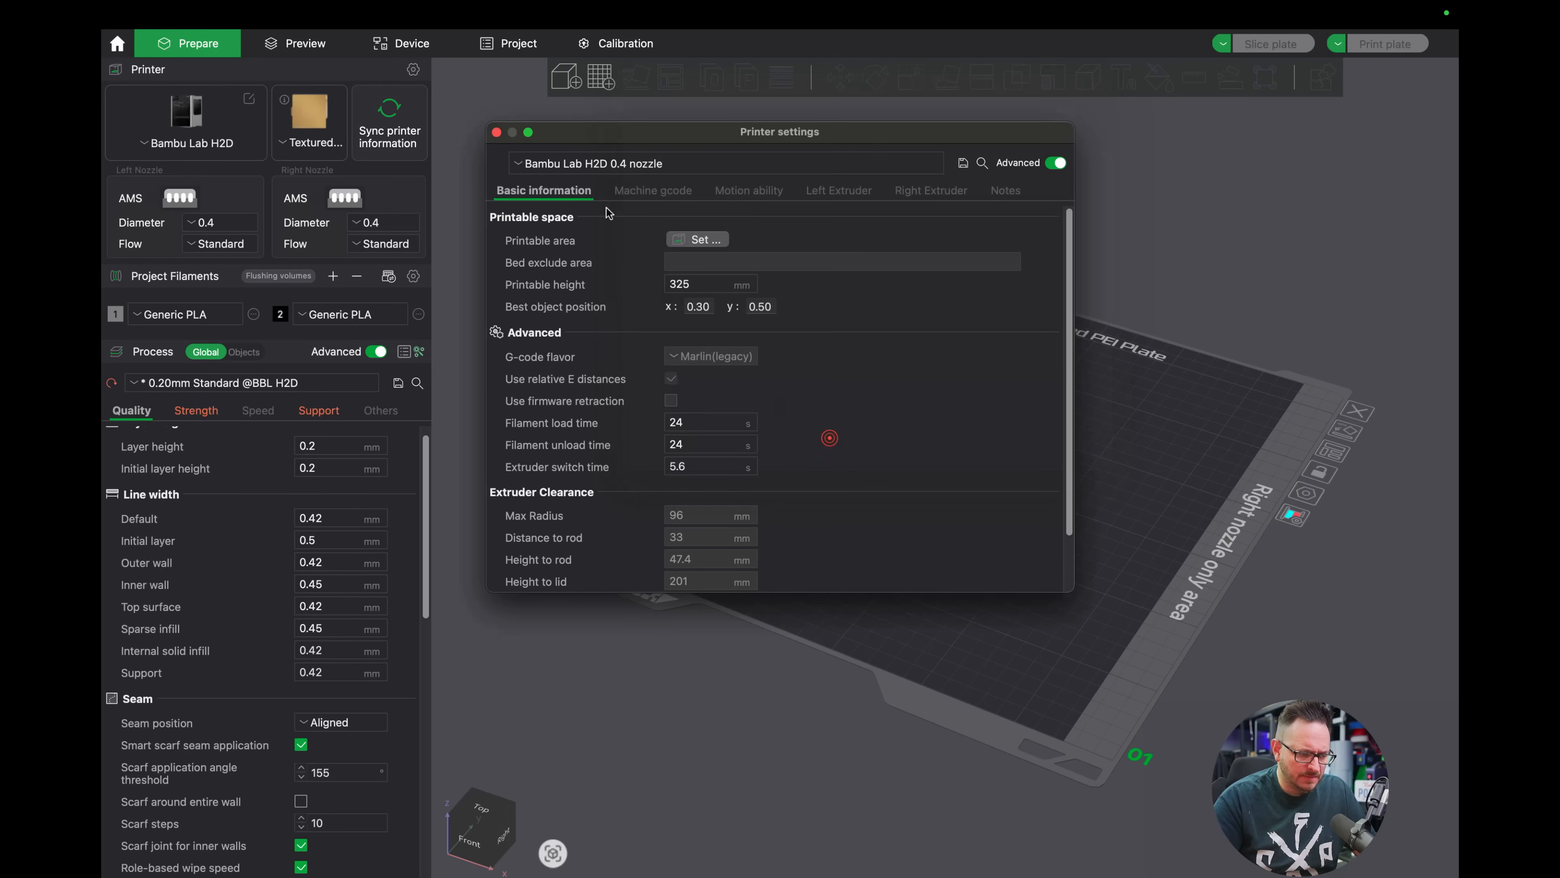
pyautogui.click(649, 191)
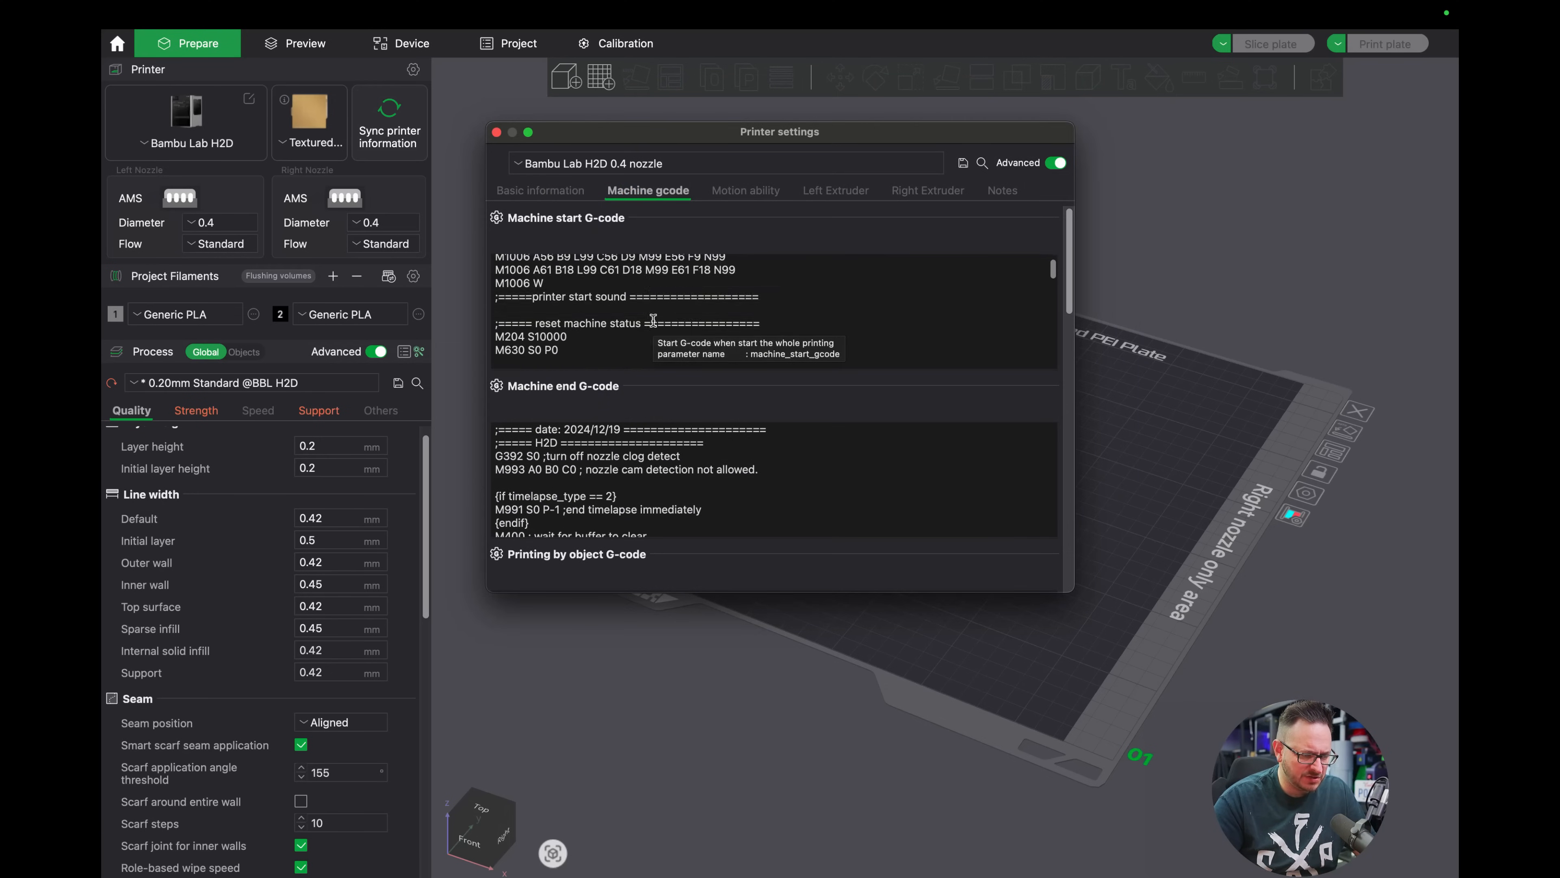
# Review the Motion ability and Basic information pages, then close the printer settings.
pyautogui.click(745, 190)
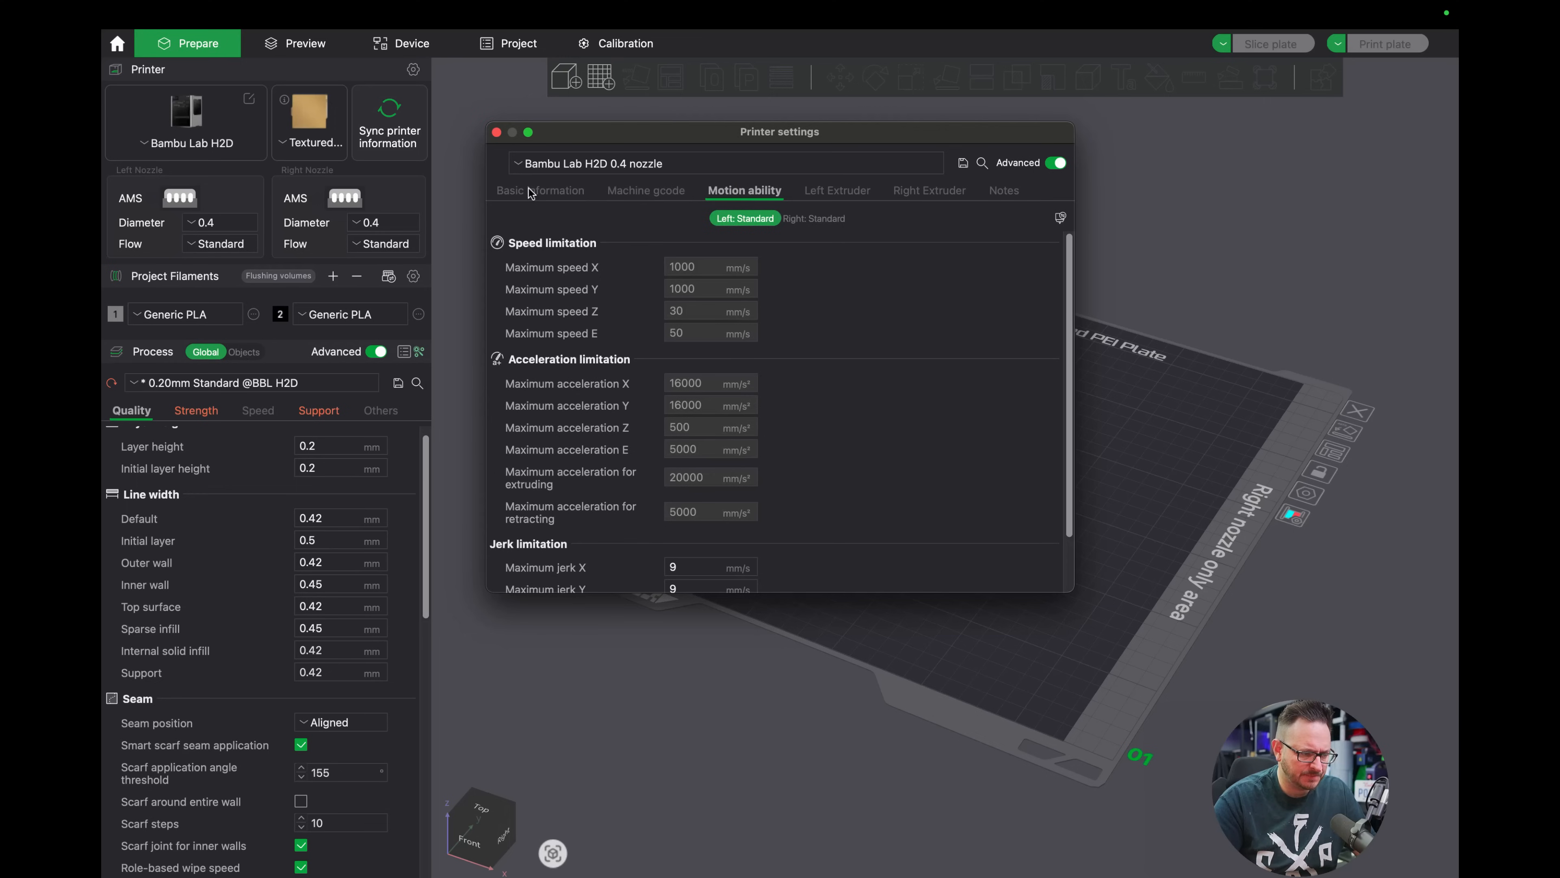
pyautogui.click(539, 190)
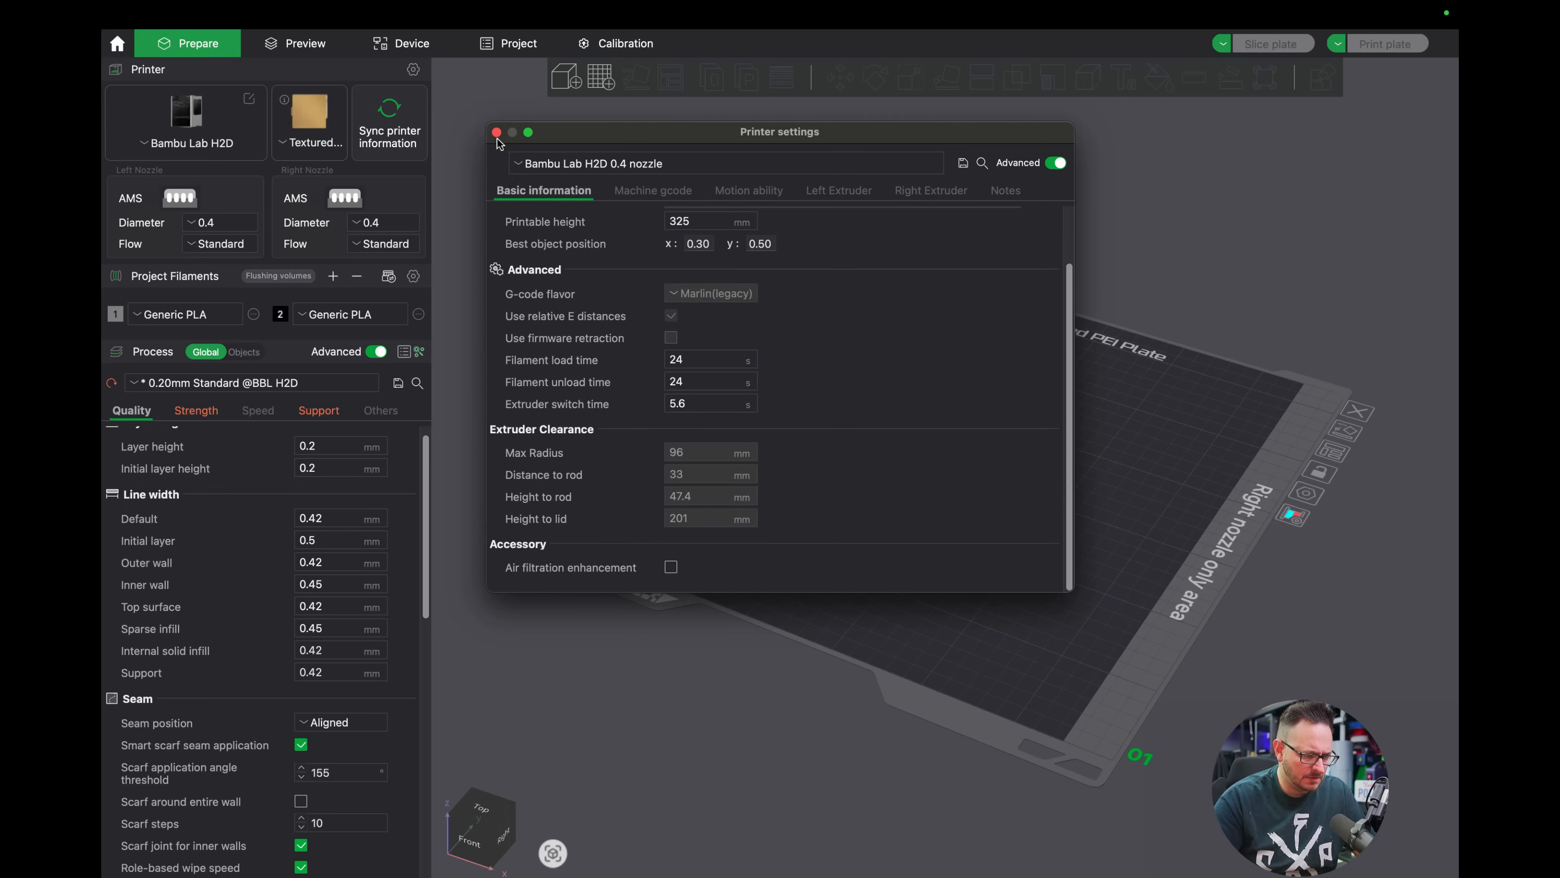
pyautogui.click(496, 132)
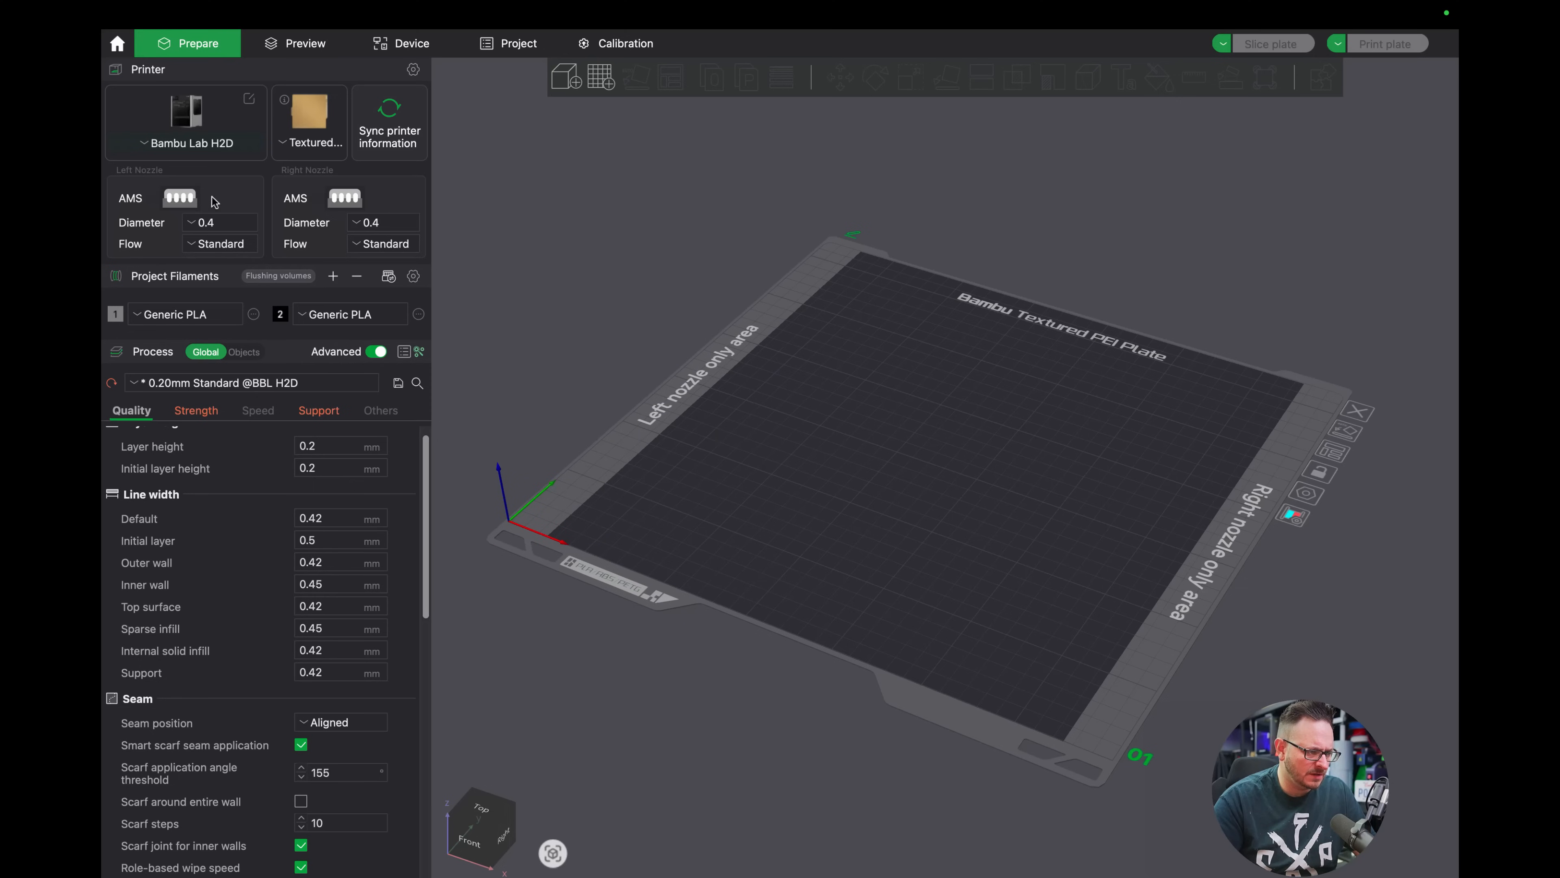
# Give both the left and right nozzles a single-slot AMS.
pyautogui.click(154, 197)
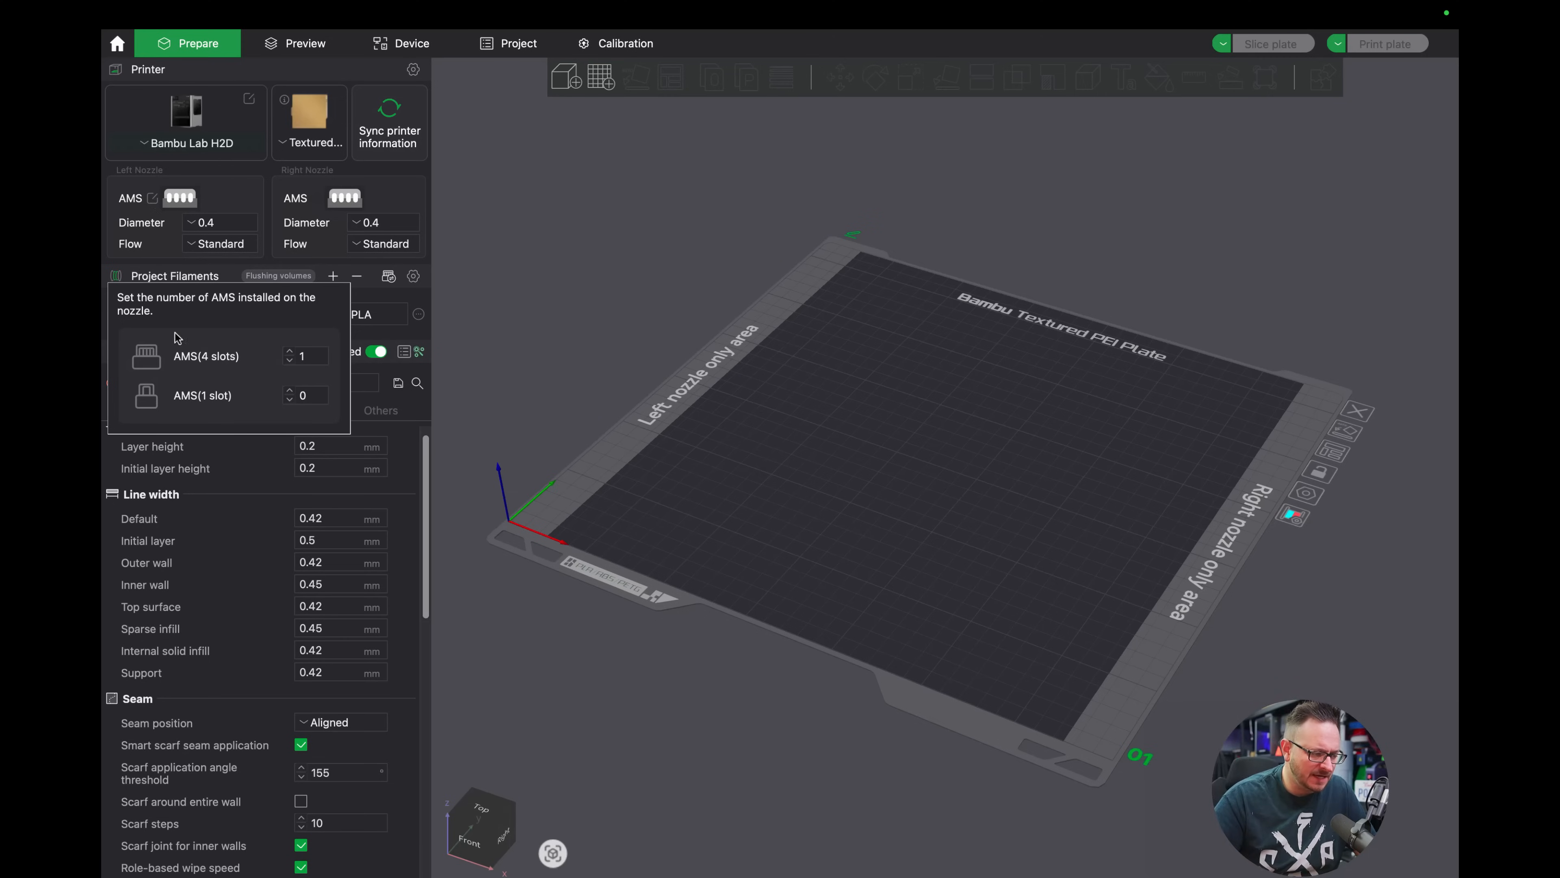
pyautogui.click(290, 361)
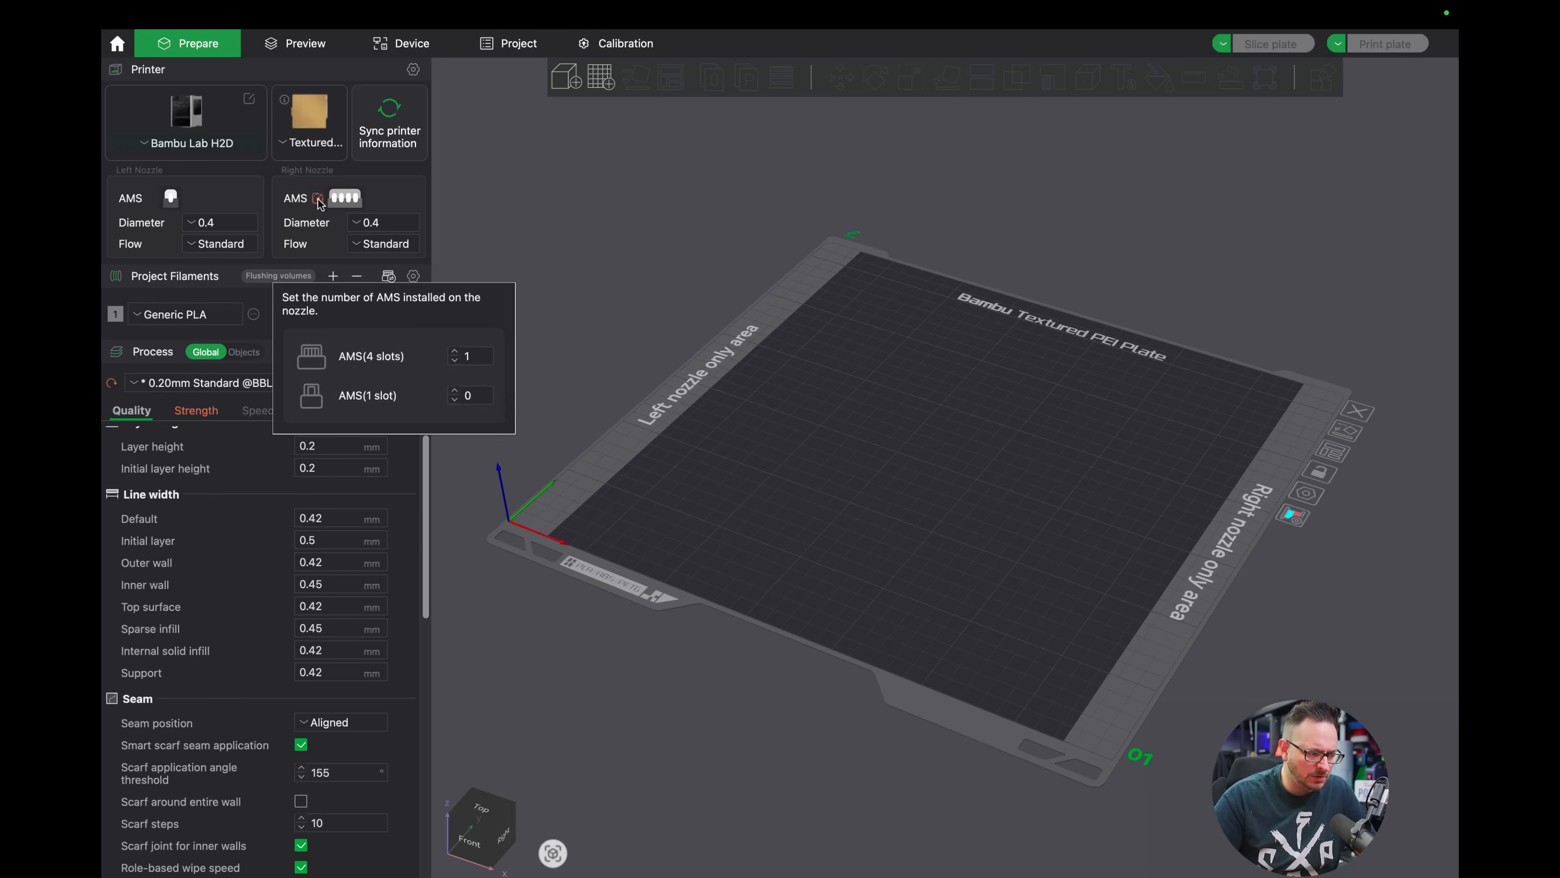
pyautogui.click(455, 361)
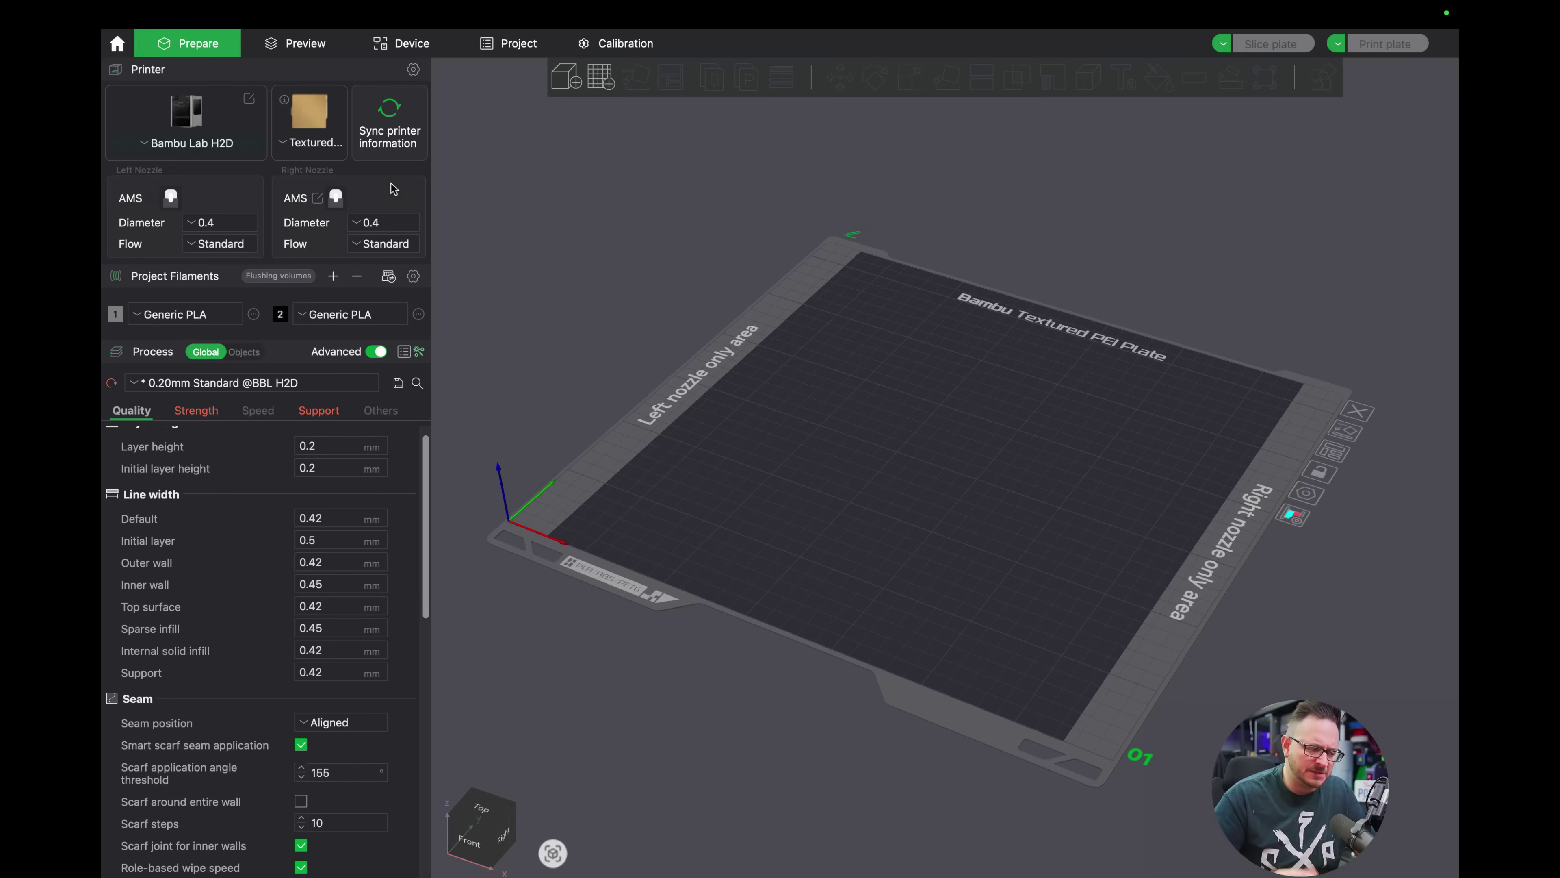
# Keep the left nozzle at Standard flow and the right nozzle at 0.4 mm.
pyautogui.click(228, 243)
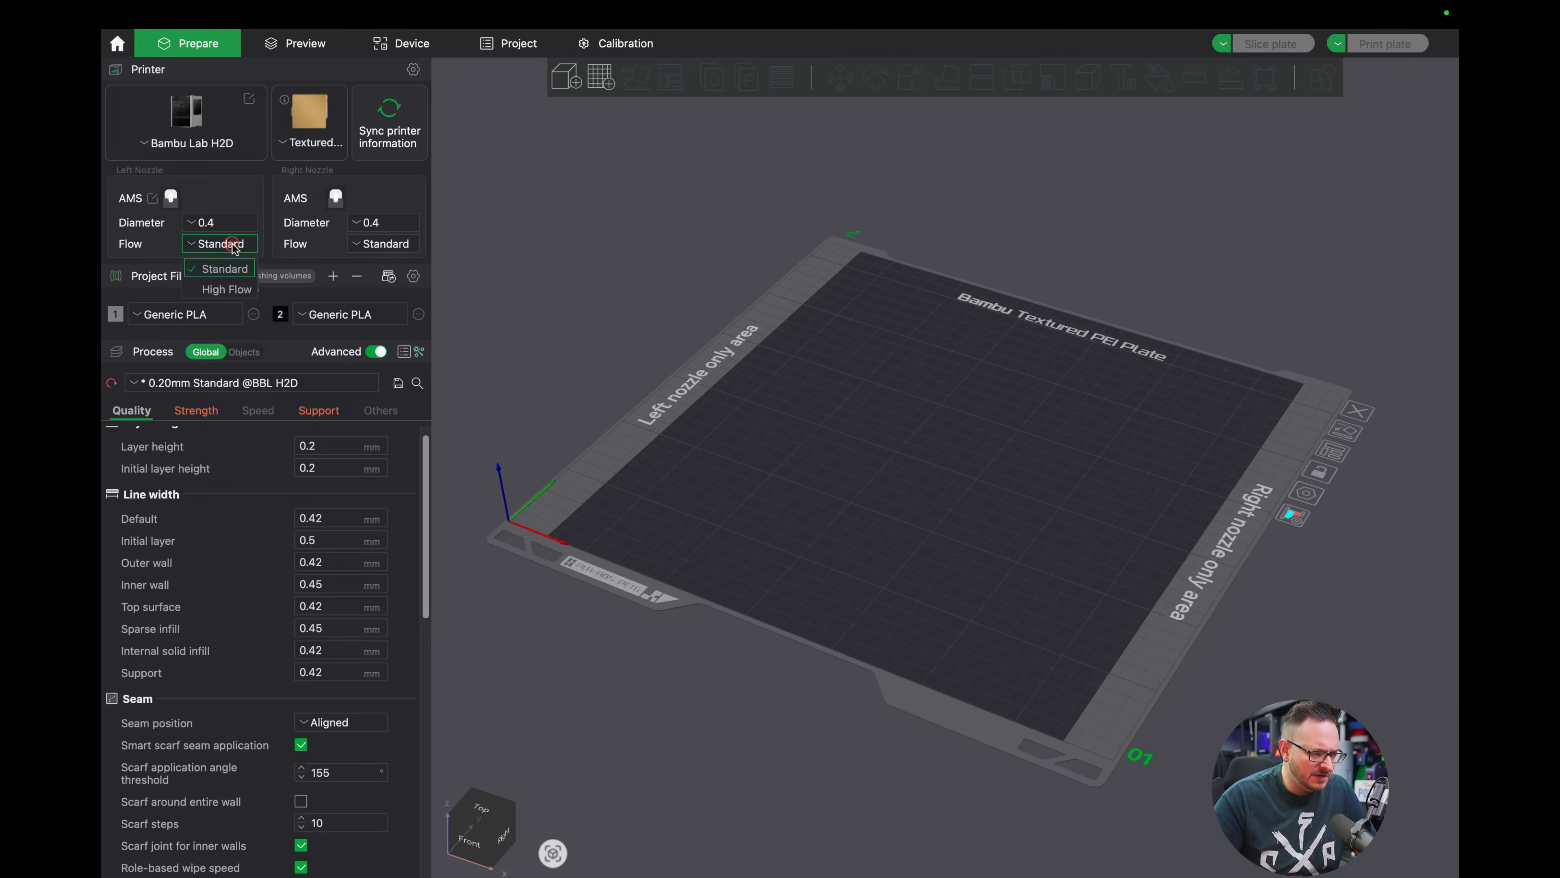
pyautogui.click(380, 222)
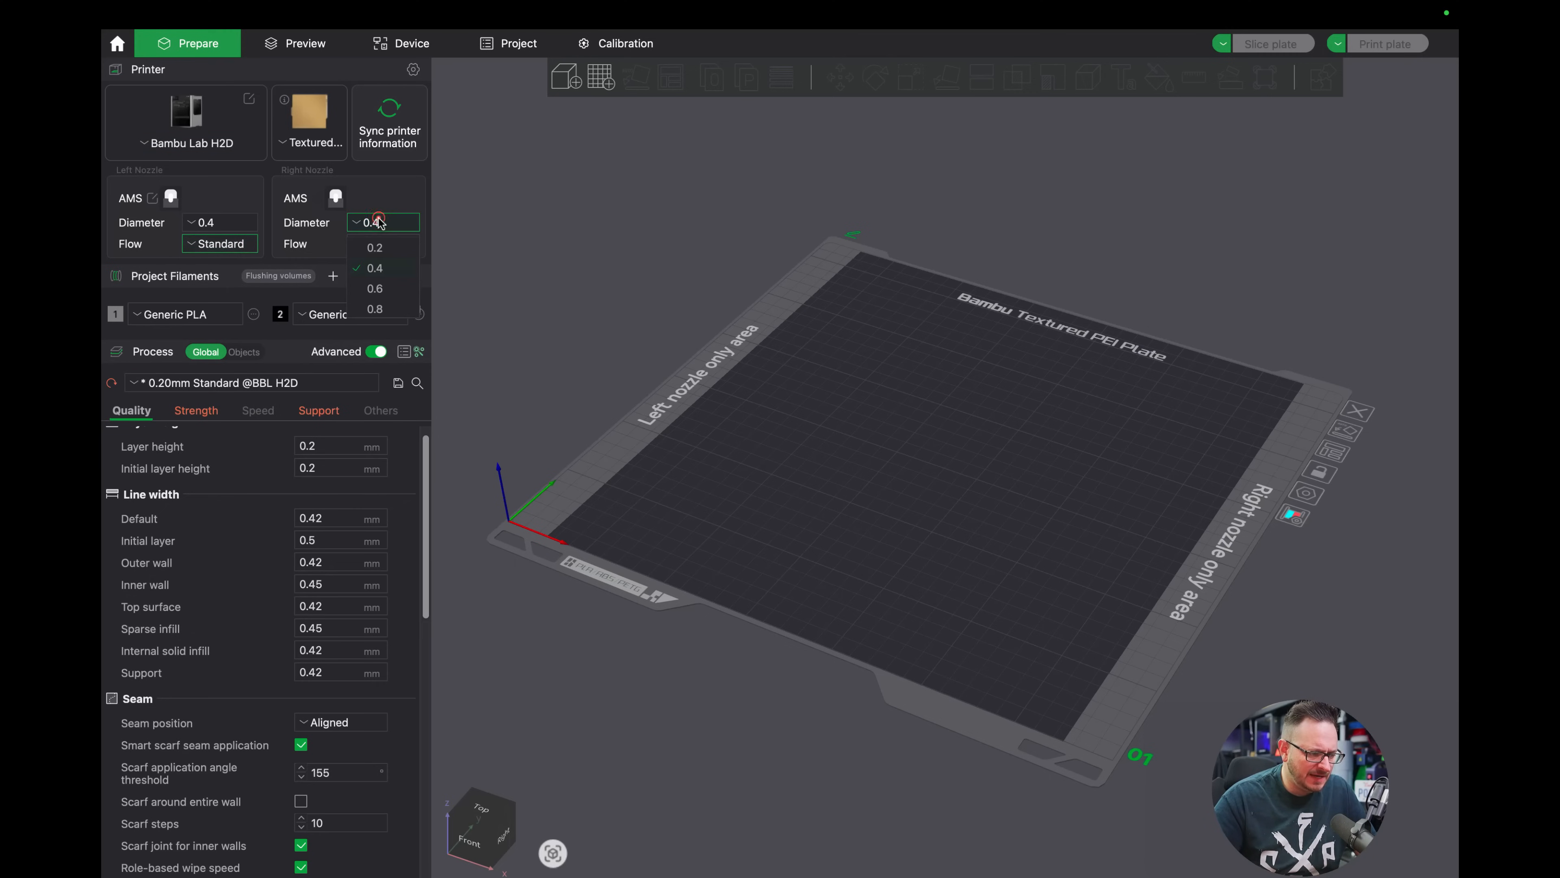
pyautogui.click(376, 268)
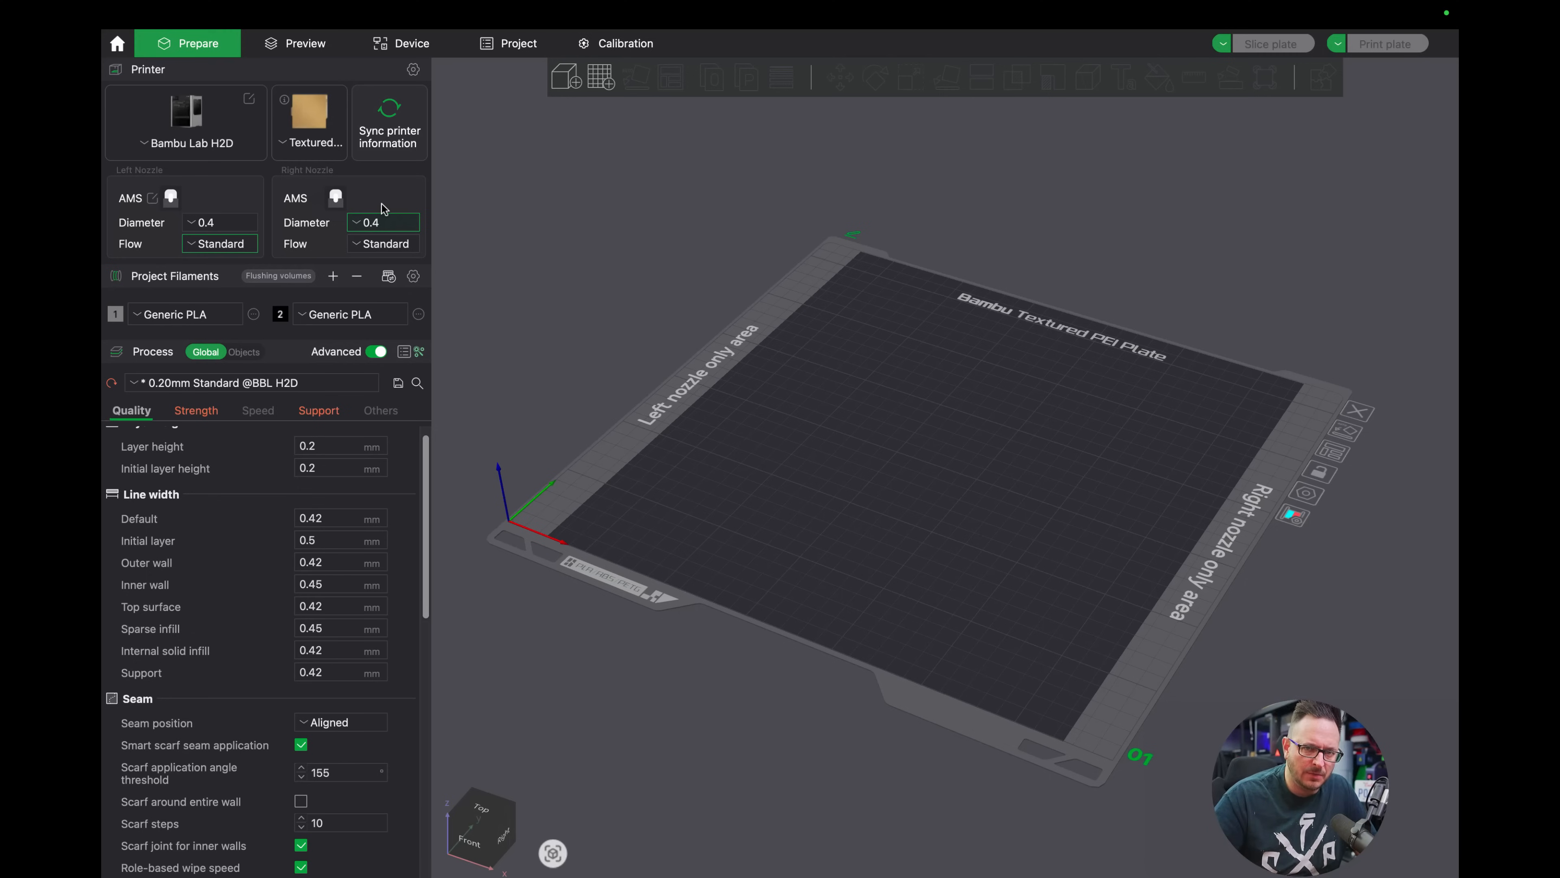
# Set the right nozzle to 0.8 mm, then resolve the mismatch warning with 'Left nozzle: 0.4mm'.
pyautogui.click(382, 222)
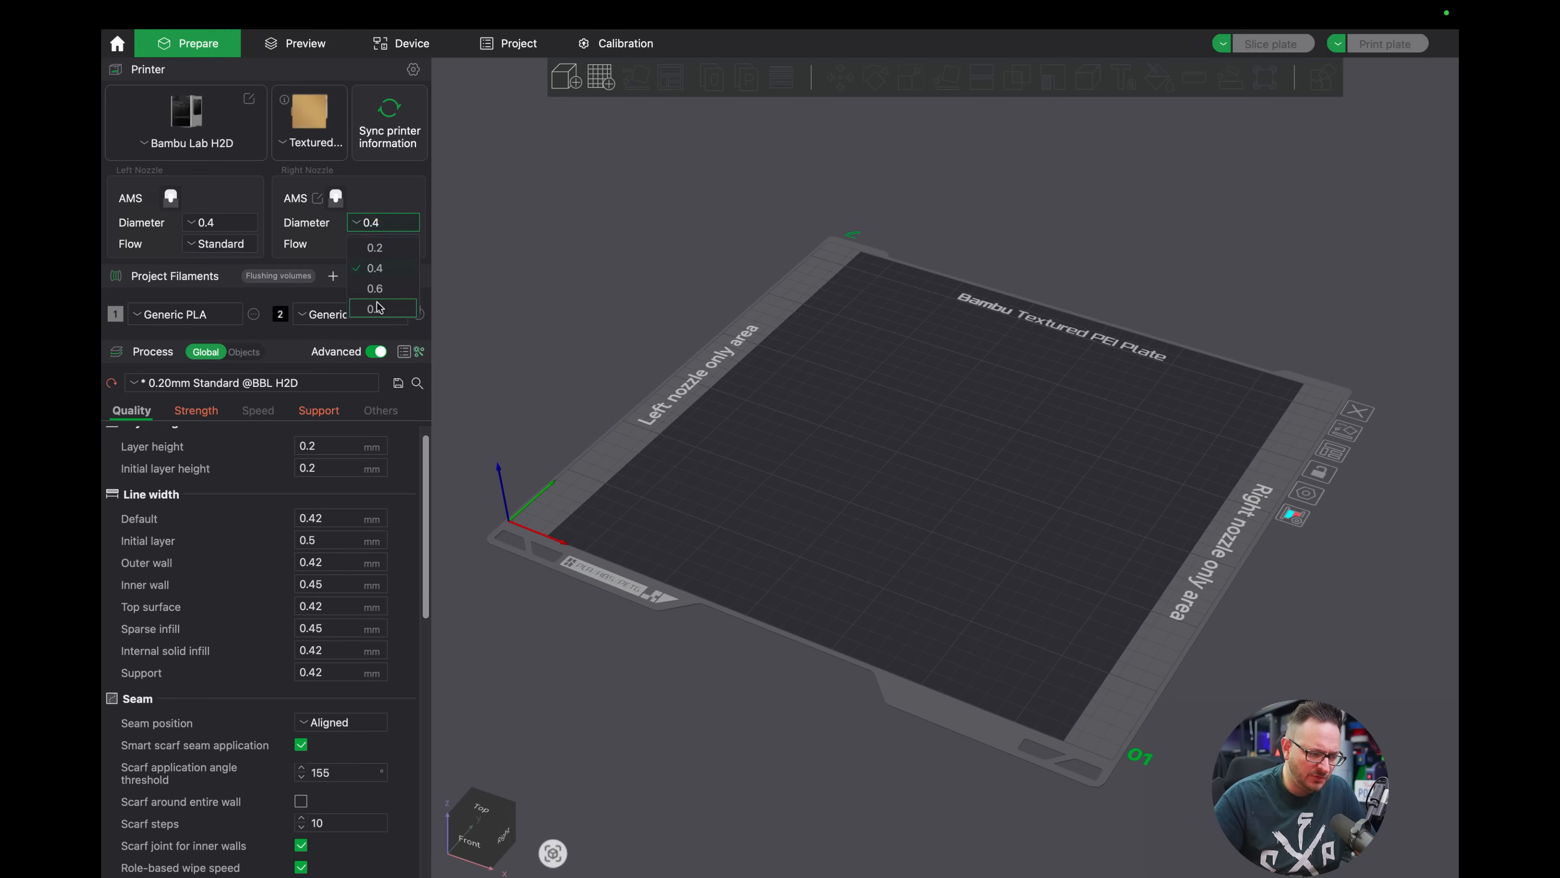
pyautogui.click(382, 309)
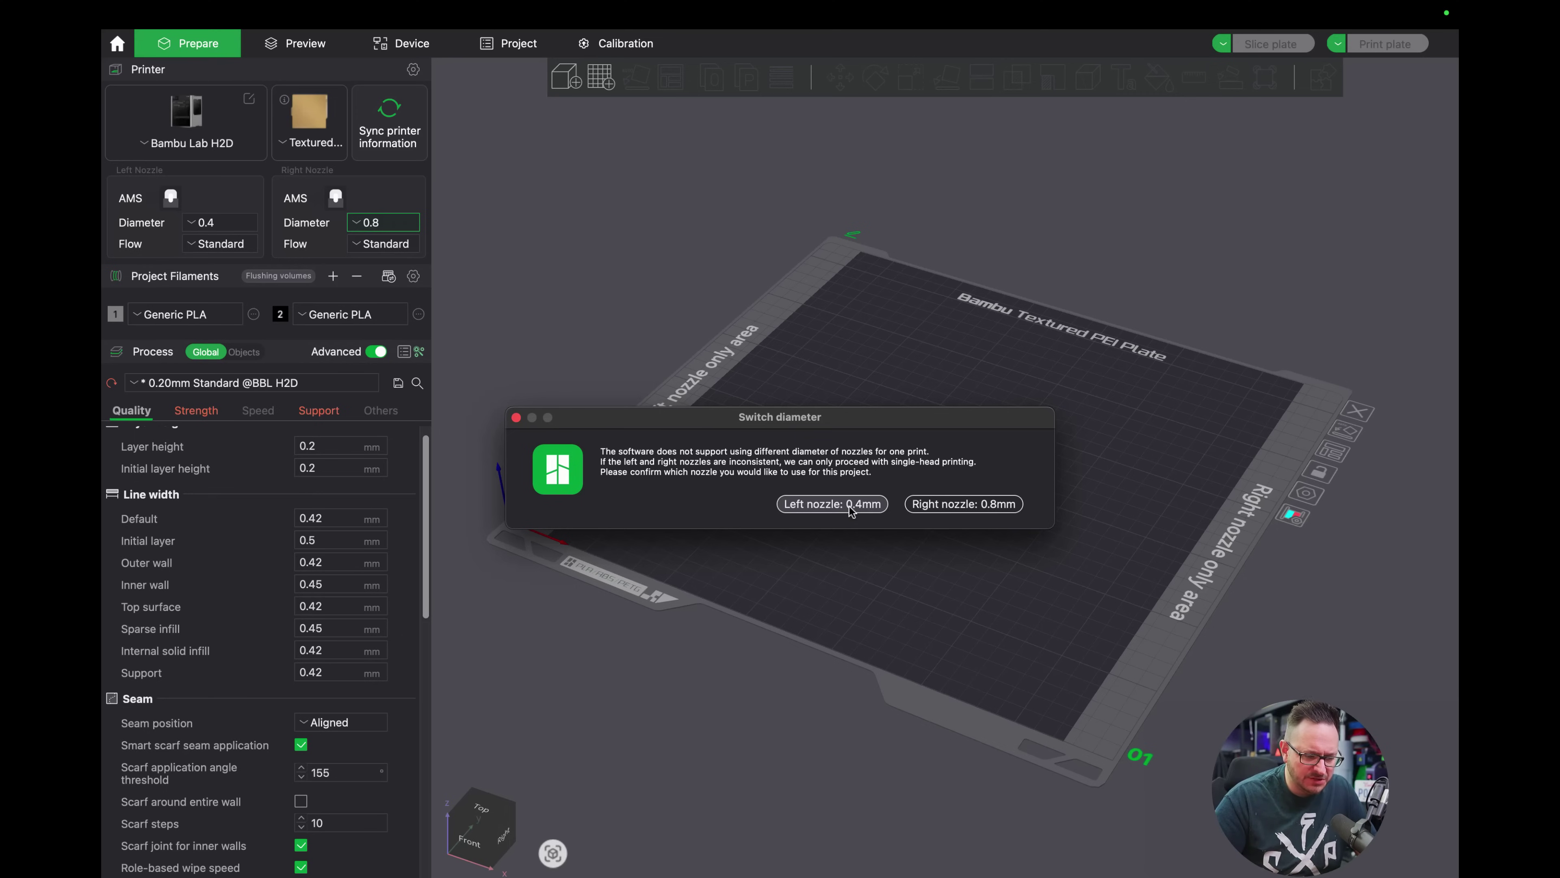
pyautogui.click(832, 504)
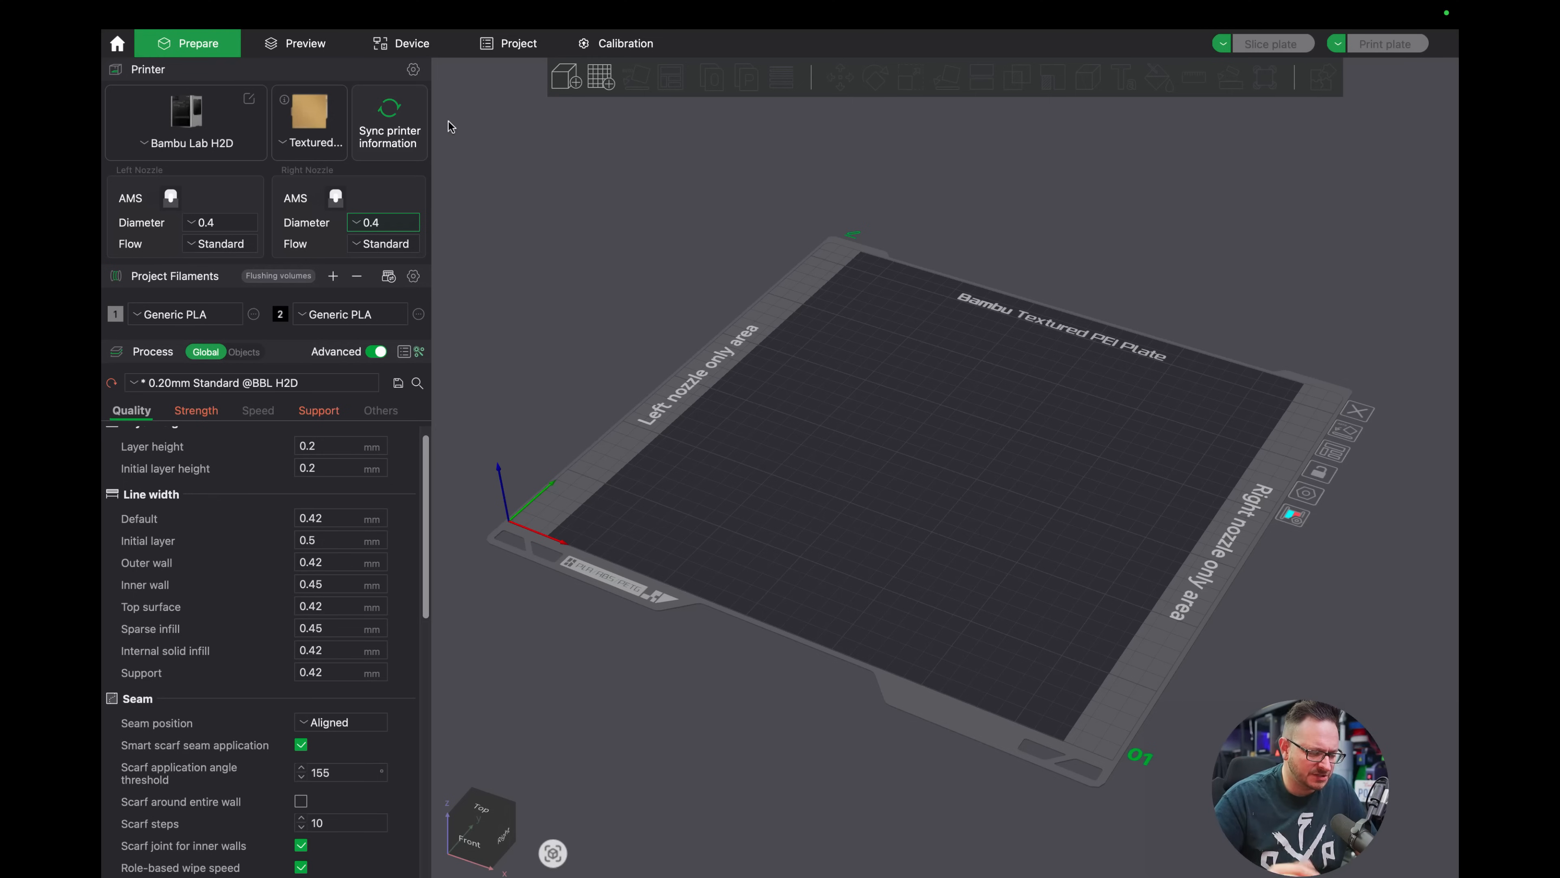
# Import the non-Bambu 3MF cylinder as geometry only, dismissing the connected-printer tip.
pyautogui.click(239, 14)
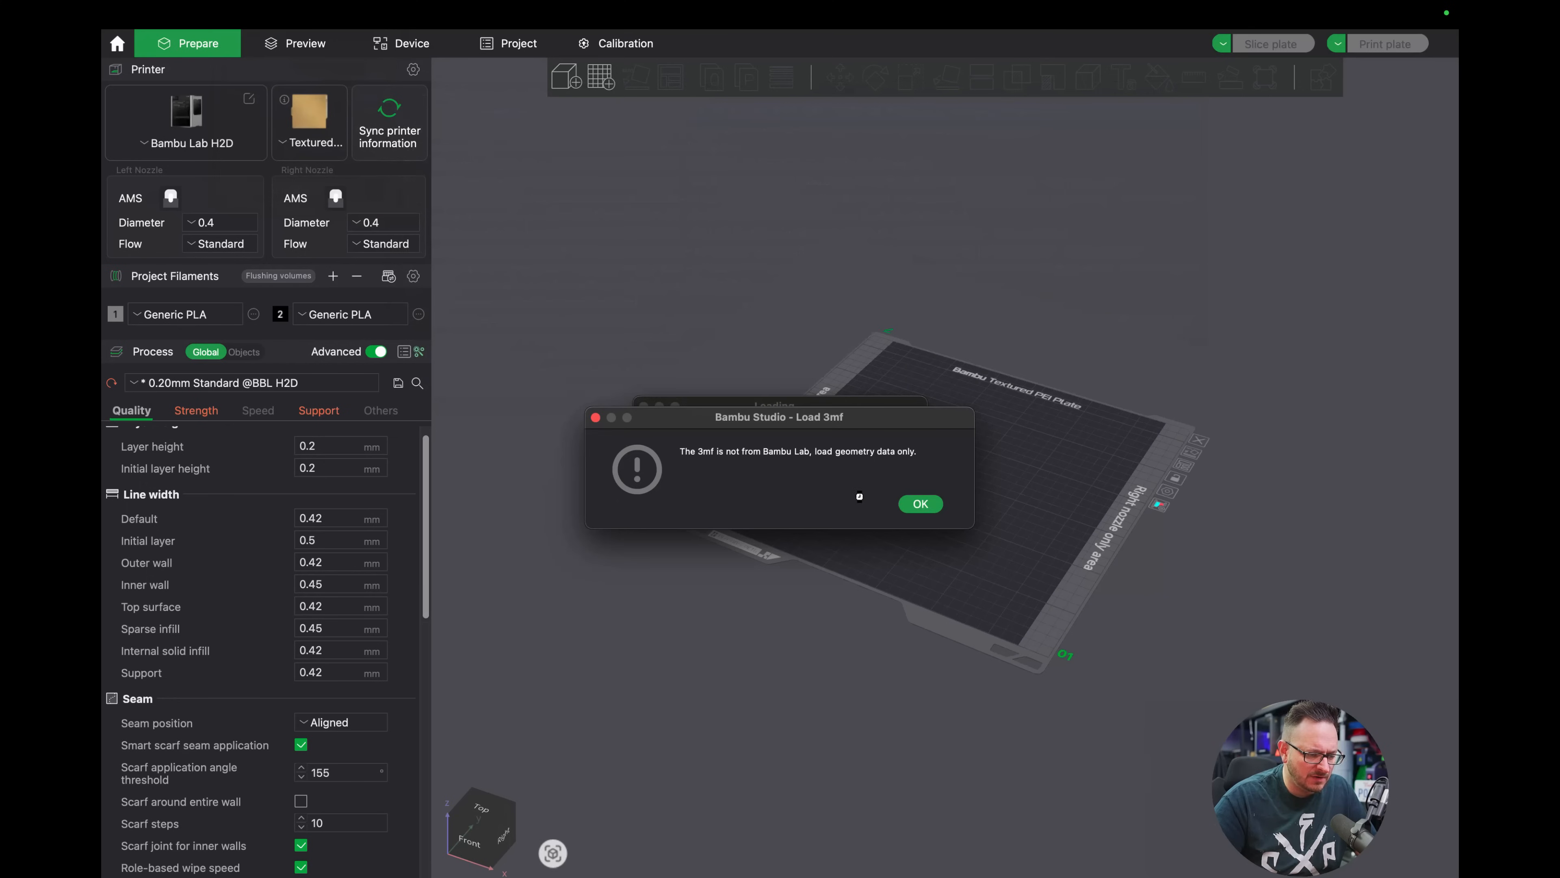
pyautogui.click(921, 504)
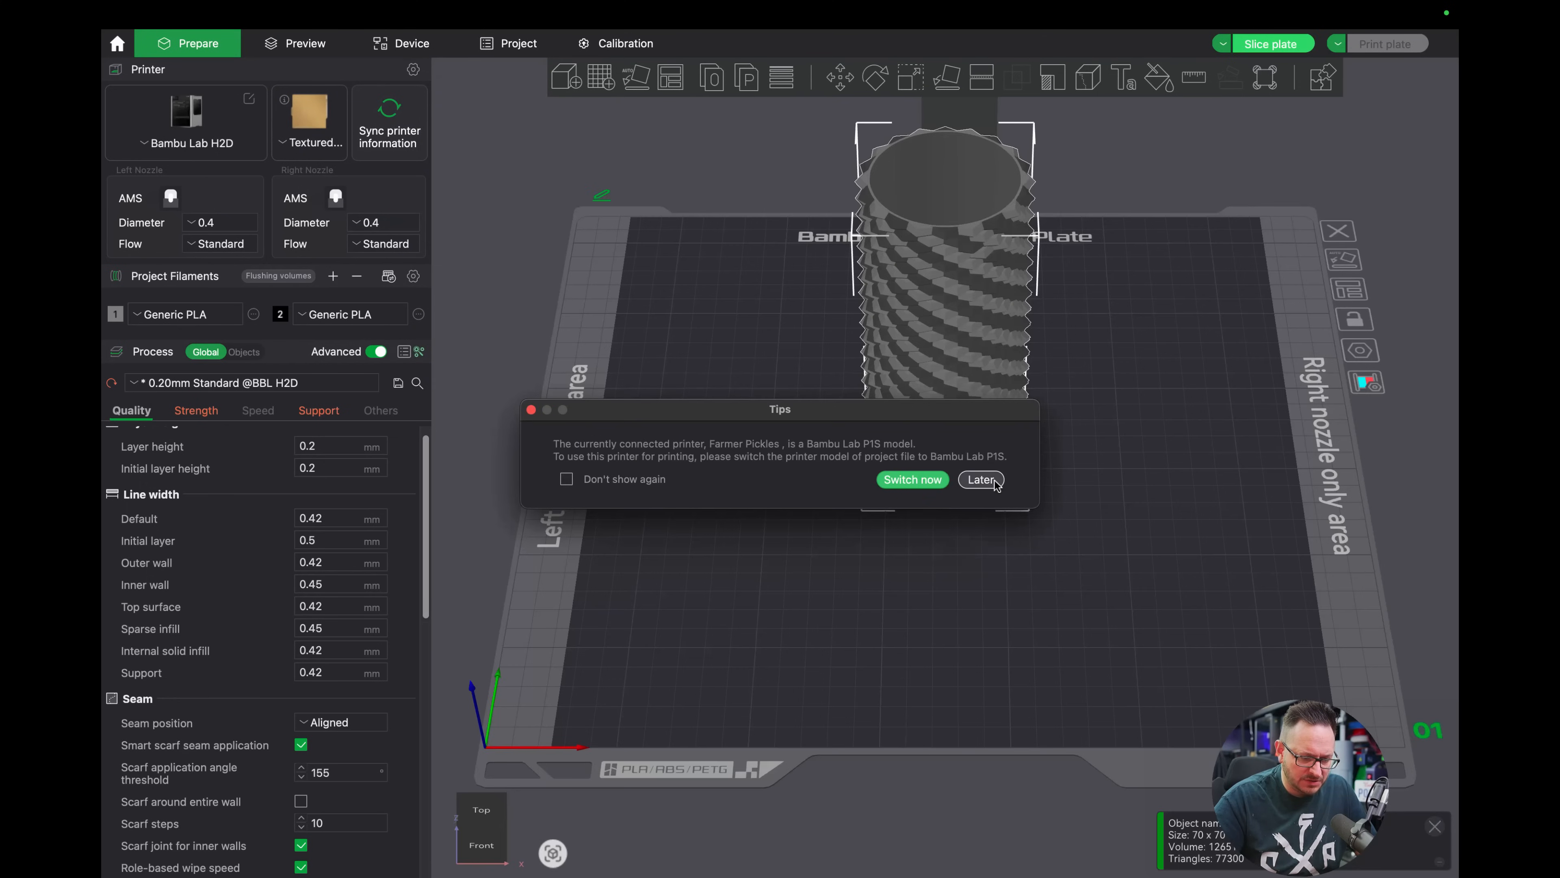
pyautogui.click(913, 479)
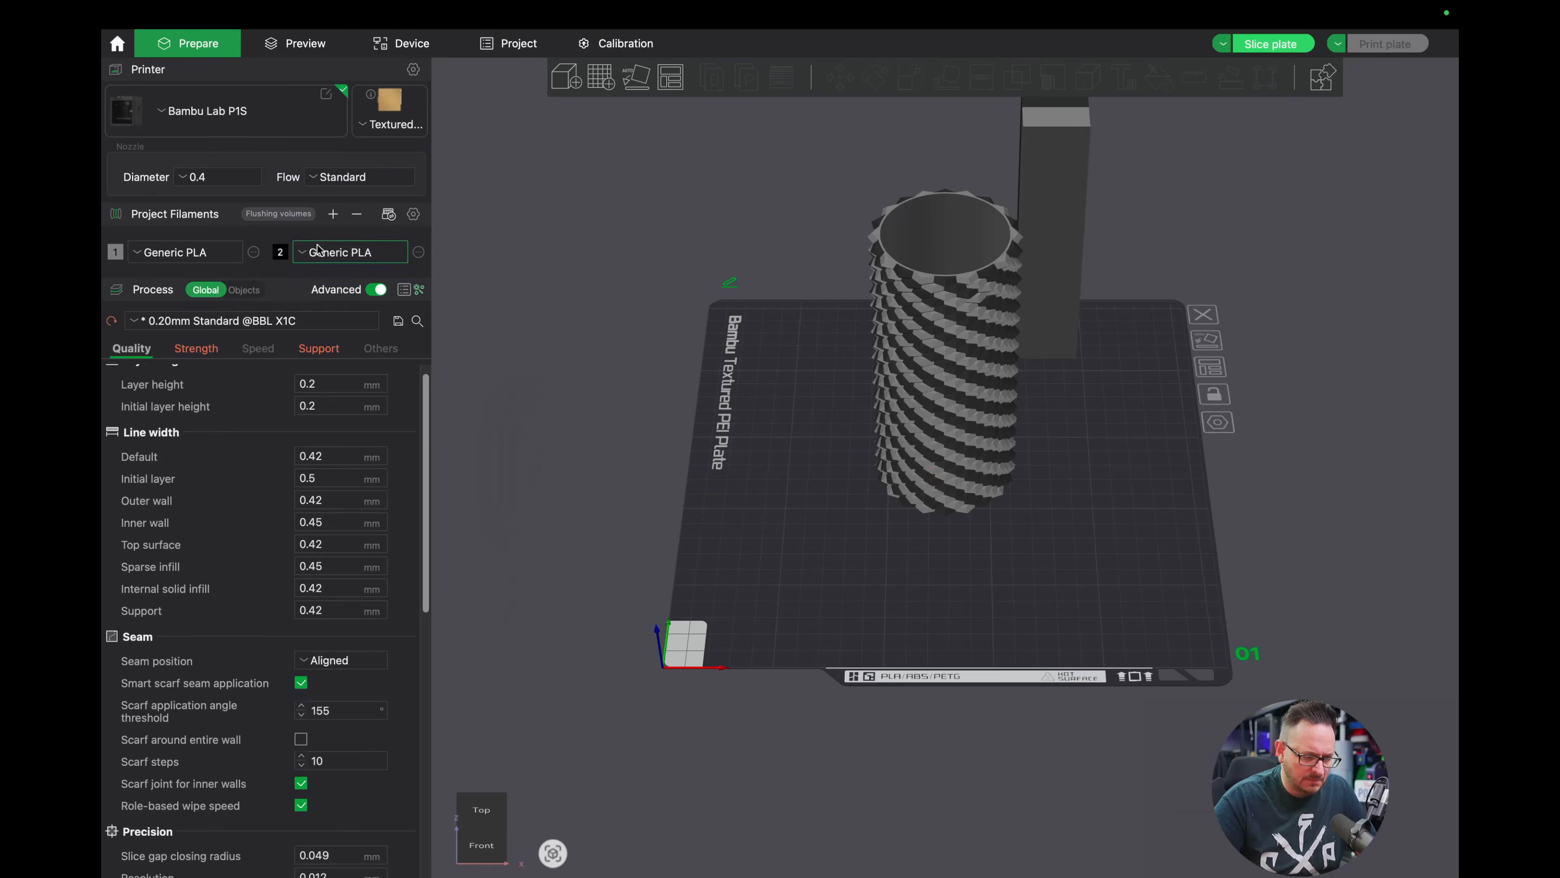
# Switch the project printer to Bambu Lab H2D and view the plate from above.
pyautogui.click(213, 111)
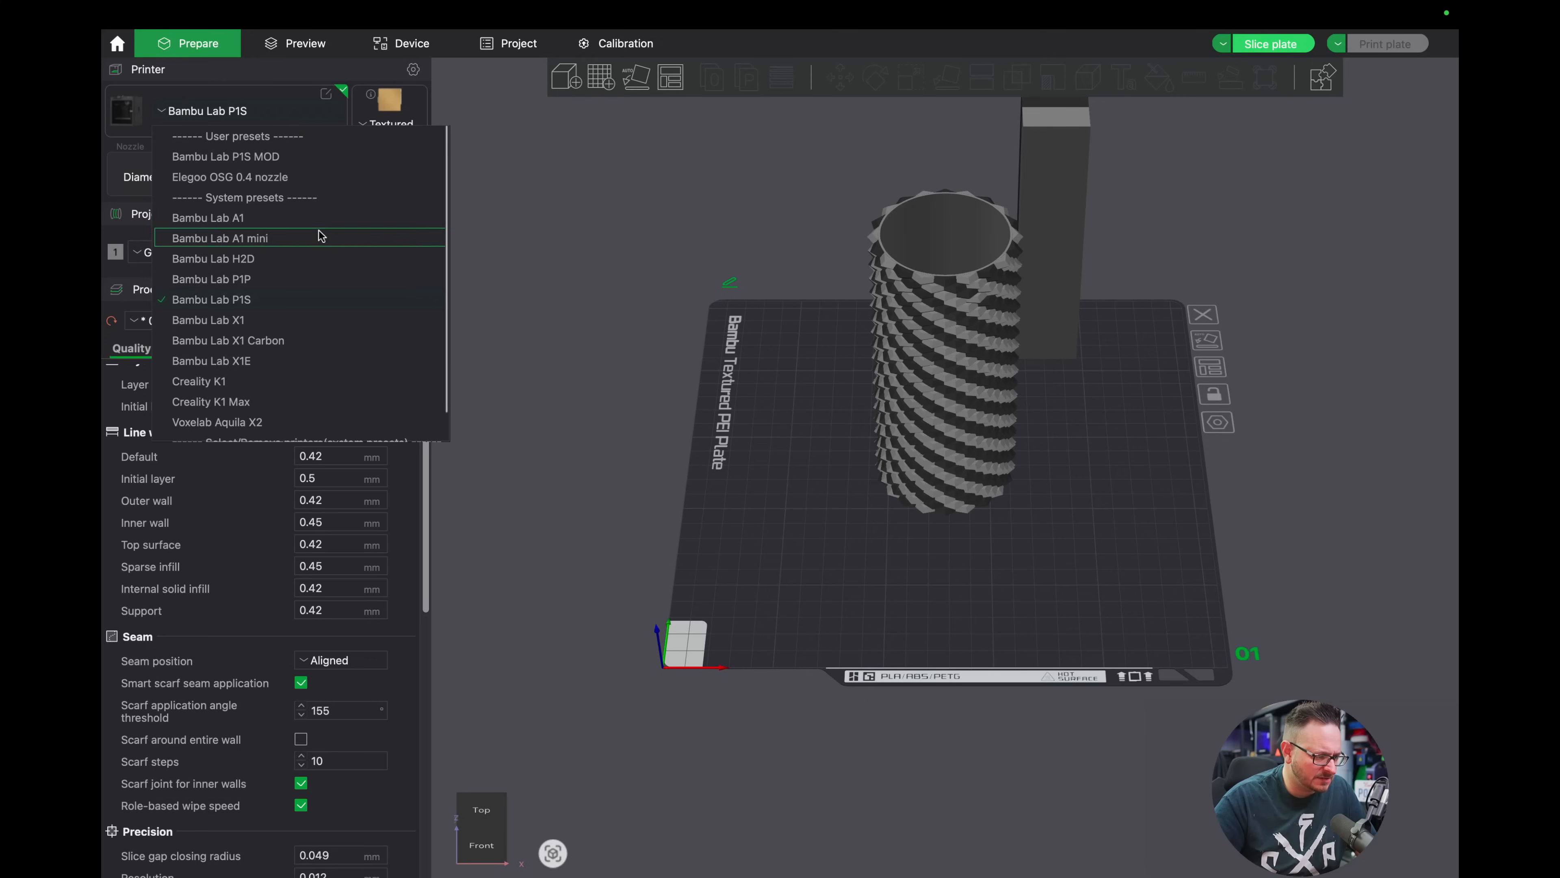
pyautogui.moveTo(318, 256)
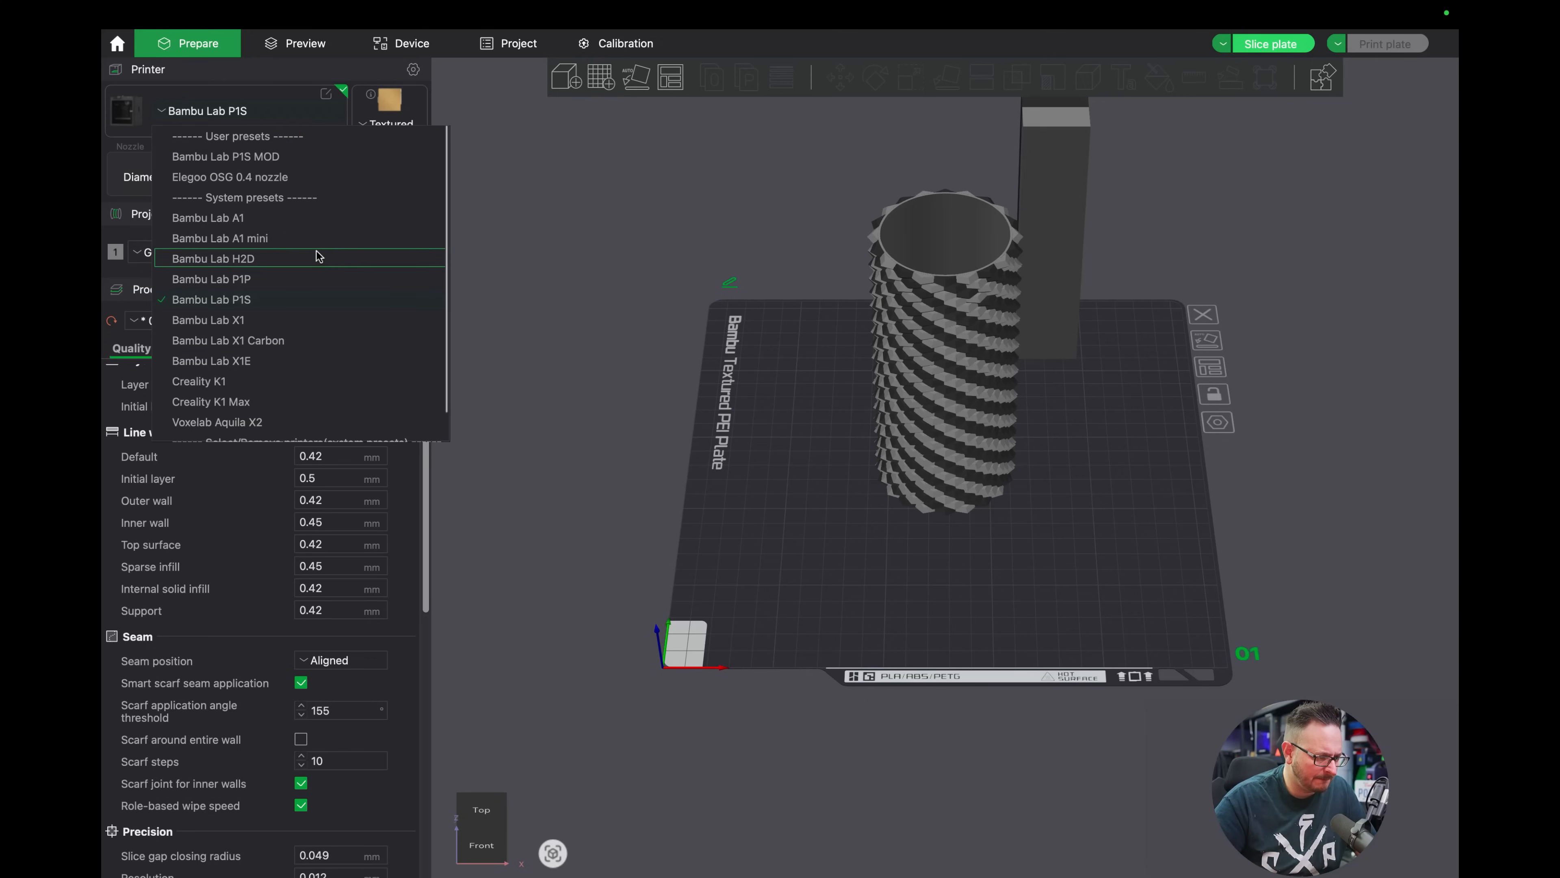
pyautogui.click(214, 258)
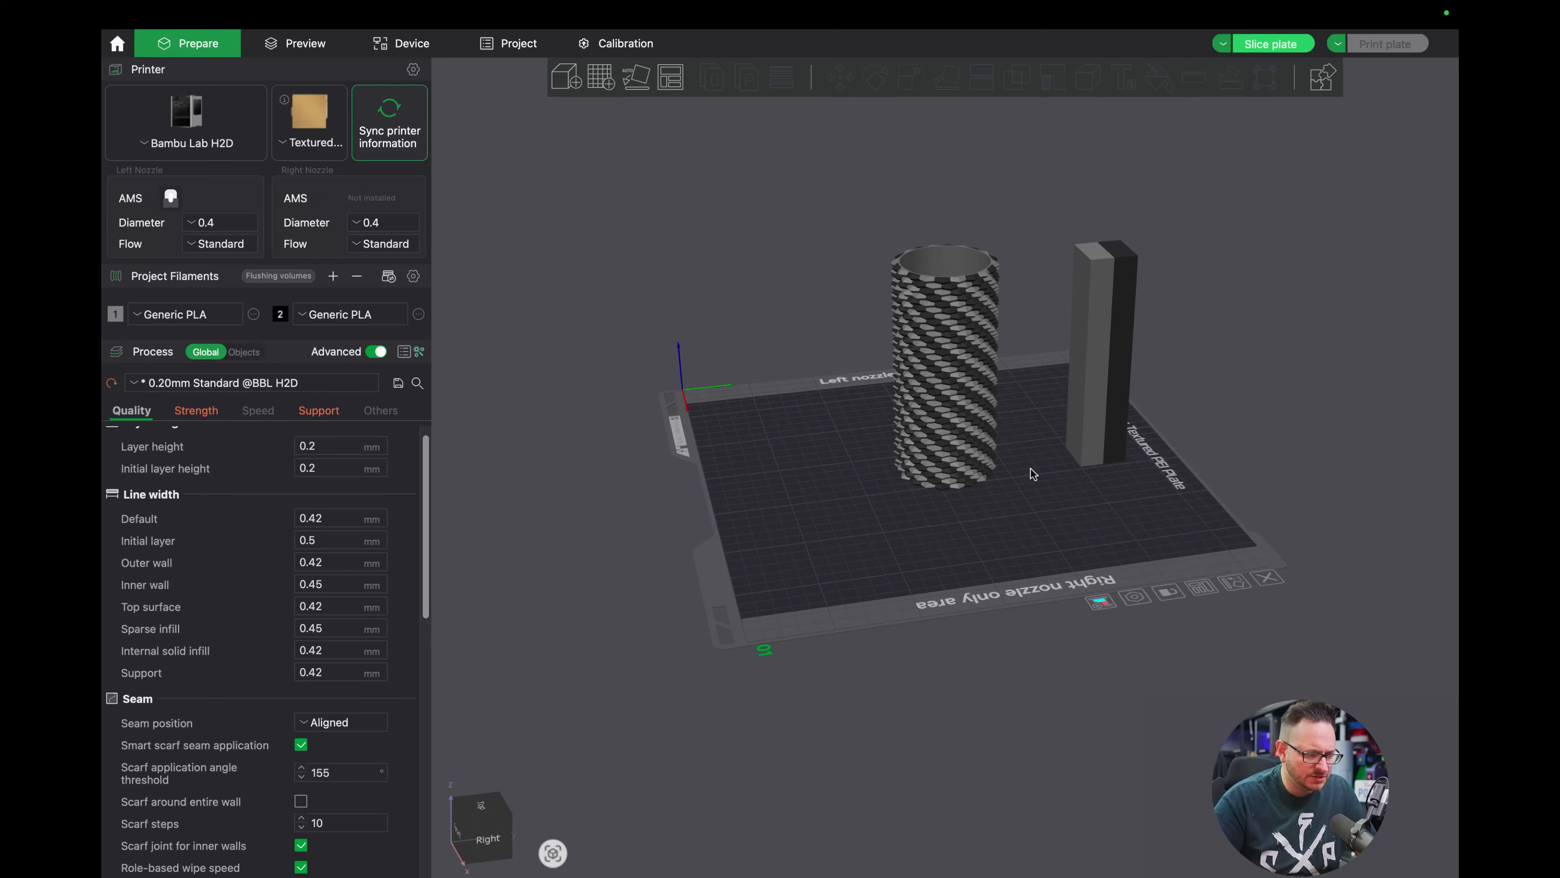
pyautogui.moveTo(1032, 474); pyautogui.dragTo(1081, 523)
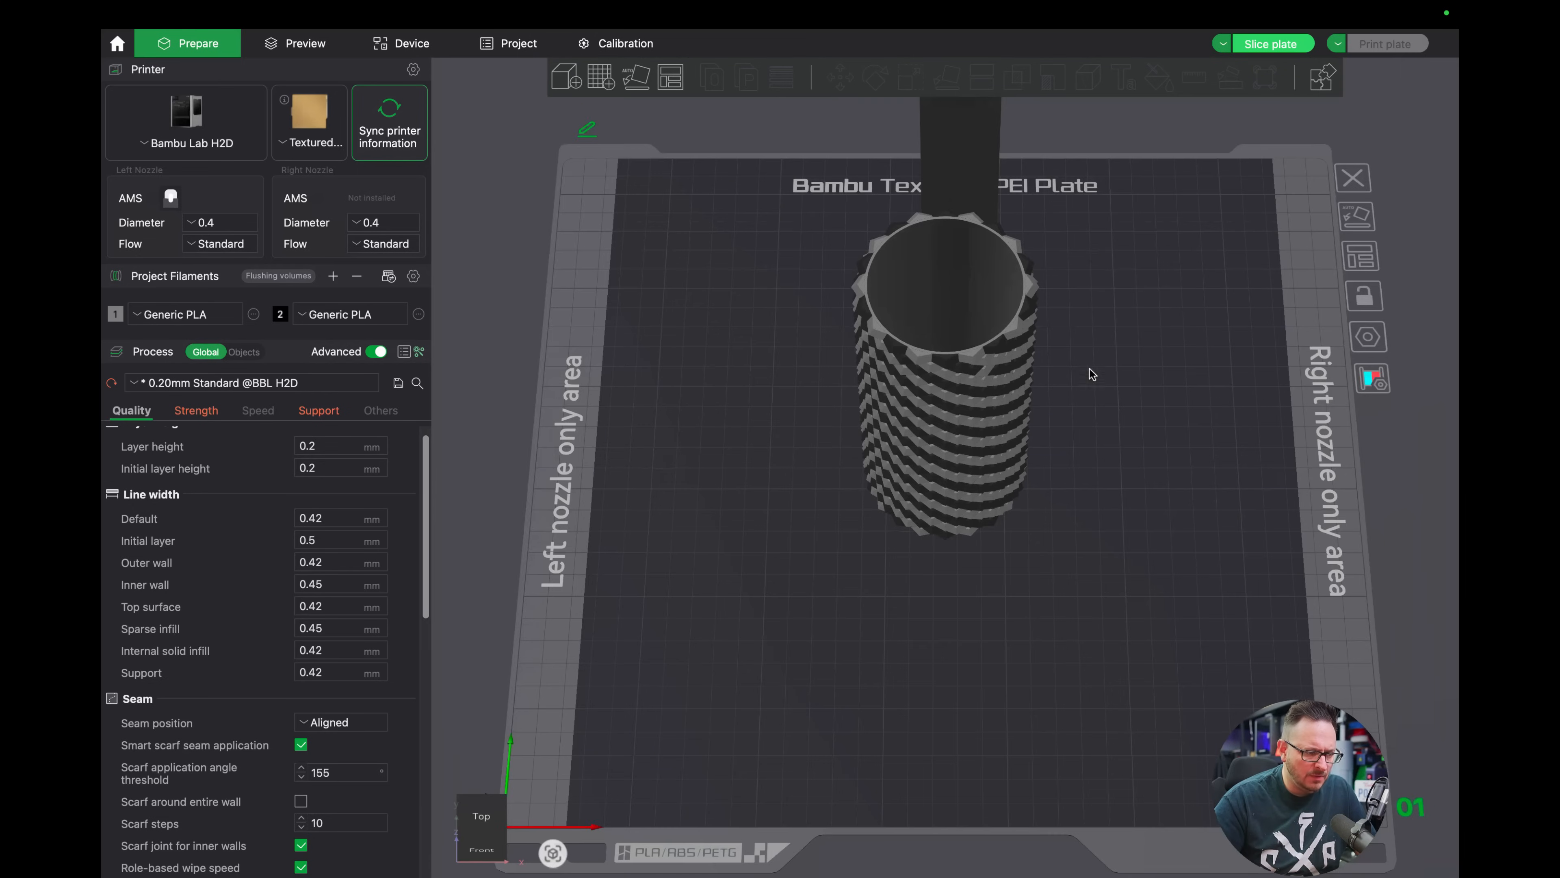
pyautogui.click(336, 468)
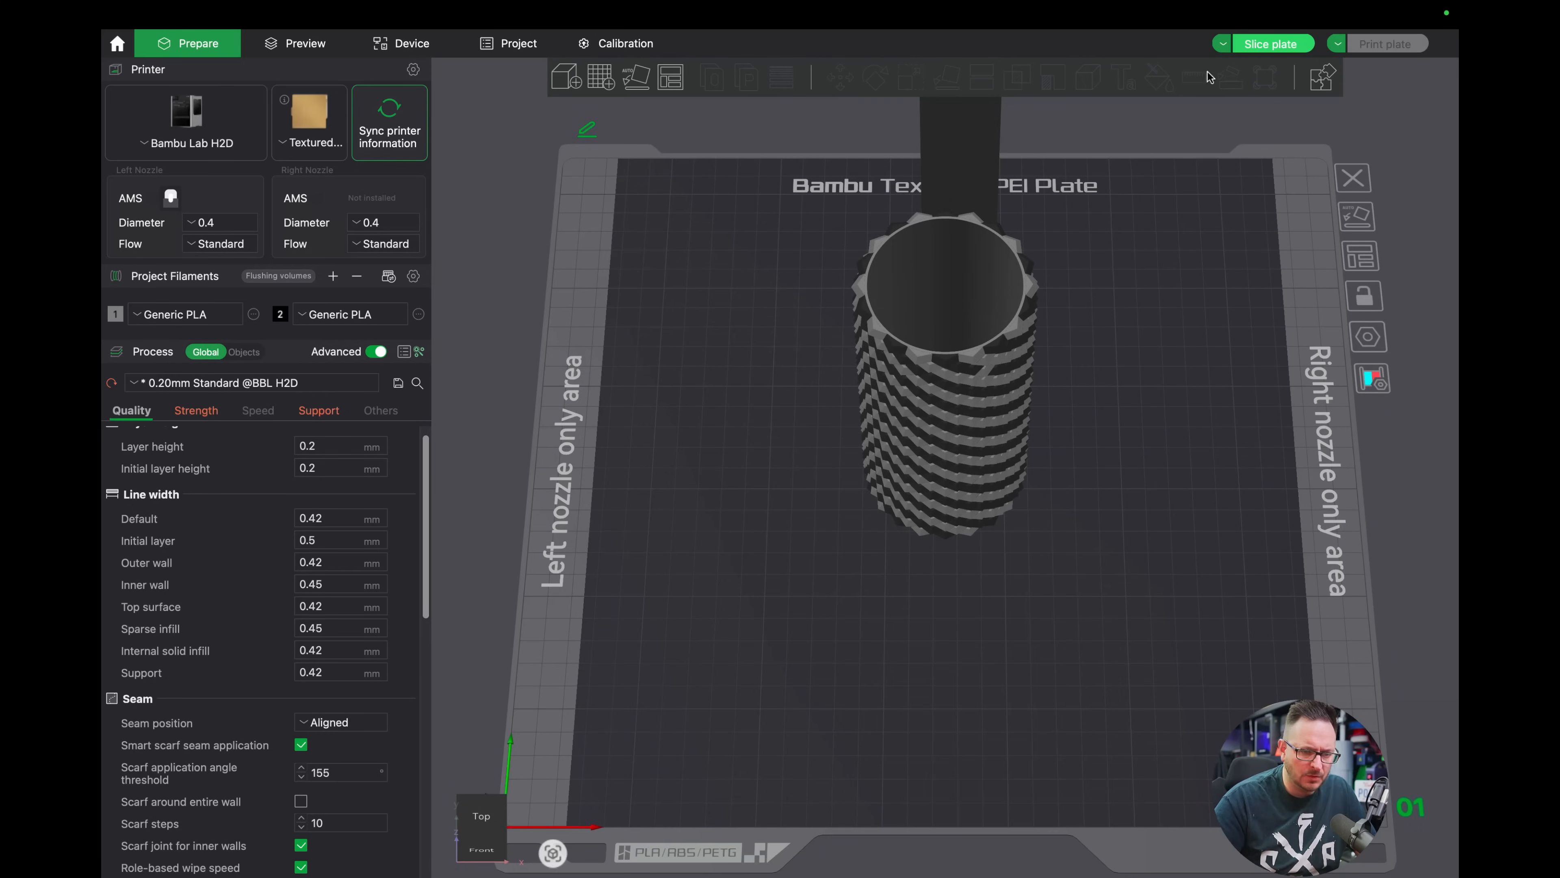
# Slice the H2D plate (about 15h17m, 202 g) and bring up the printer model list.
pyautogui.click(1272, 43)
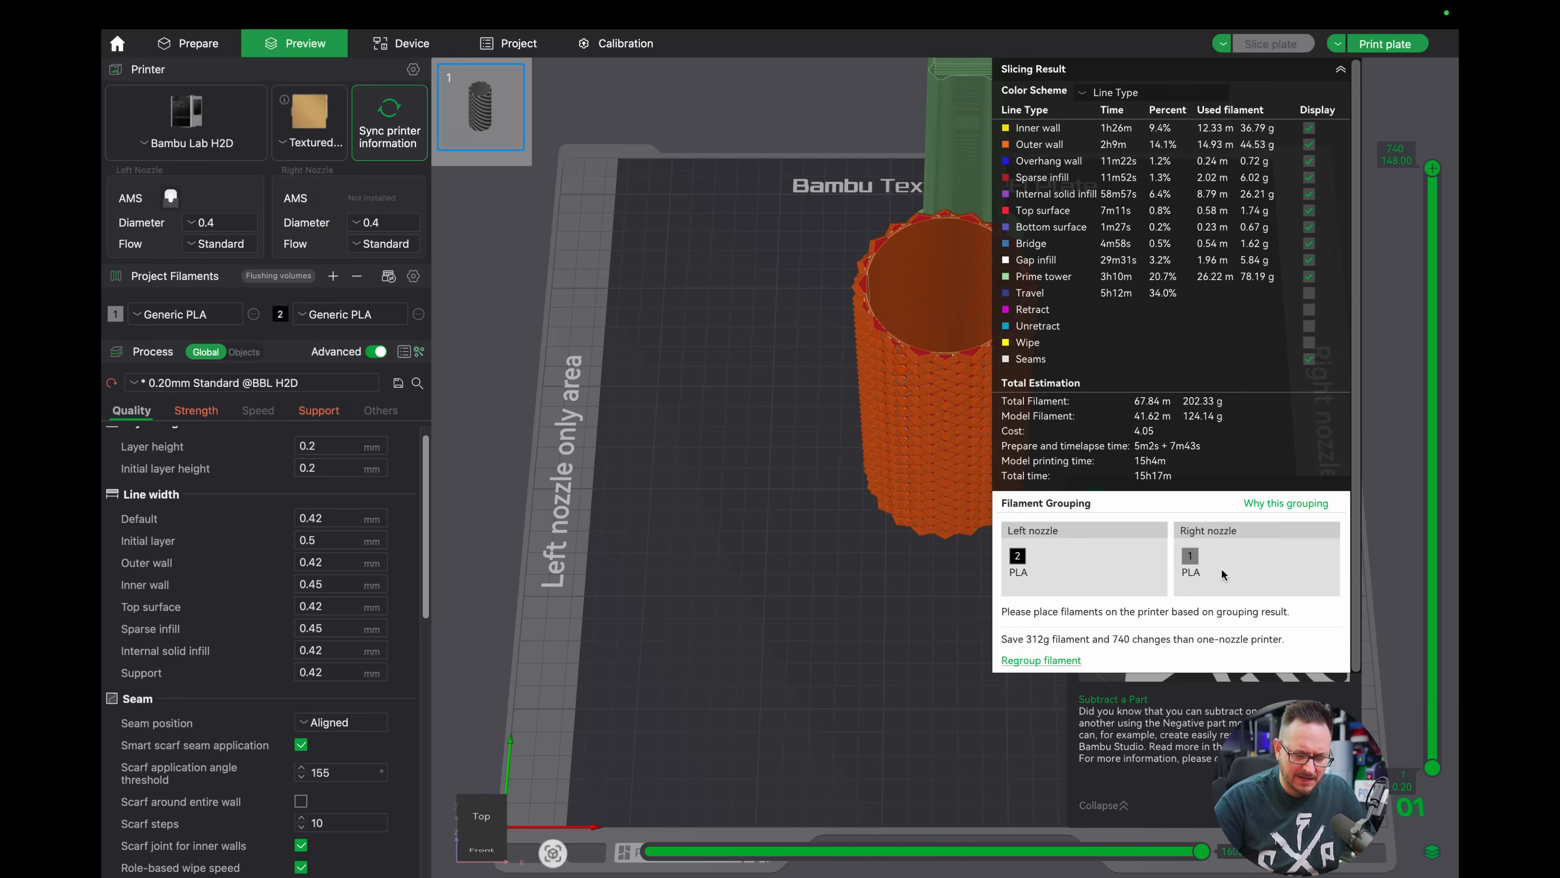
pyautogui.moveTo(1208, 444)
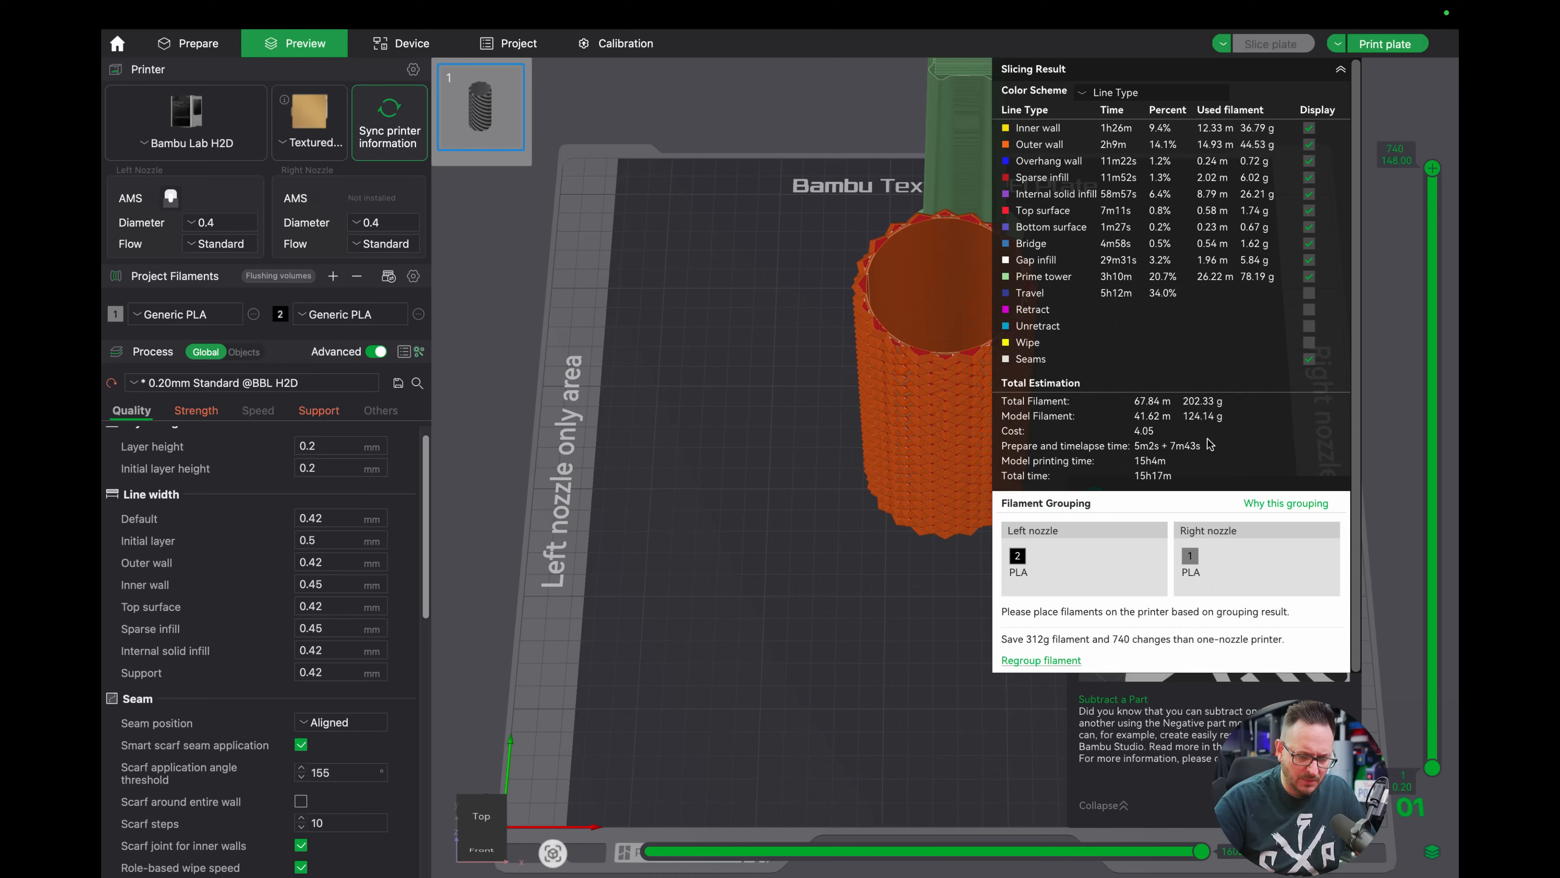
pyautogui.moveTo(1193, 476)
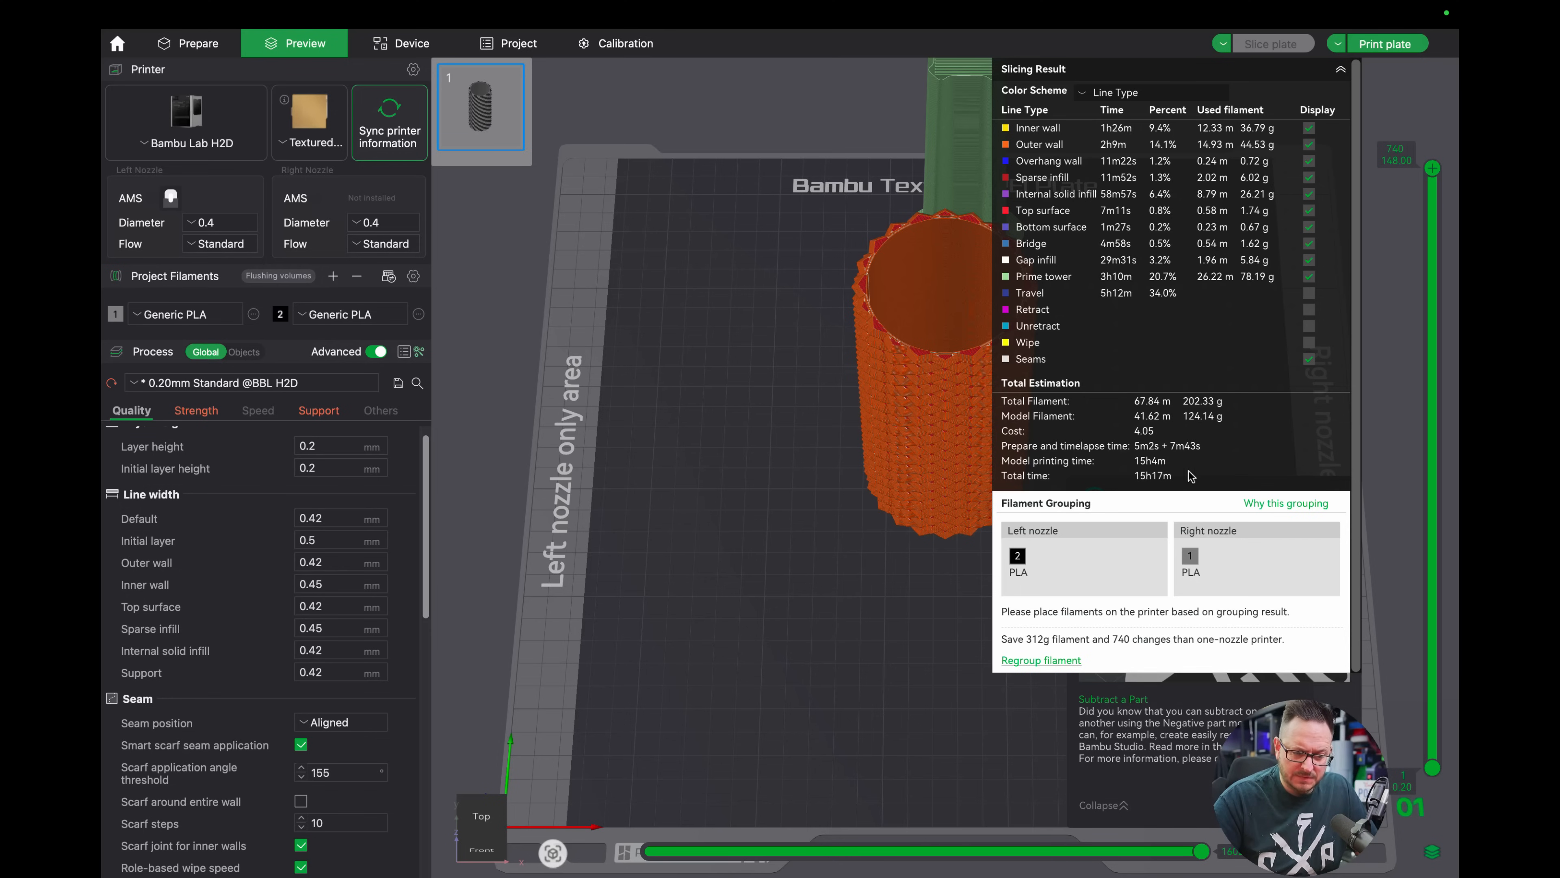
pyautogui.moveTo(1228, 458)
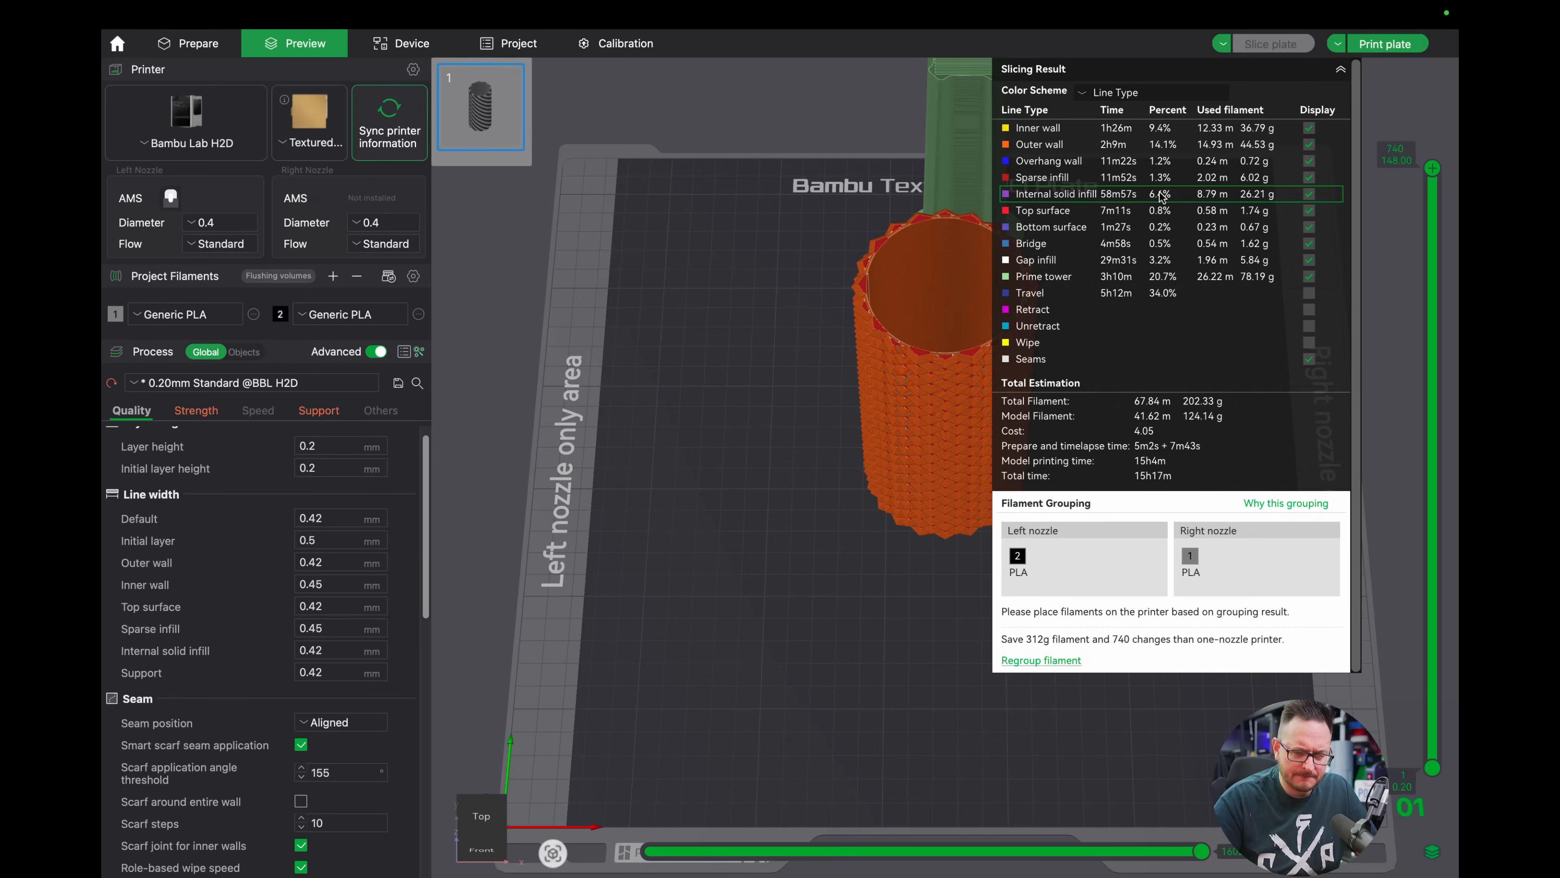
pyautogui.click(1341, 68)
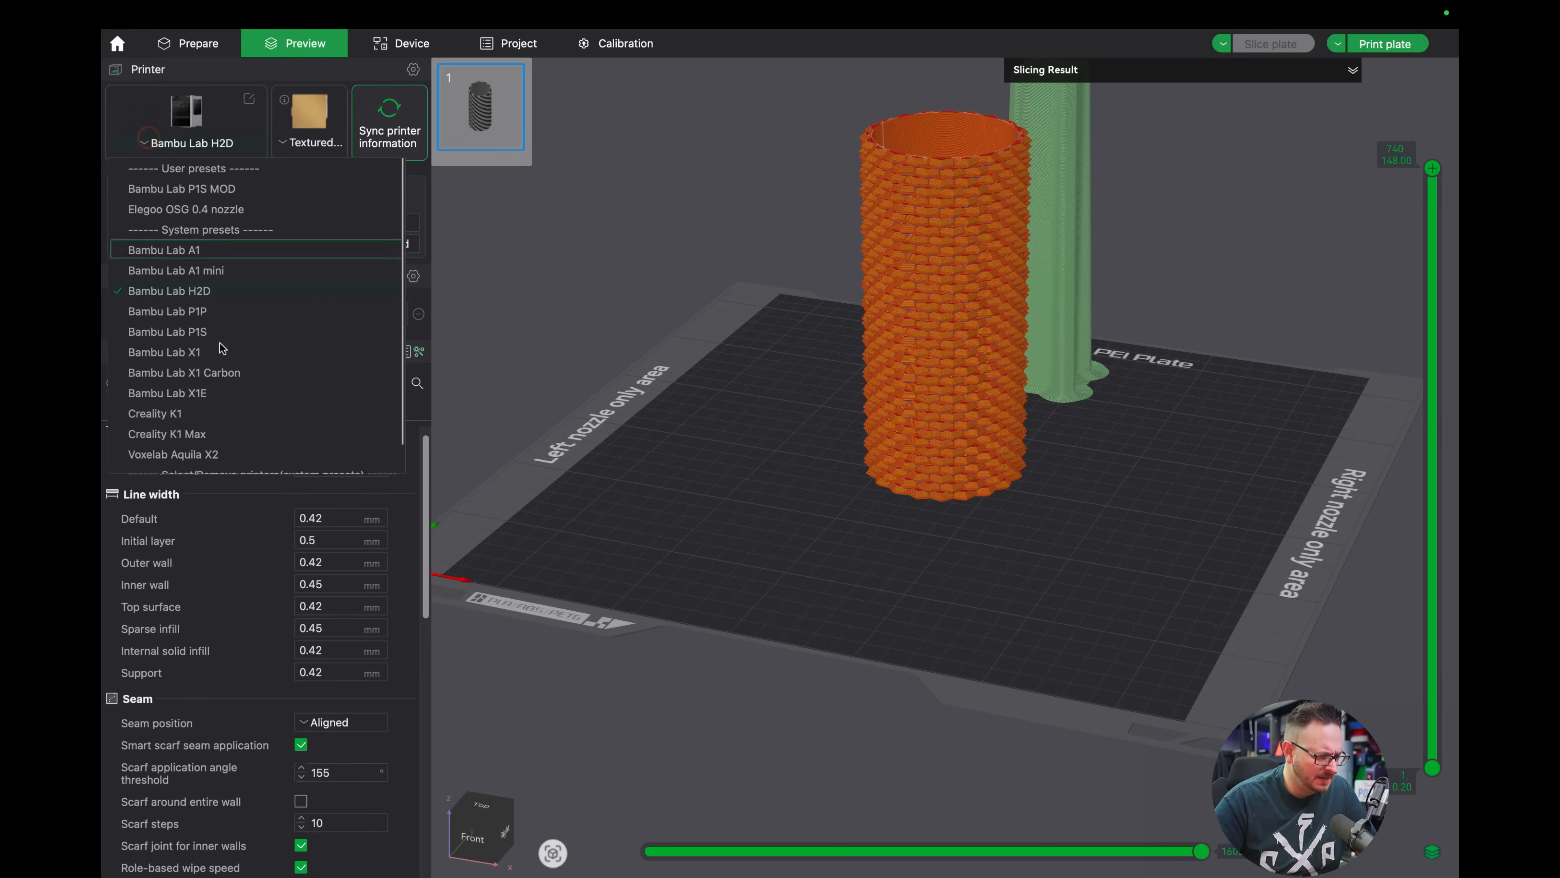
# Slice the plate as a Bambu Lab X1 Carbon (about 1d7h54m, 475 g), then switch back to H2D.
pyautogui.click(183, 372)
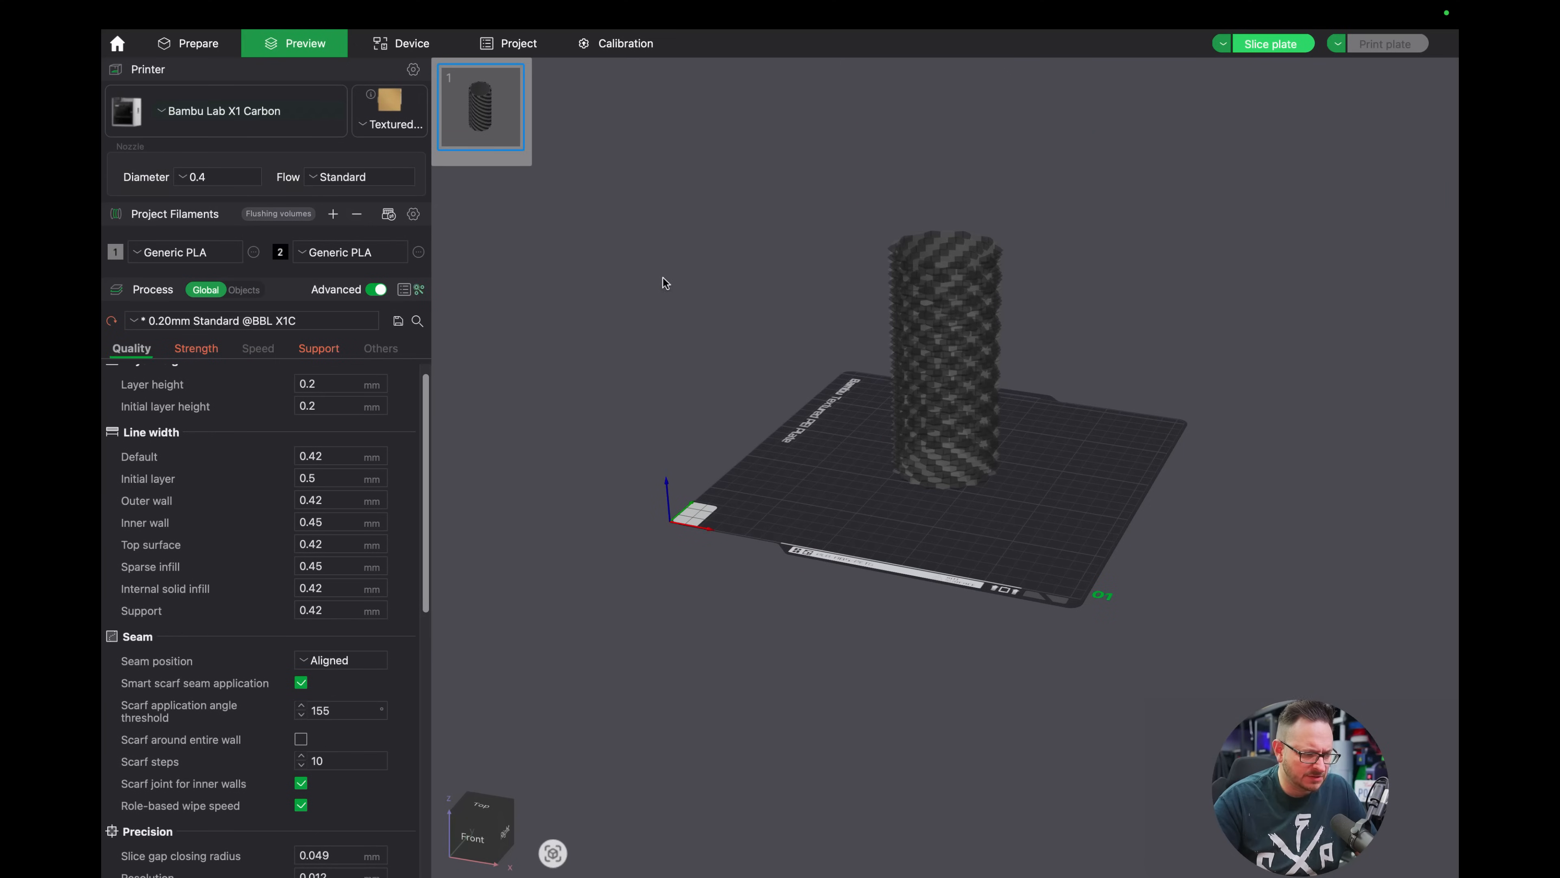
pyautogui.click(1272, 43)
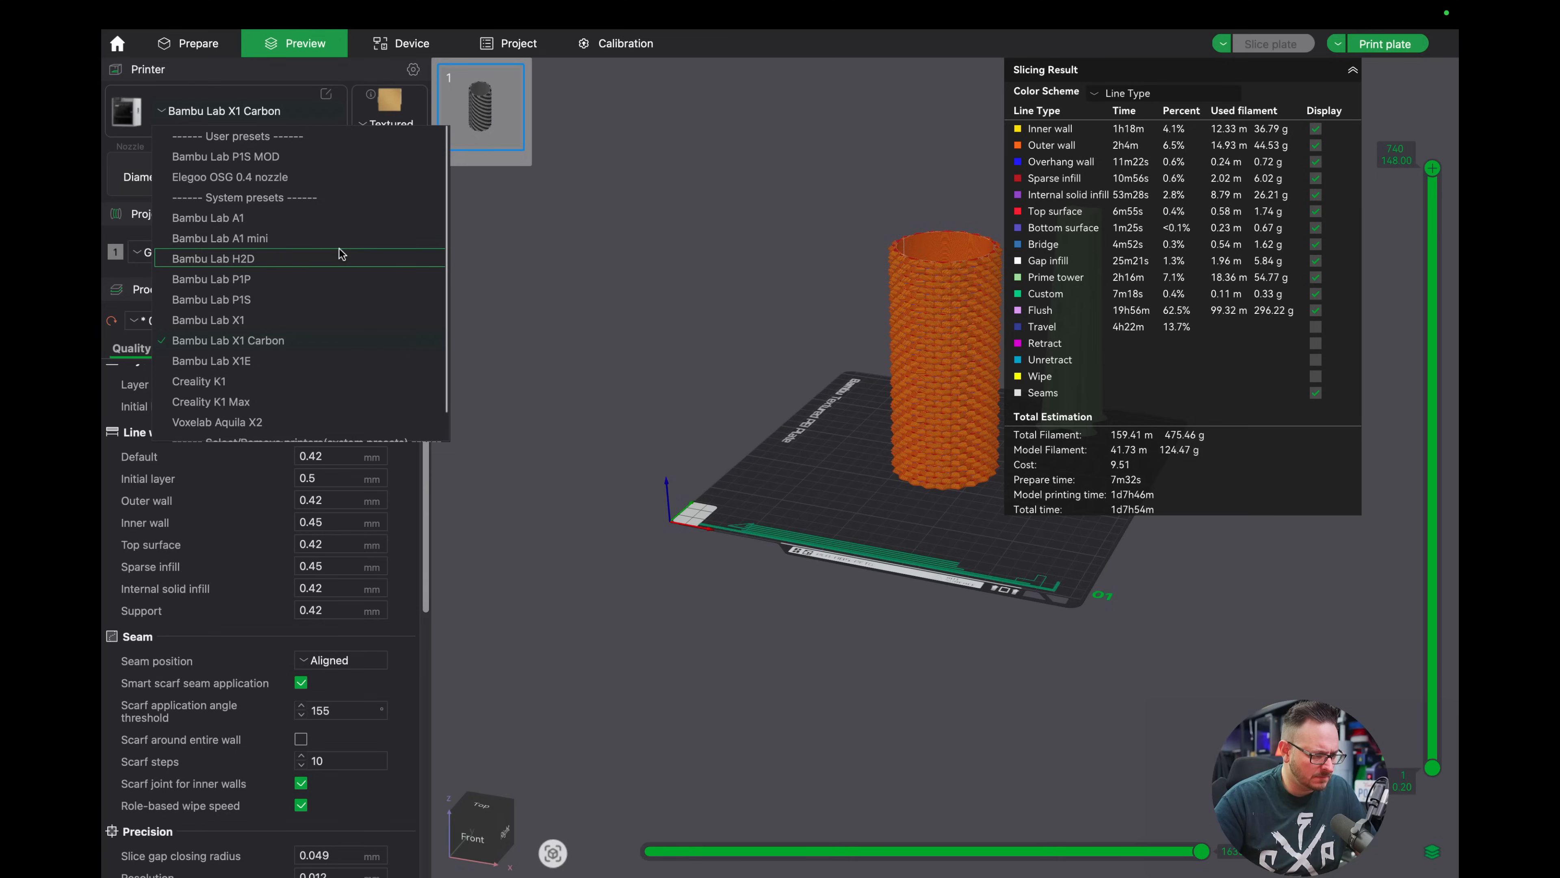
pyautogui.click(213, 259)
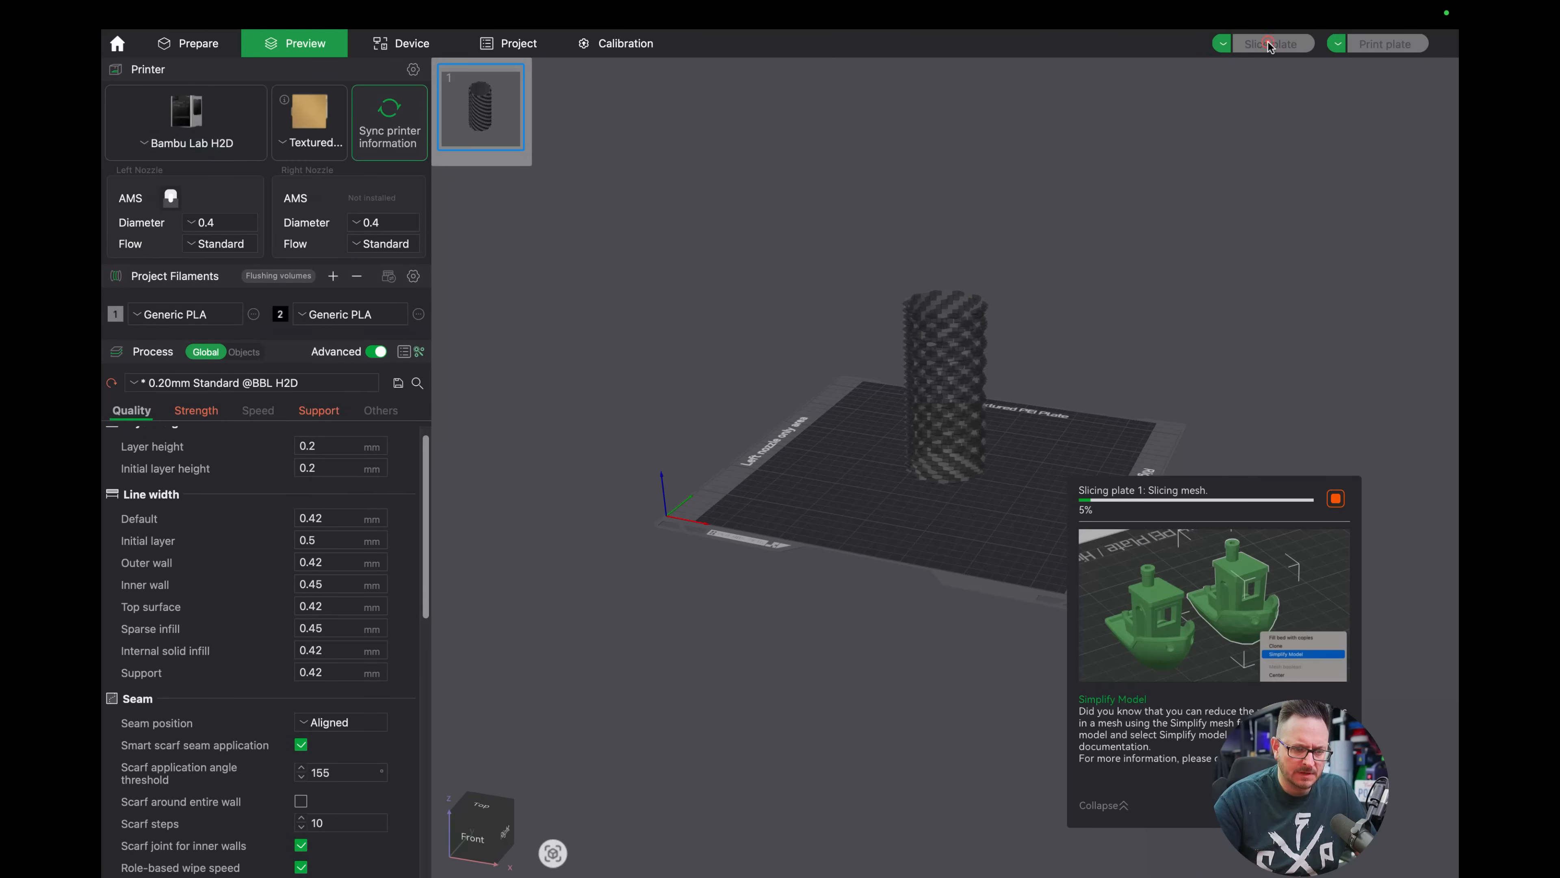
# Show the Filament-Saving and Custom filament grouping mode choices.
pyautogui.click(1224, 43)
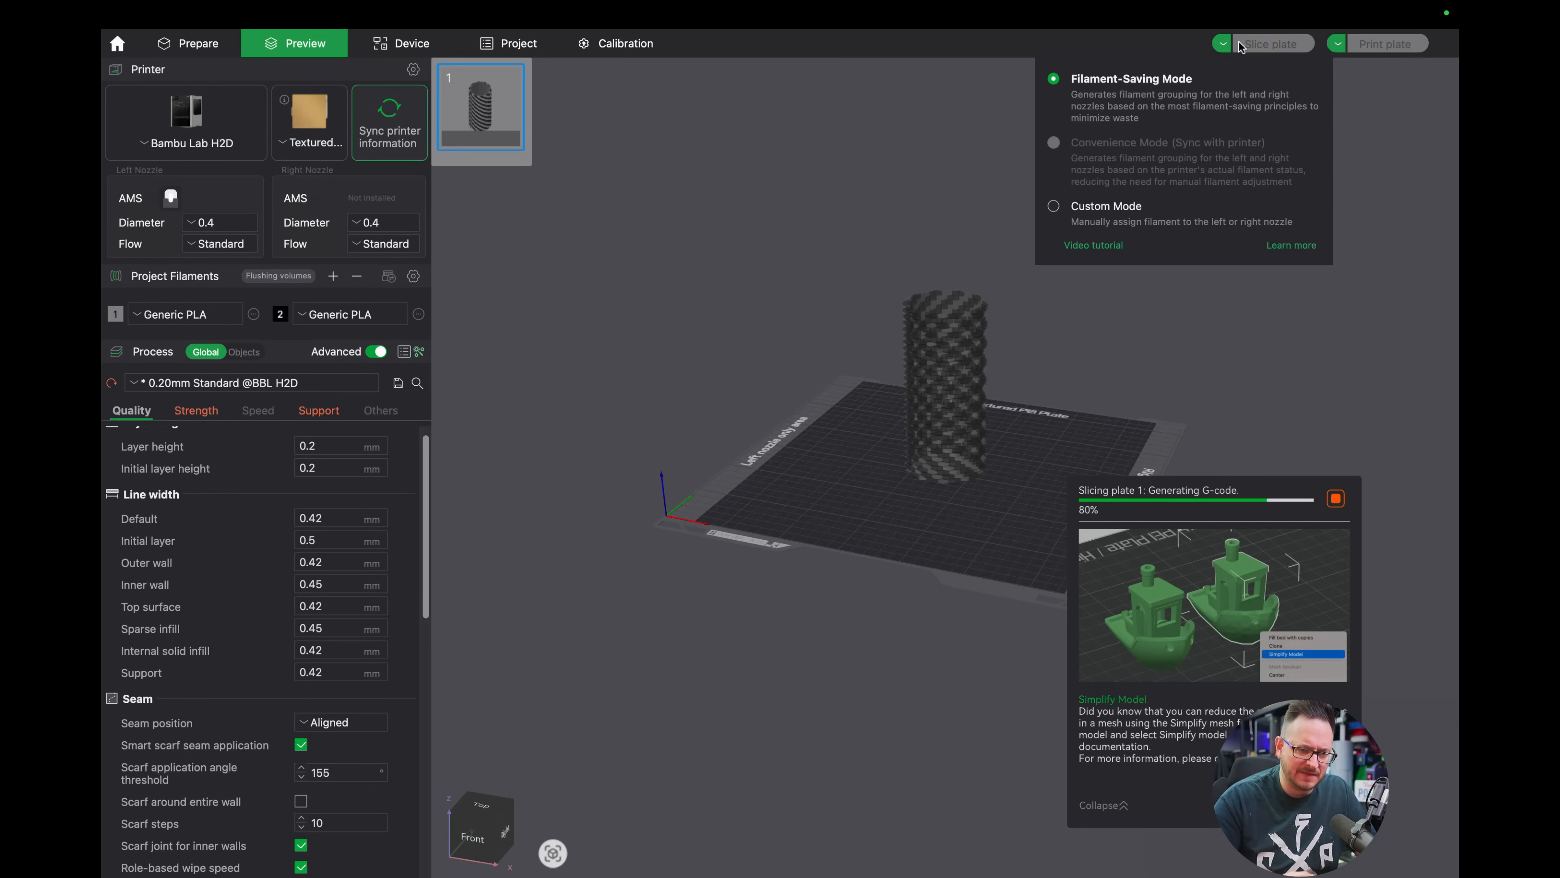
pyautogui.moveTo(1207, 167)
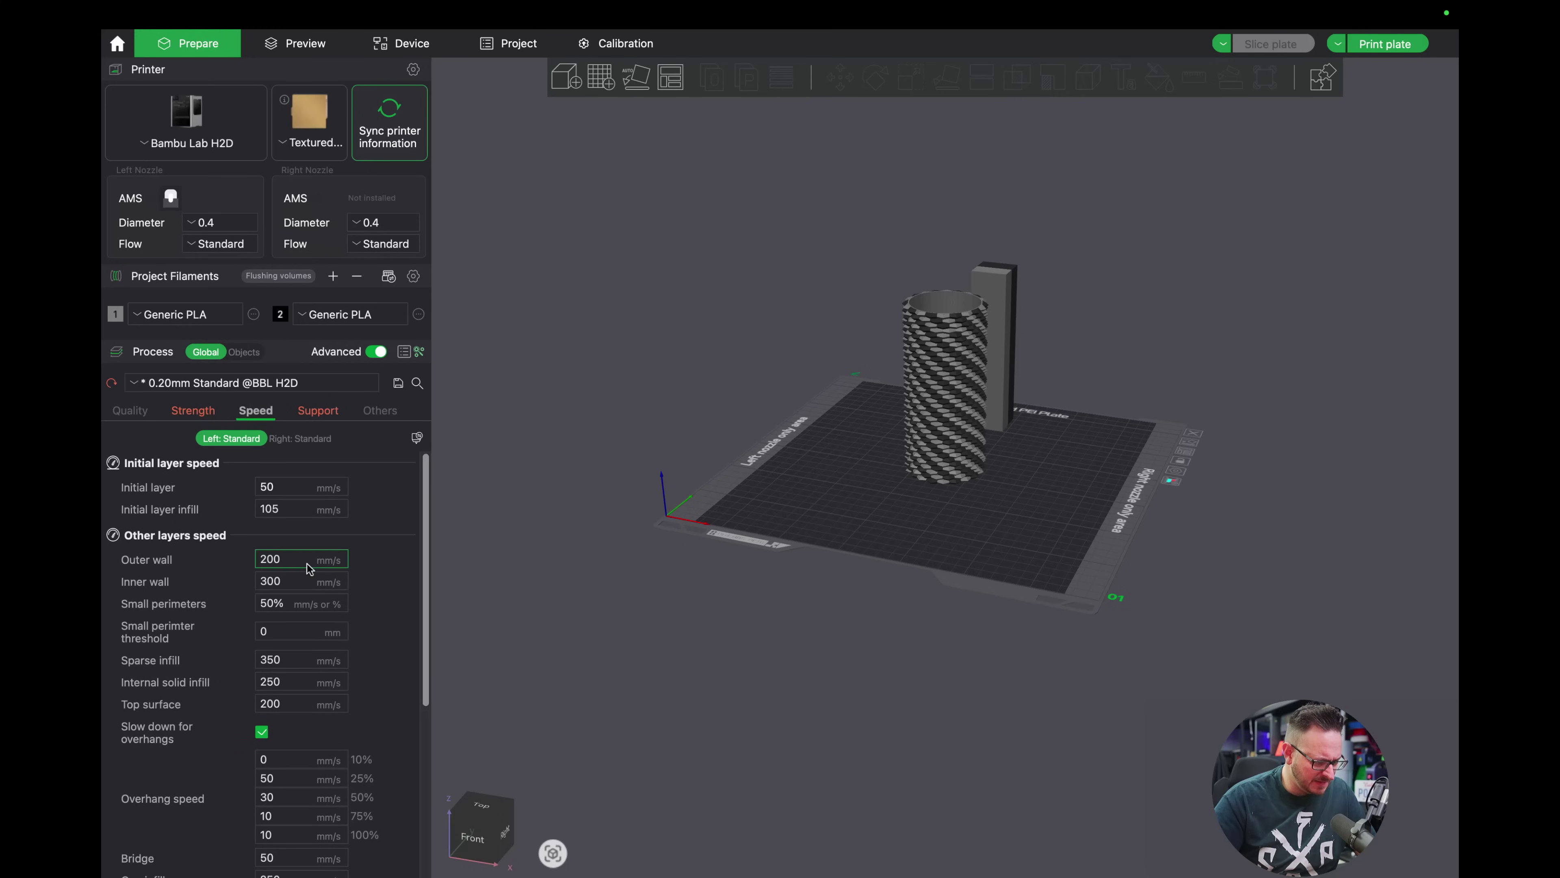
# Scroll the Speed settings and switch to the Support process settings.
pyautogui.scroll(-3)
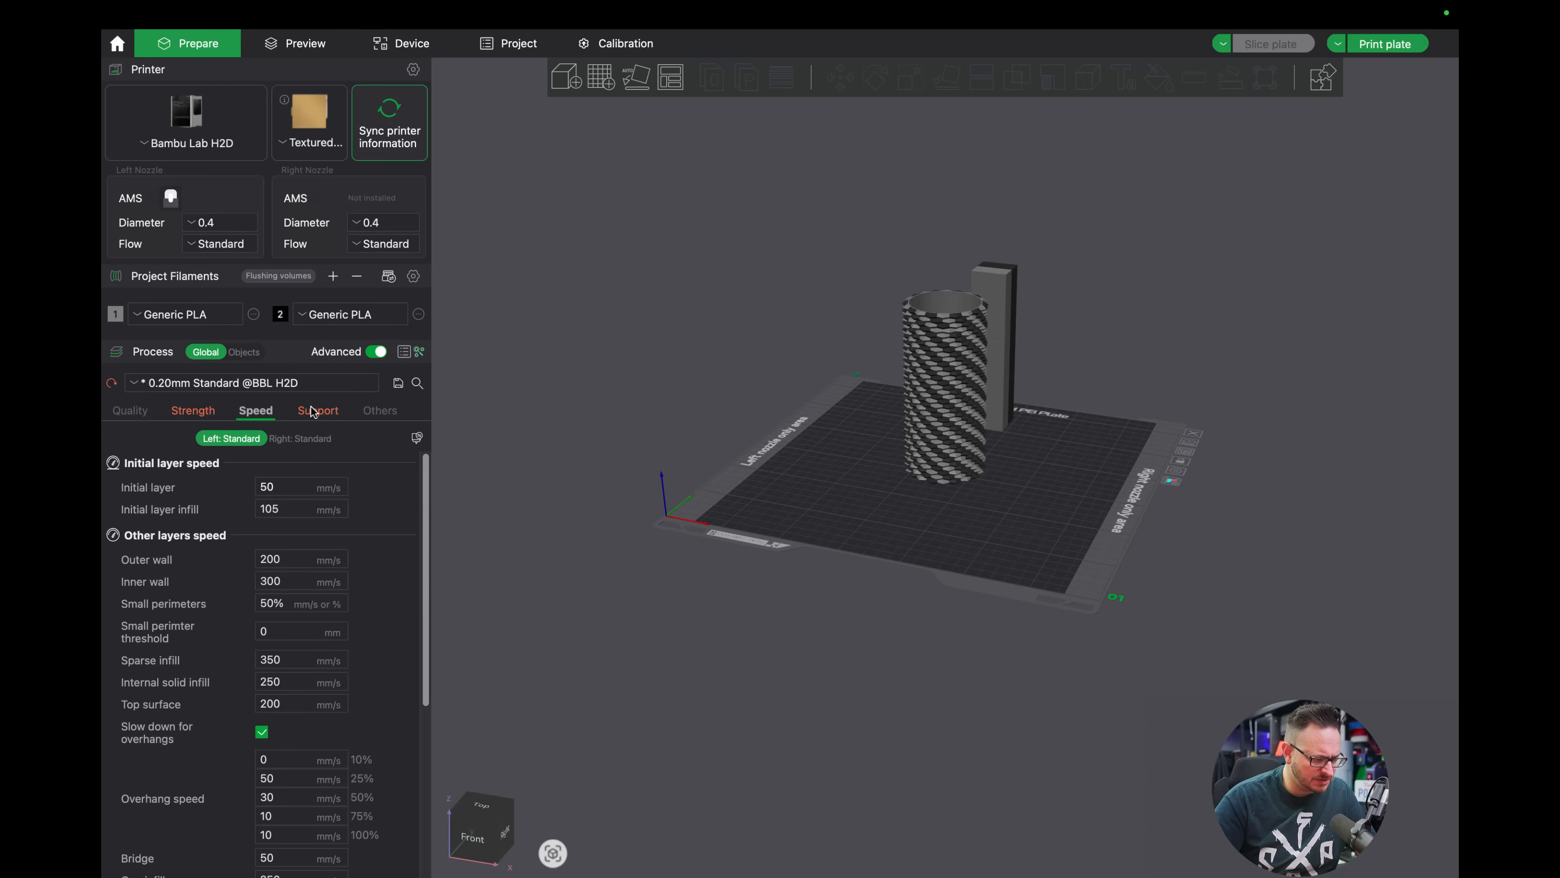
pyautogui.click(317, 410)
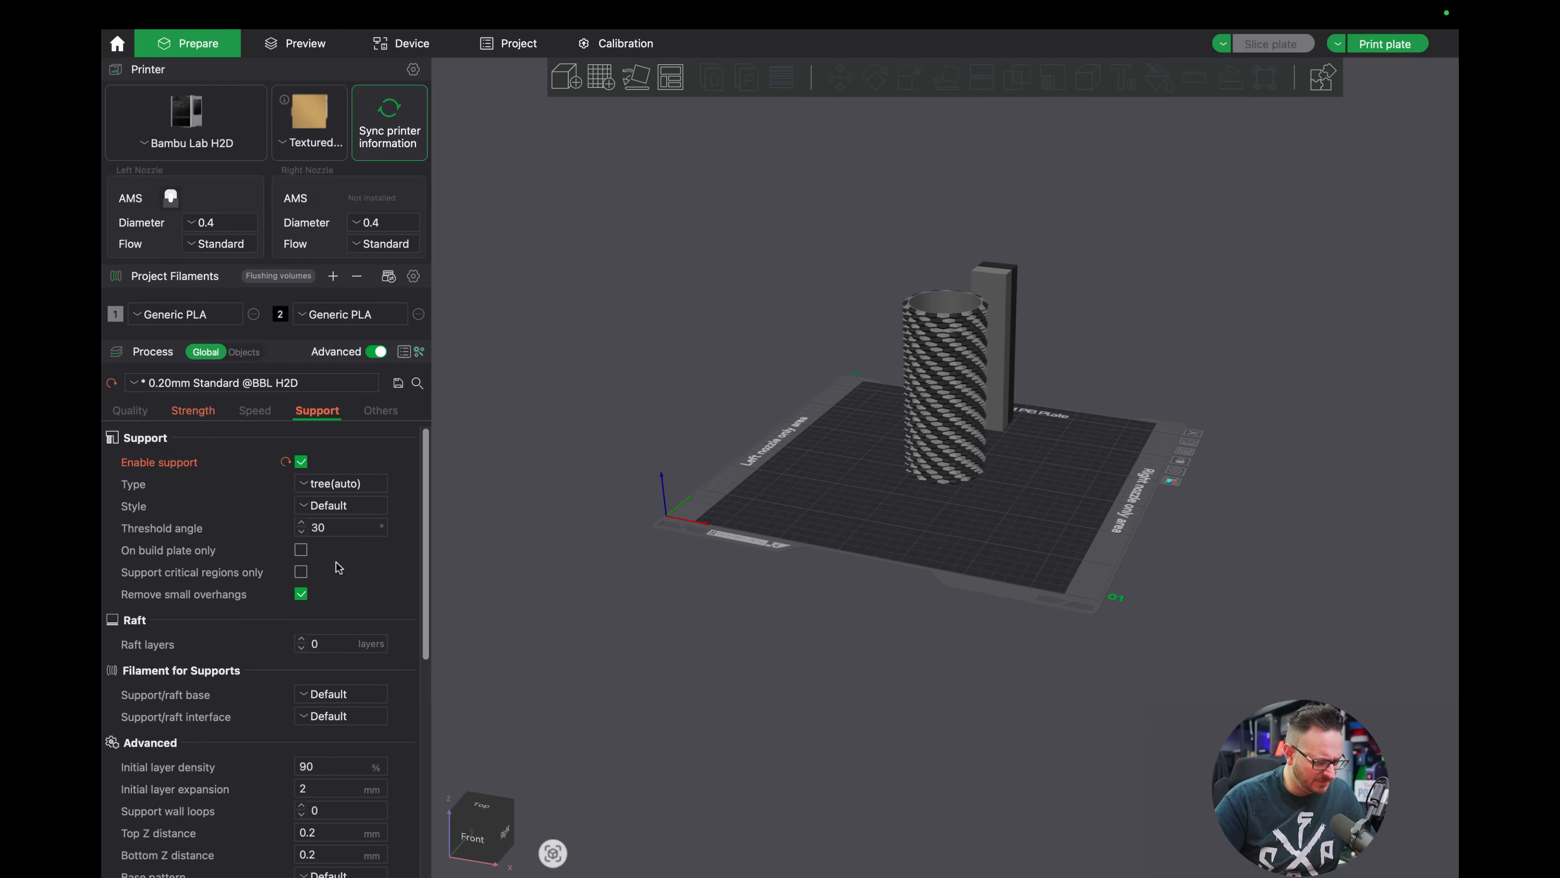
pyautogui.moveTo(385, 416)
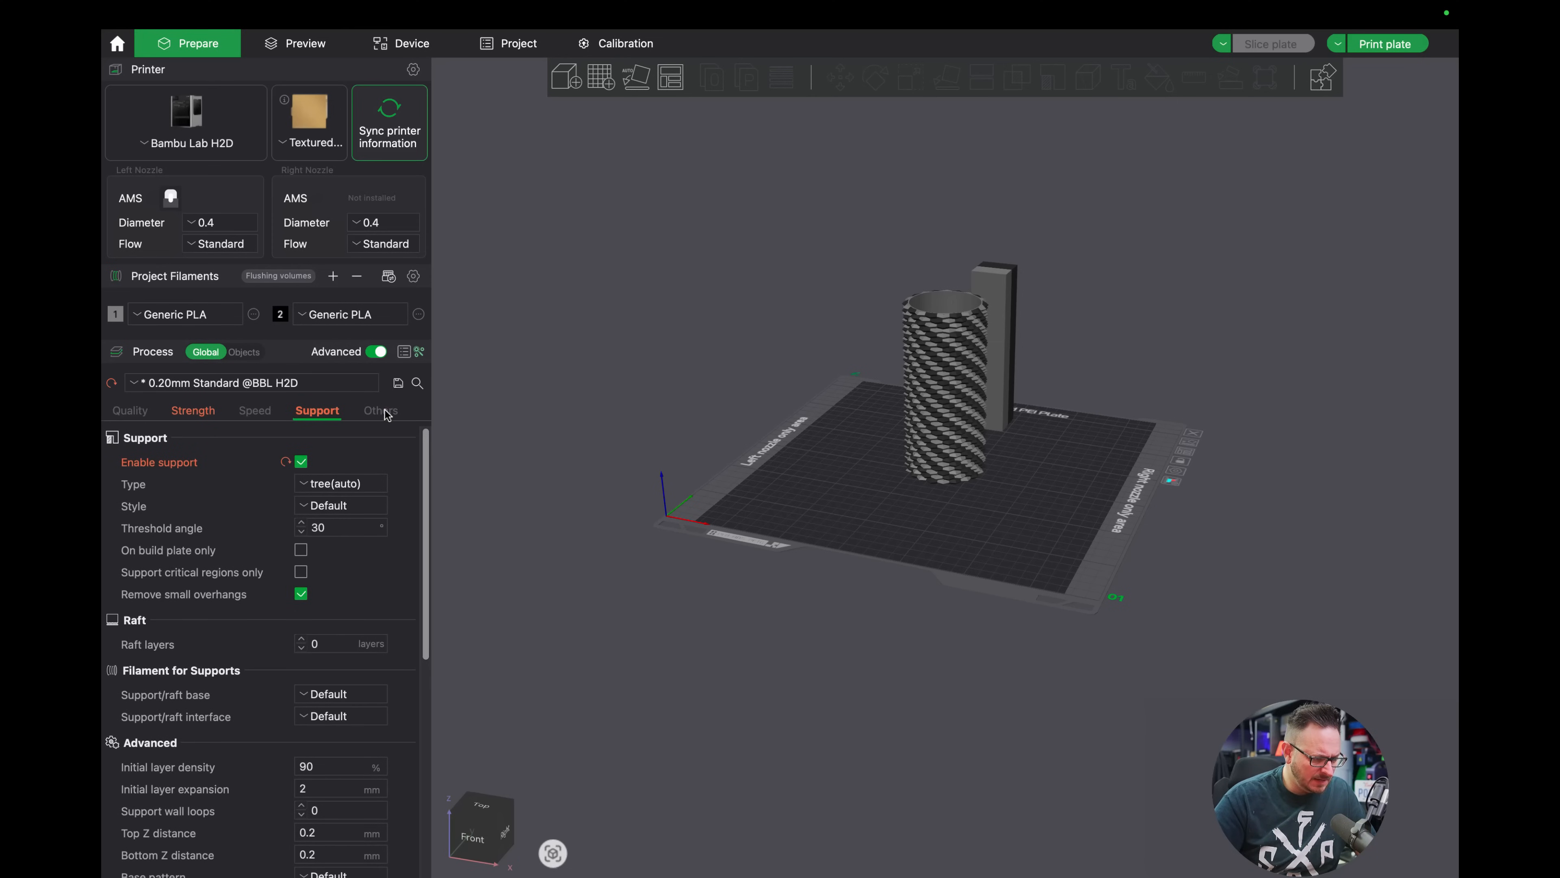
# Show the Others process settings with prime tower and bed adhesion options.
pyautogui.click(379, 411)
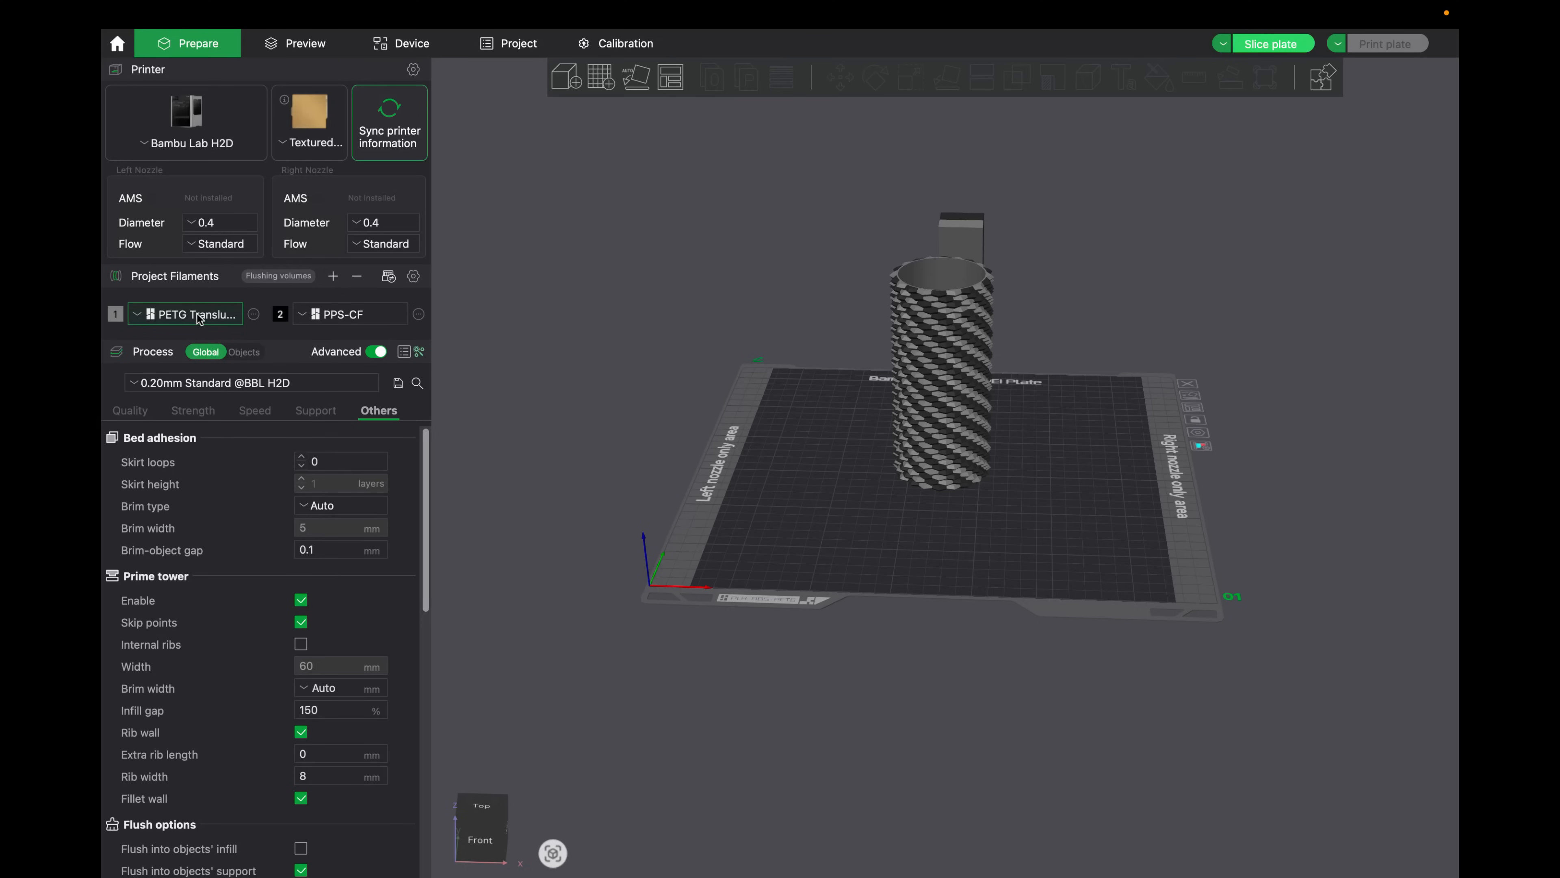
pyautogui.moveTo(480, 554)
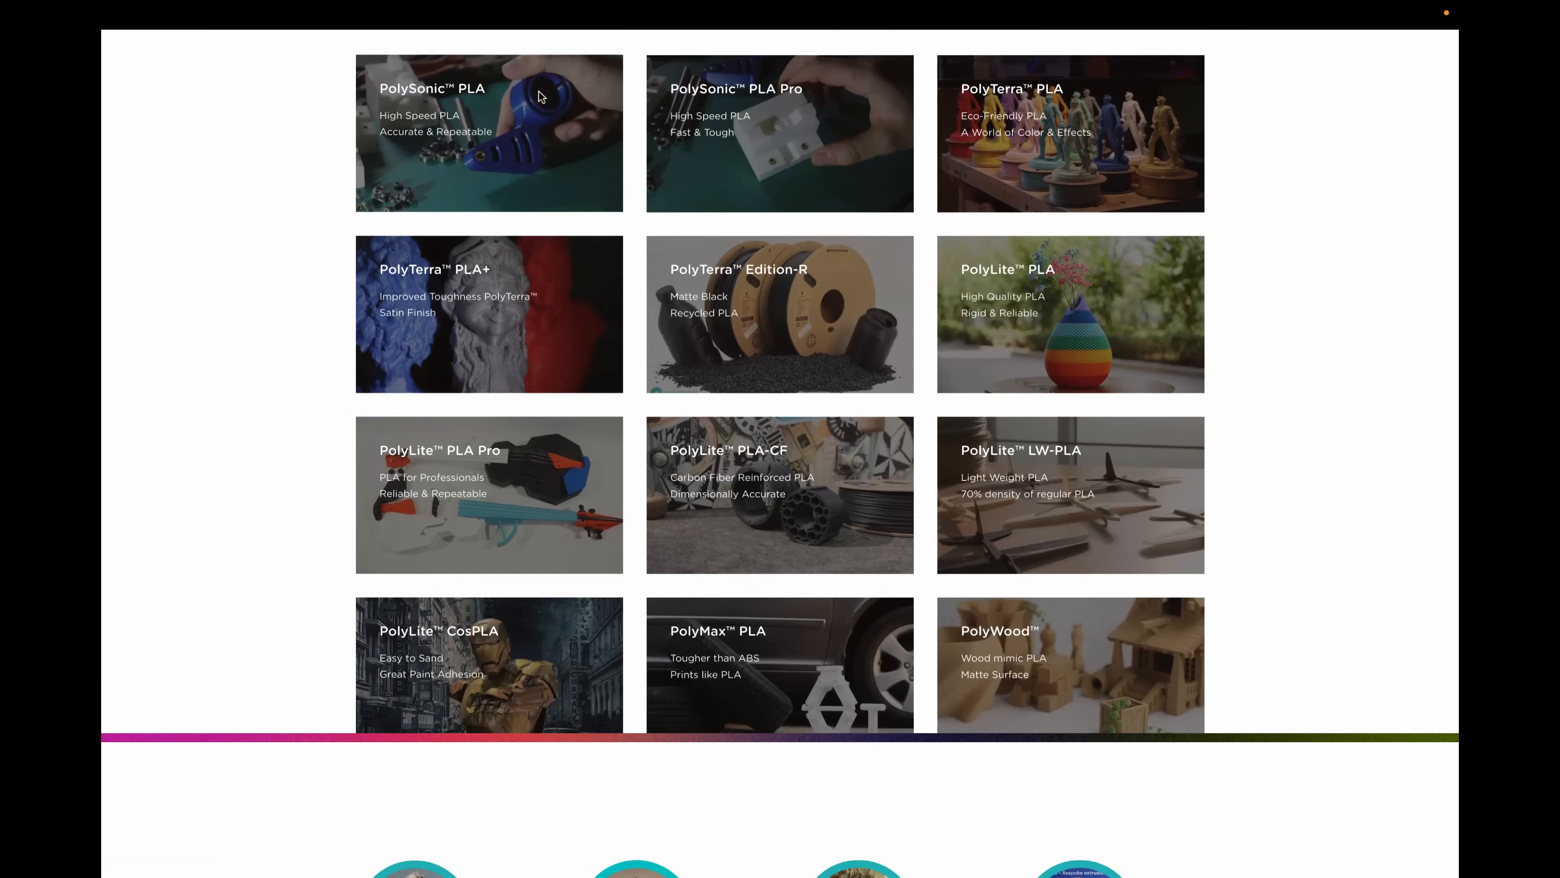
# Scroll the Polymaker filament catalogue toward the Hedgehog Makes Galaxy Red product.
pyautogui.scroll(-3)
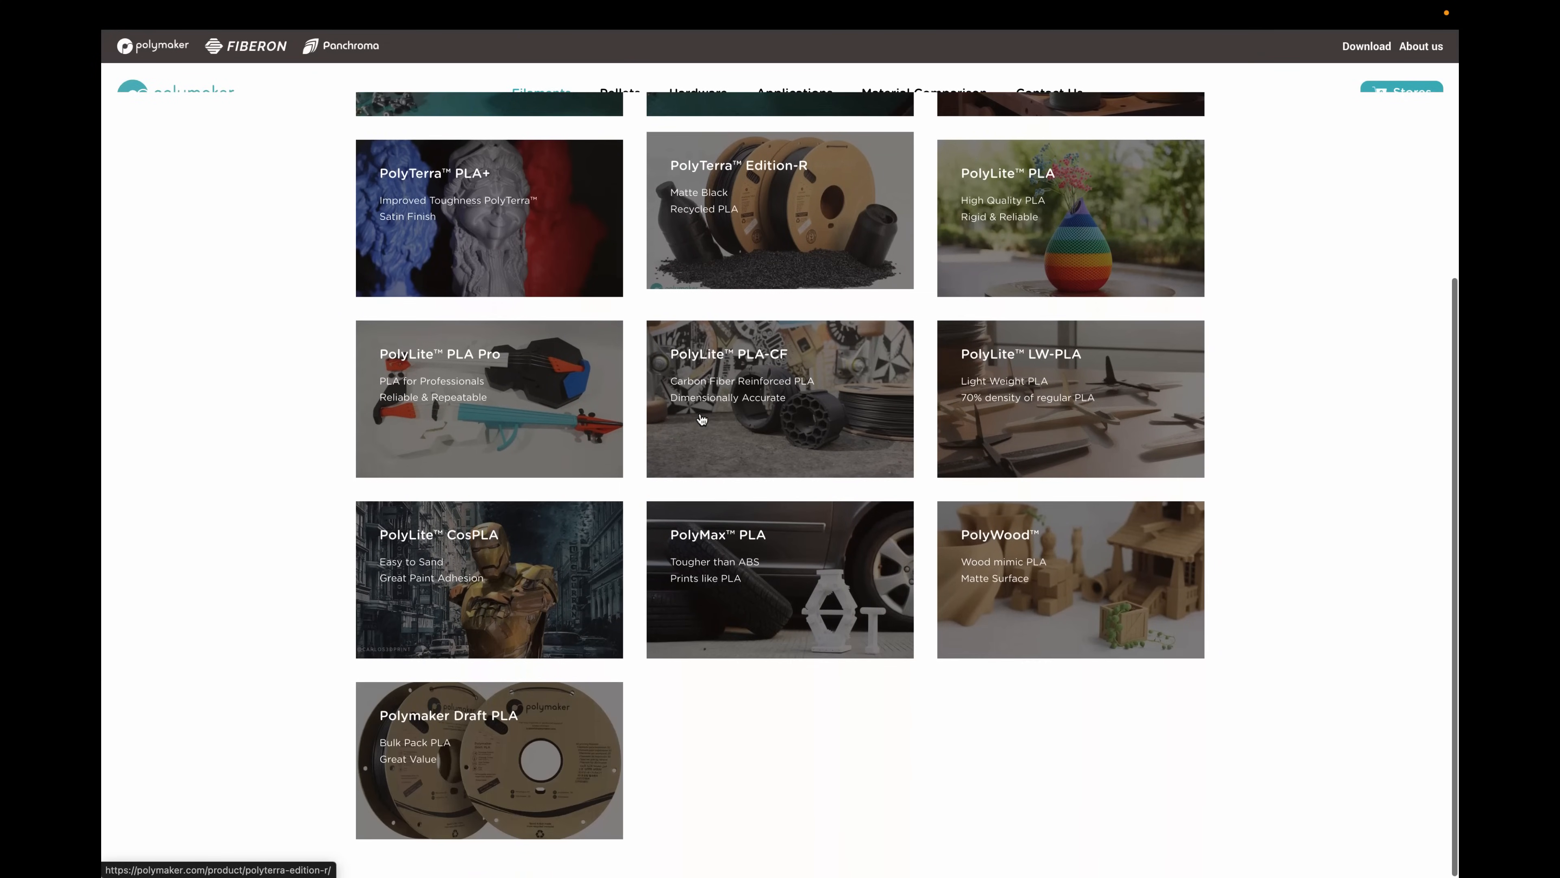
pyautogui.scroll(3)
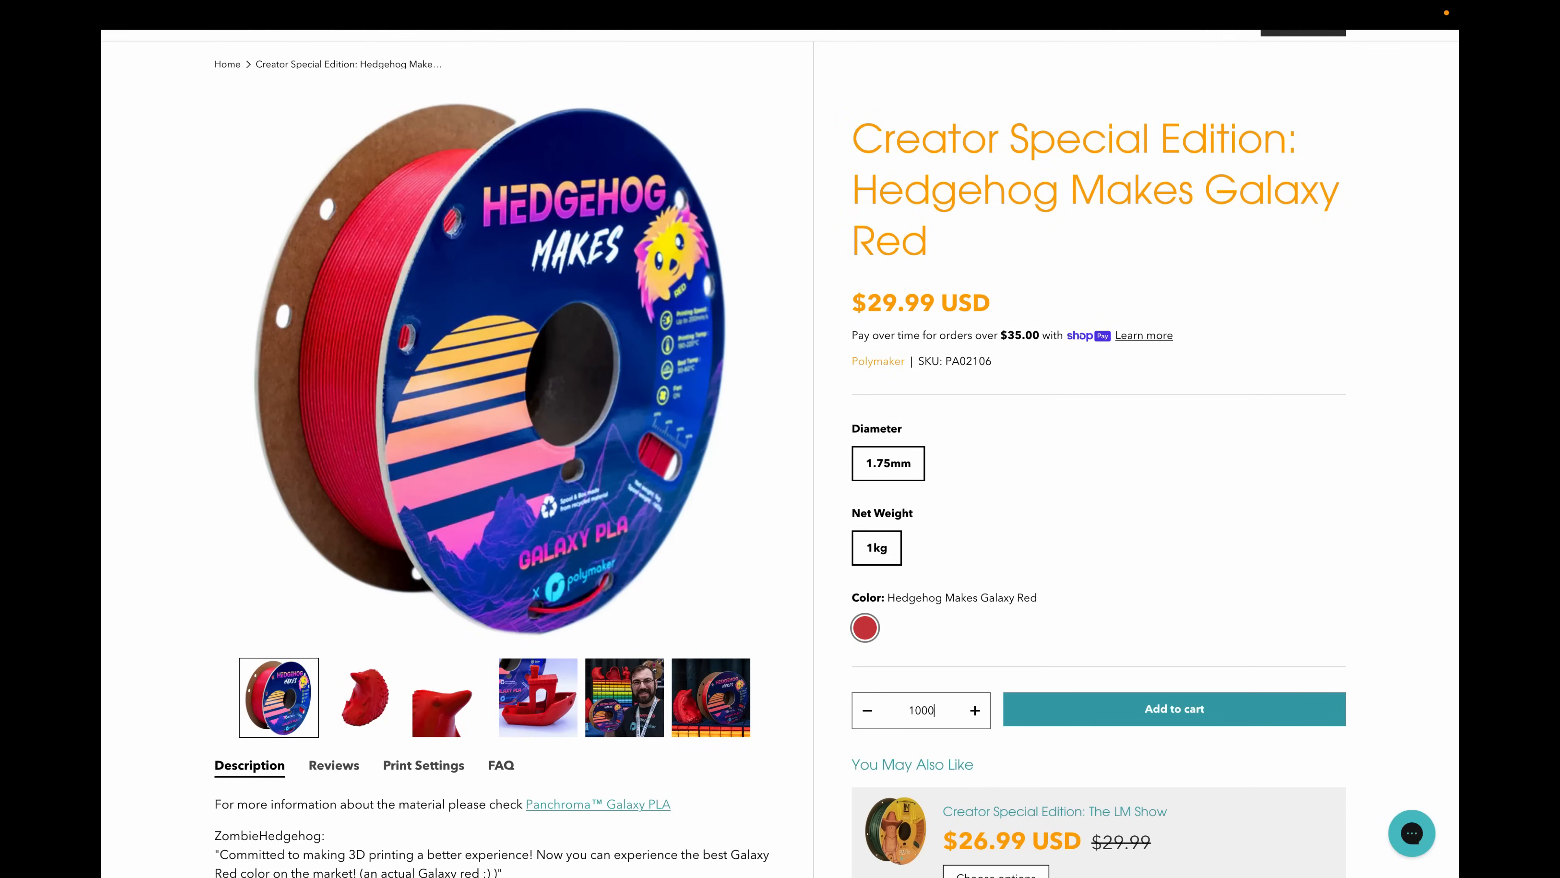
pyautogui.click(1175, 709)
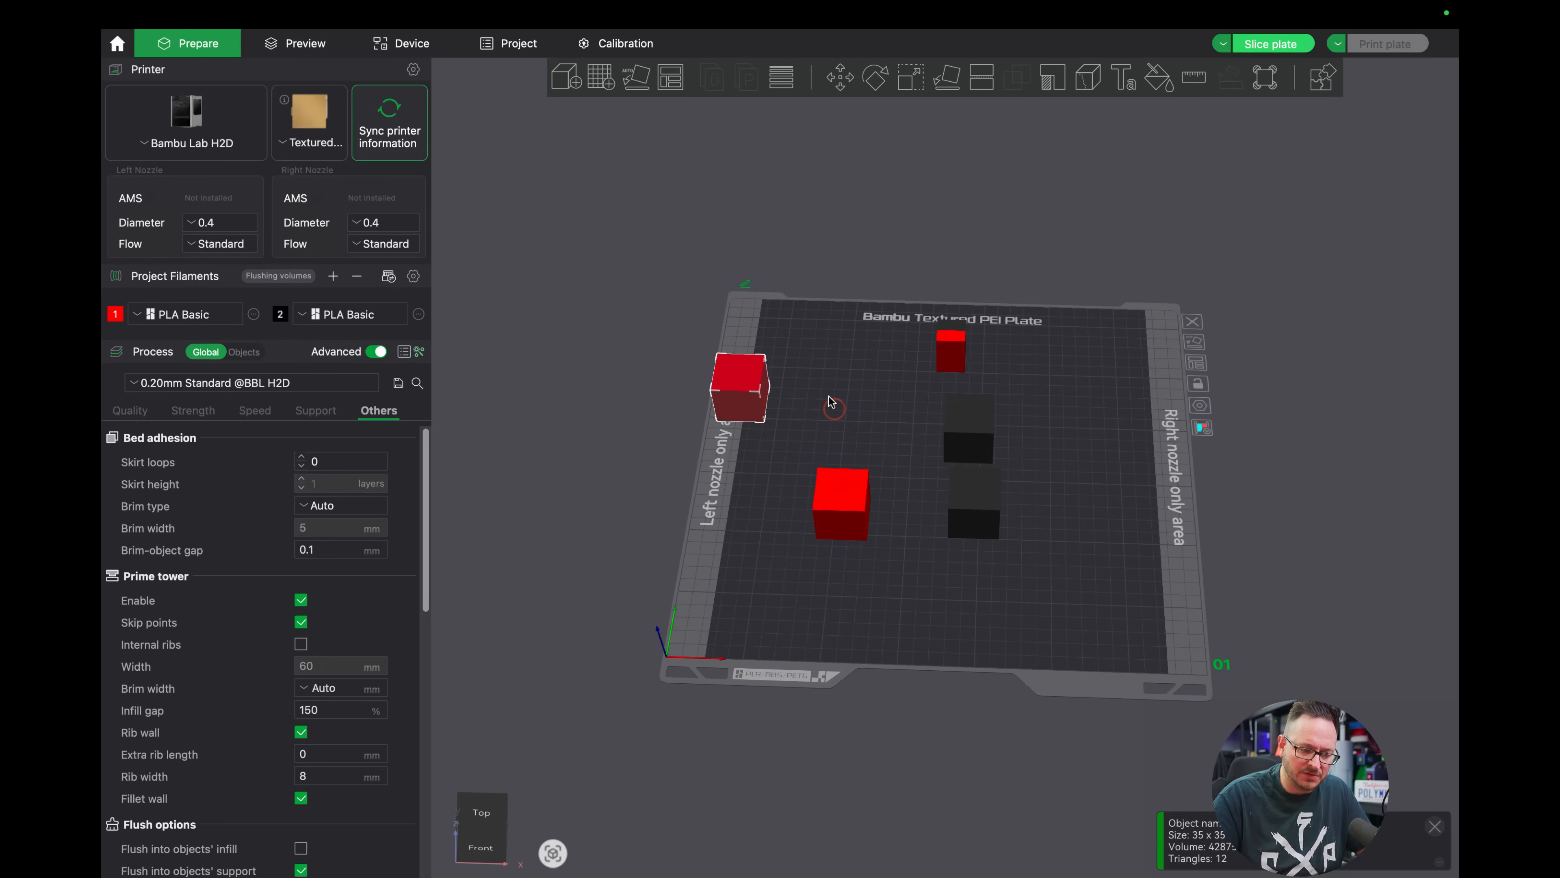
# Push a red cube into the right-nozzle-only zone to trigger the nozzle range error.
pyautogui.moveTo(842, 497); pyautogui.dragTo(901, 478)
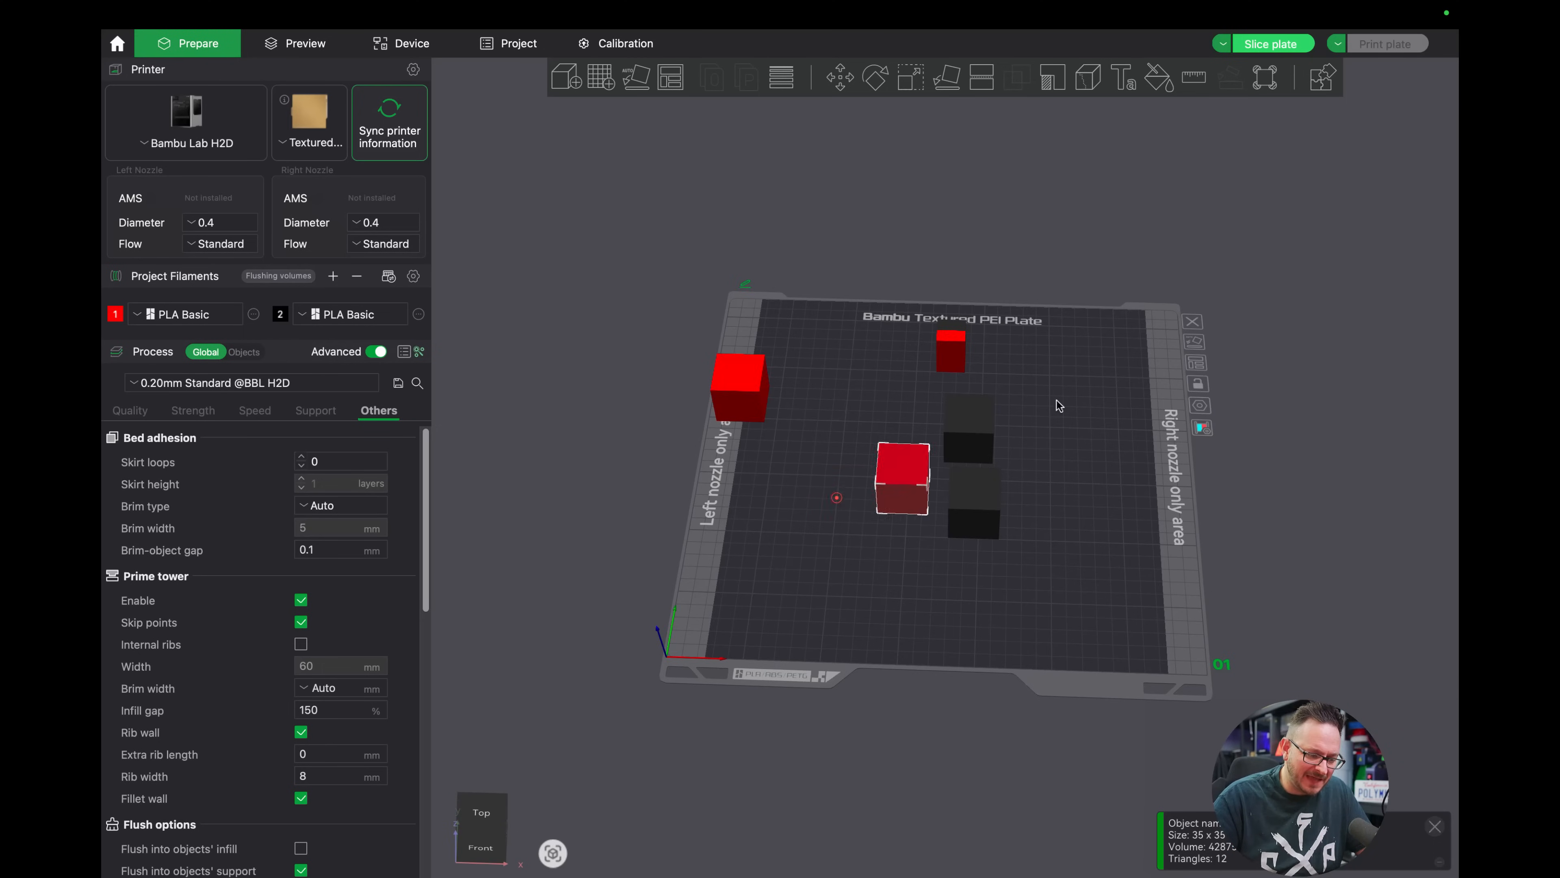
pyautogui.moveTo(900, 480); pyautogui.dragTo(1149, 389)
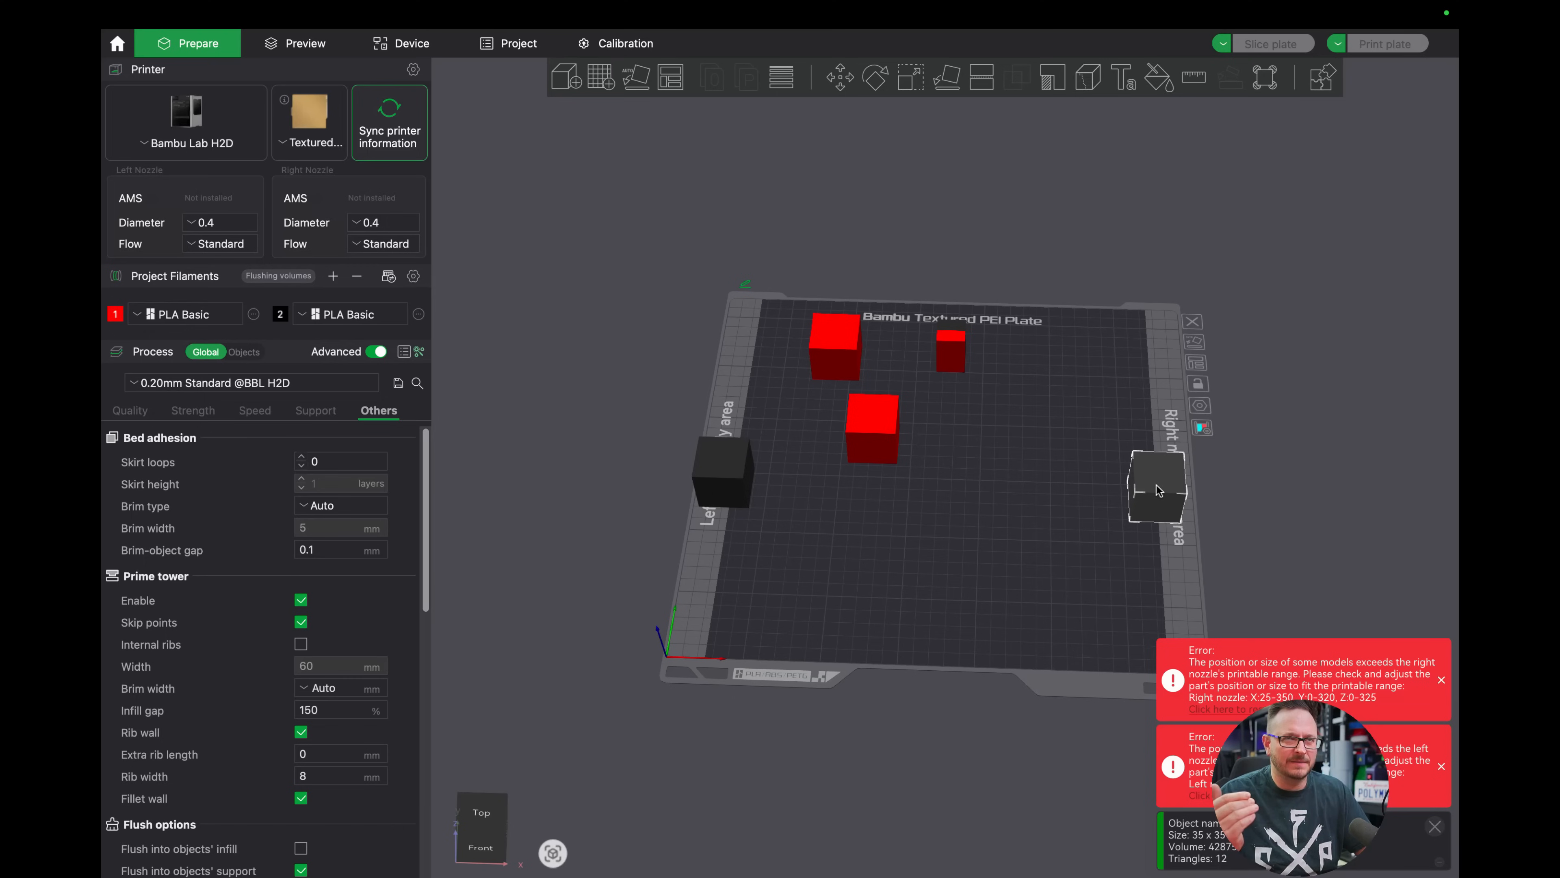
pyautogui.moveTo(1112, 486)
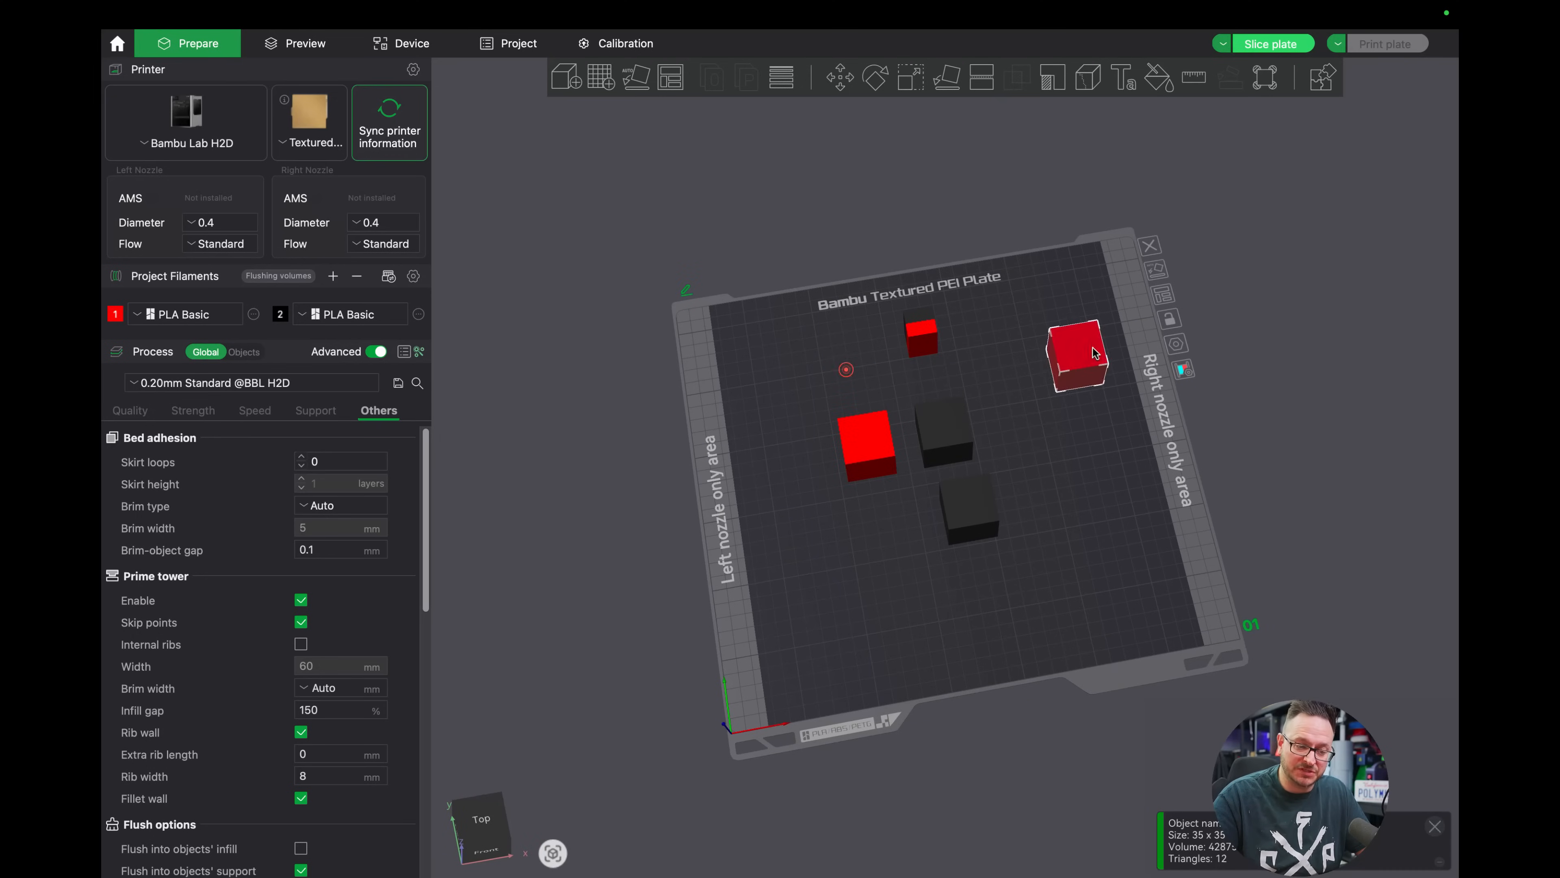
pyautogui.moveTo(1077, 356); pyautogui.dragTo(1116, 338)
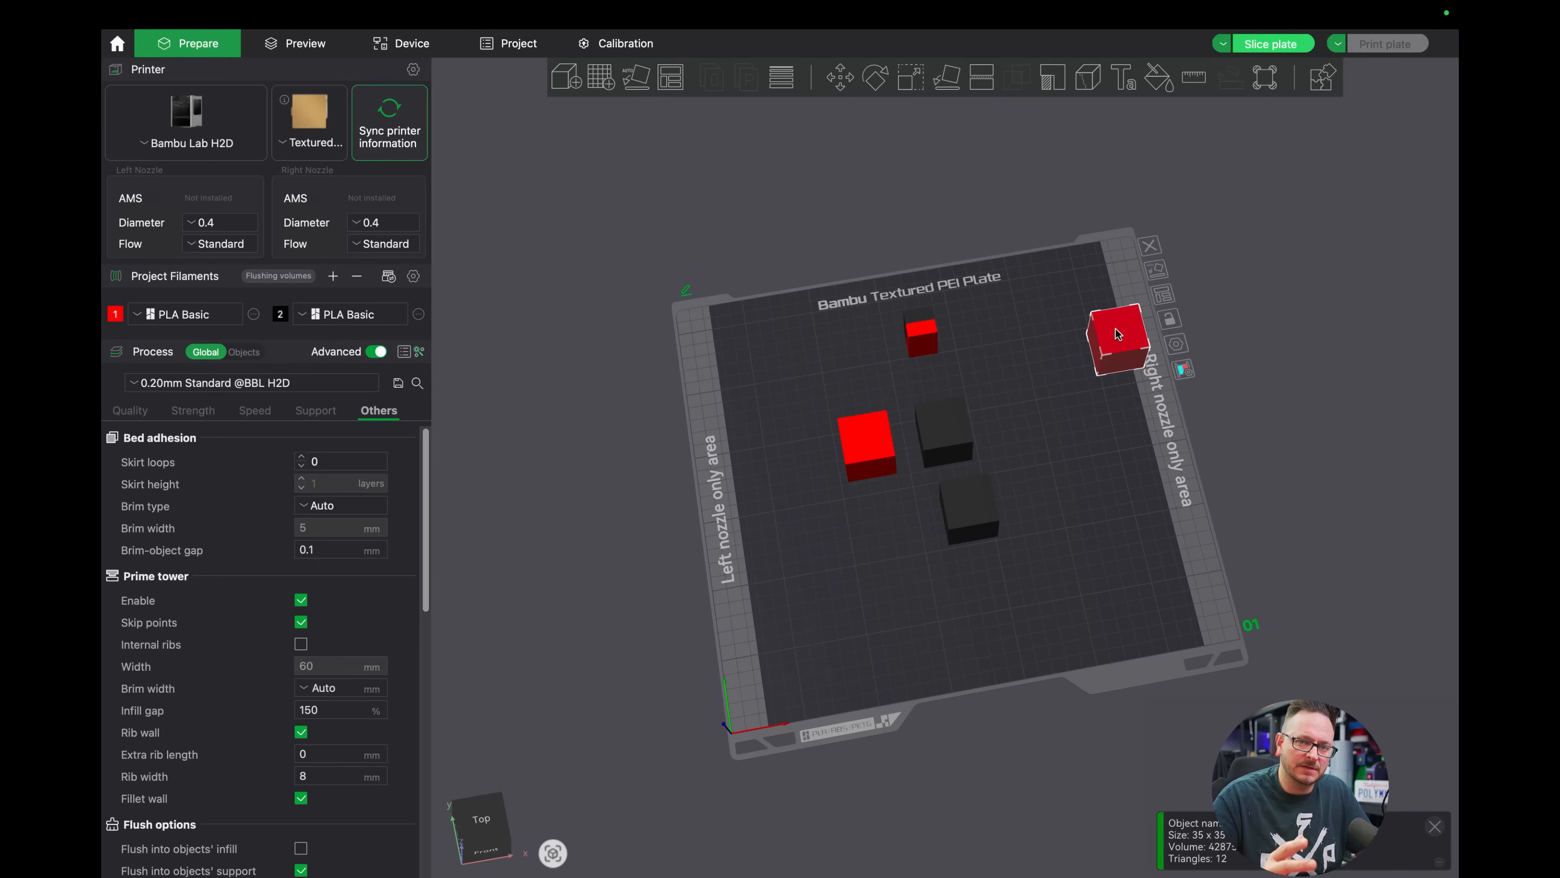
# Return the red cube to the plate centre and bring up filament 2's preset list.
pyautogui.moveTo(1117, 335); pyautogui.dragTo(1090, 353)
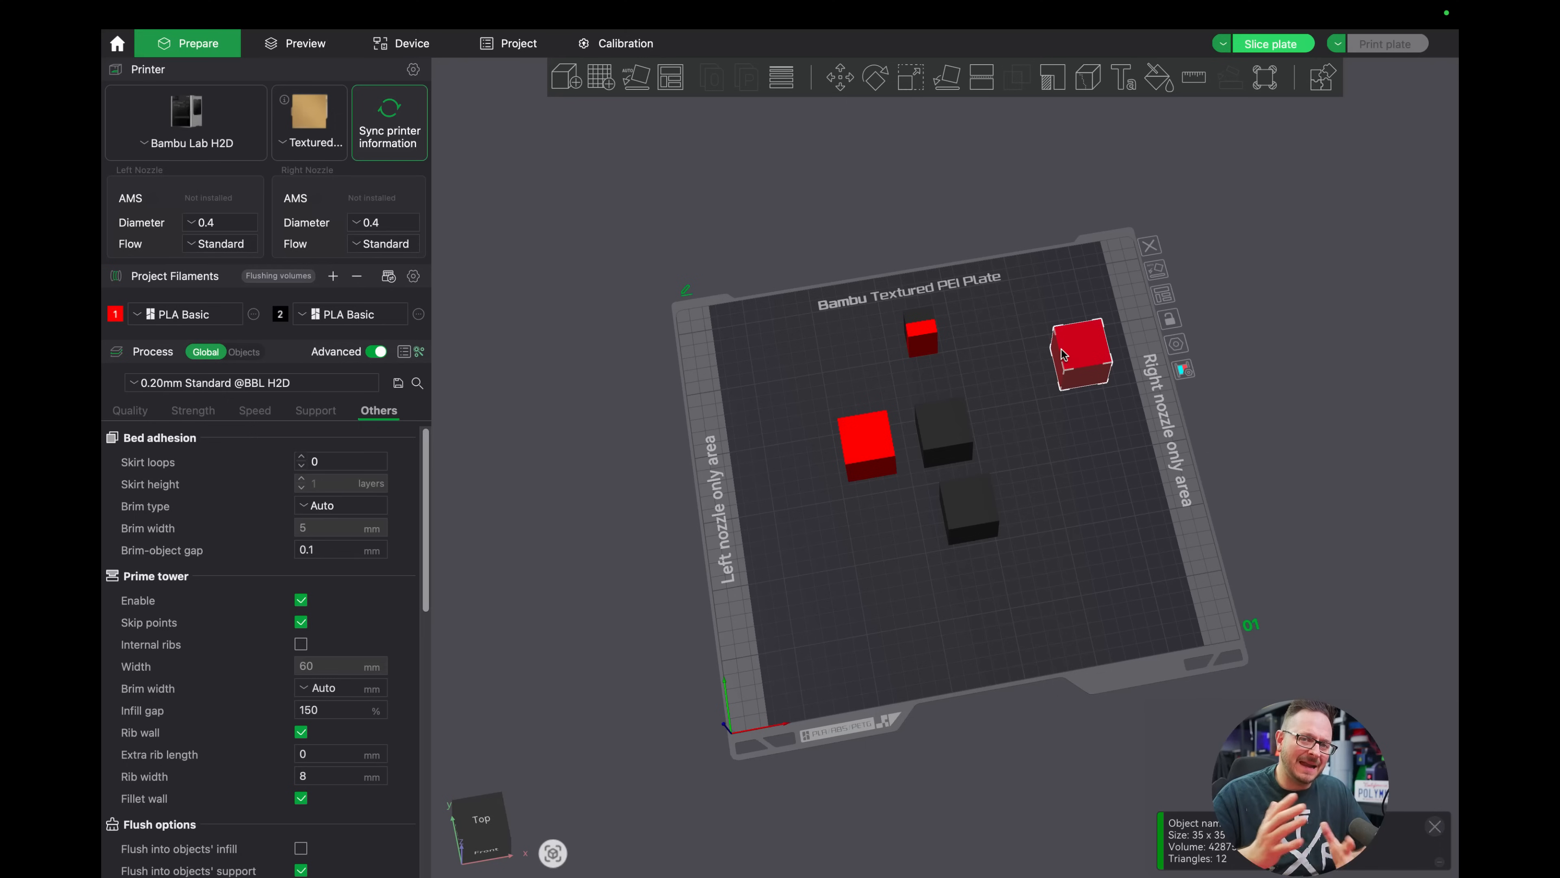
pyautogui.moveTo(1074, 353); pyautogui.dragTo(860, 498)
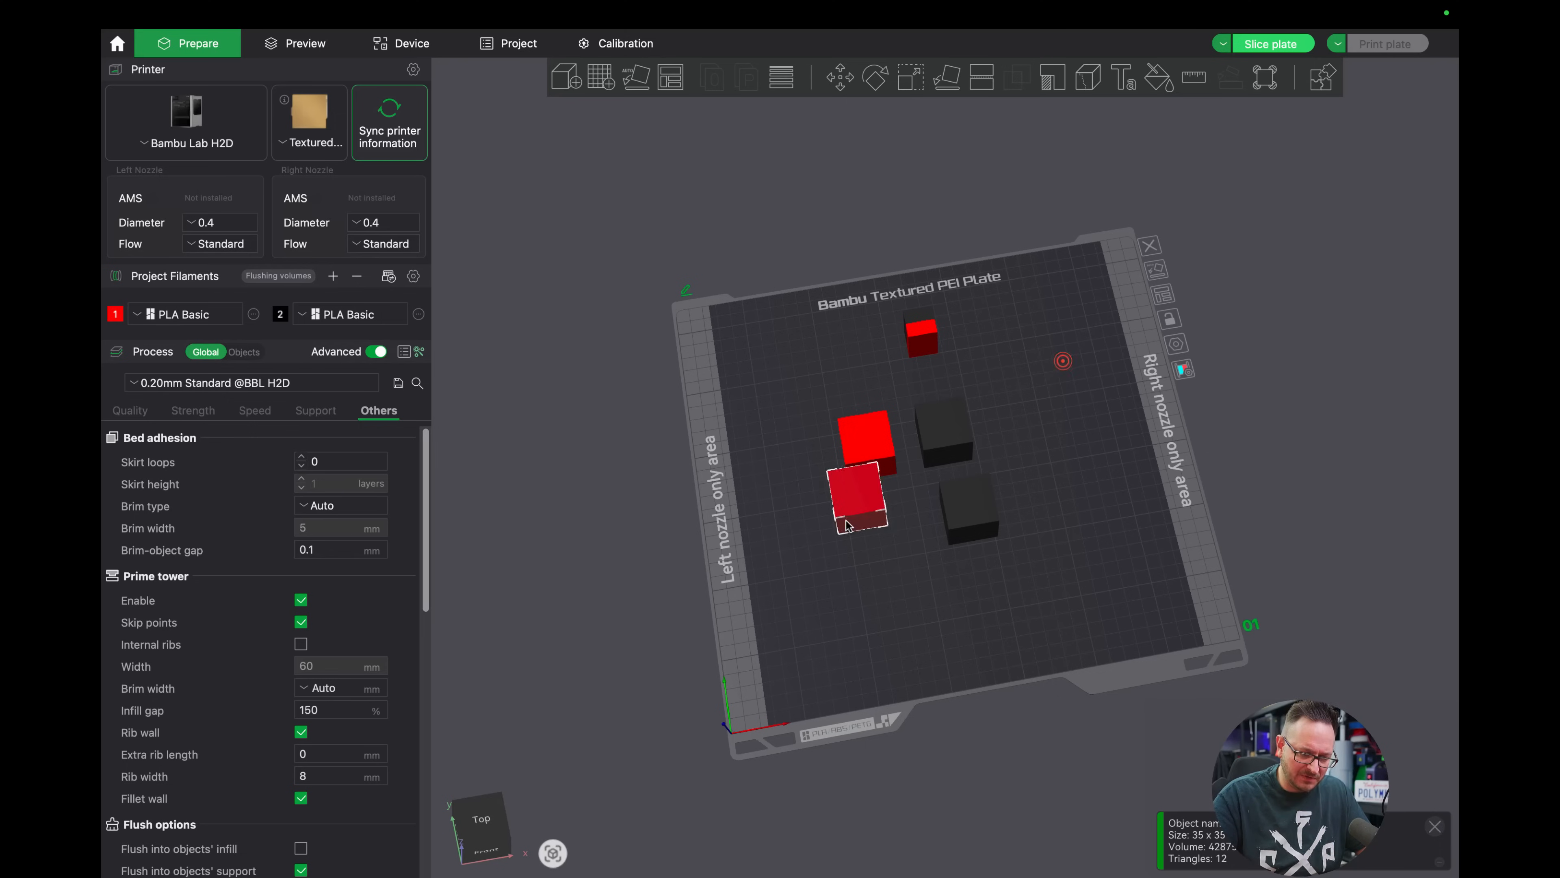
pyautogui.click(366, 314)
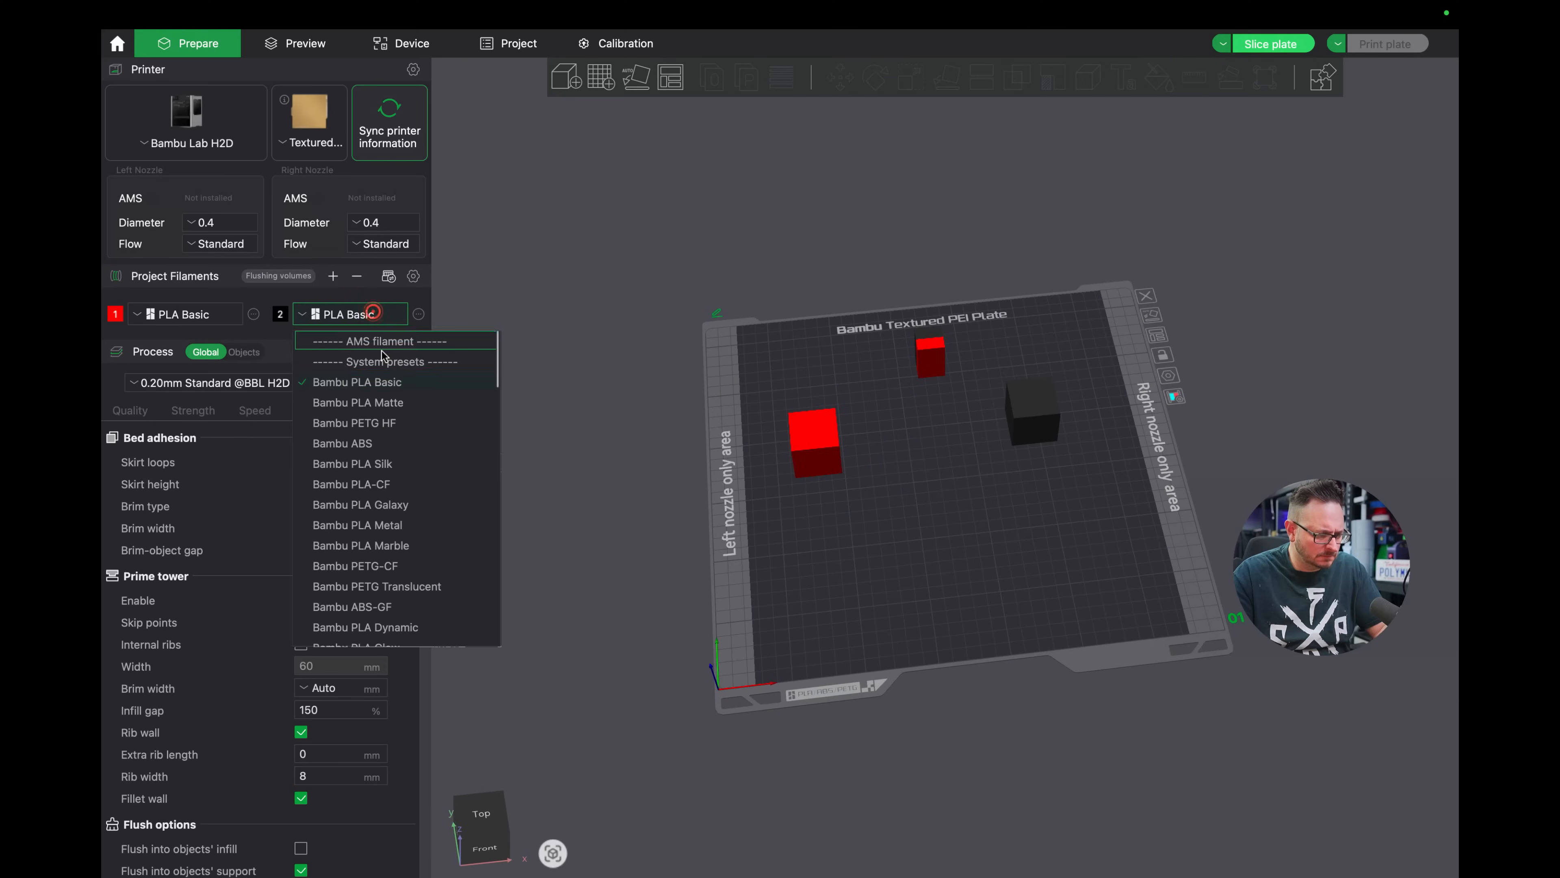
# Set filament 2 to TPU 95A HF and filament 1 to ABS-GF, briefly trying PC for slot 1.
pyautogui.scroll(-3)
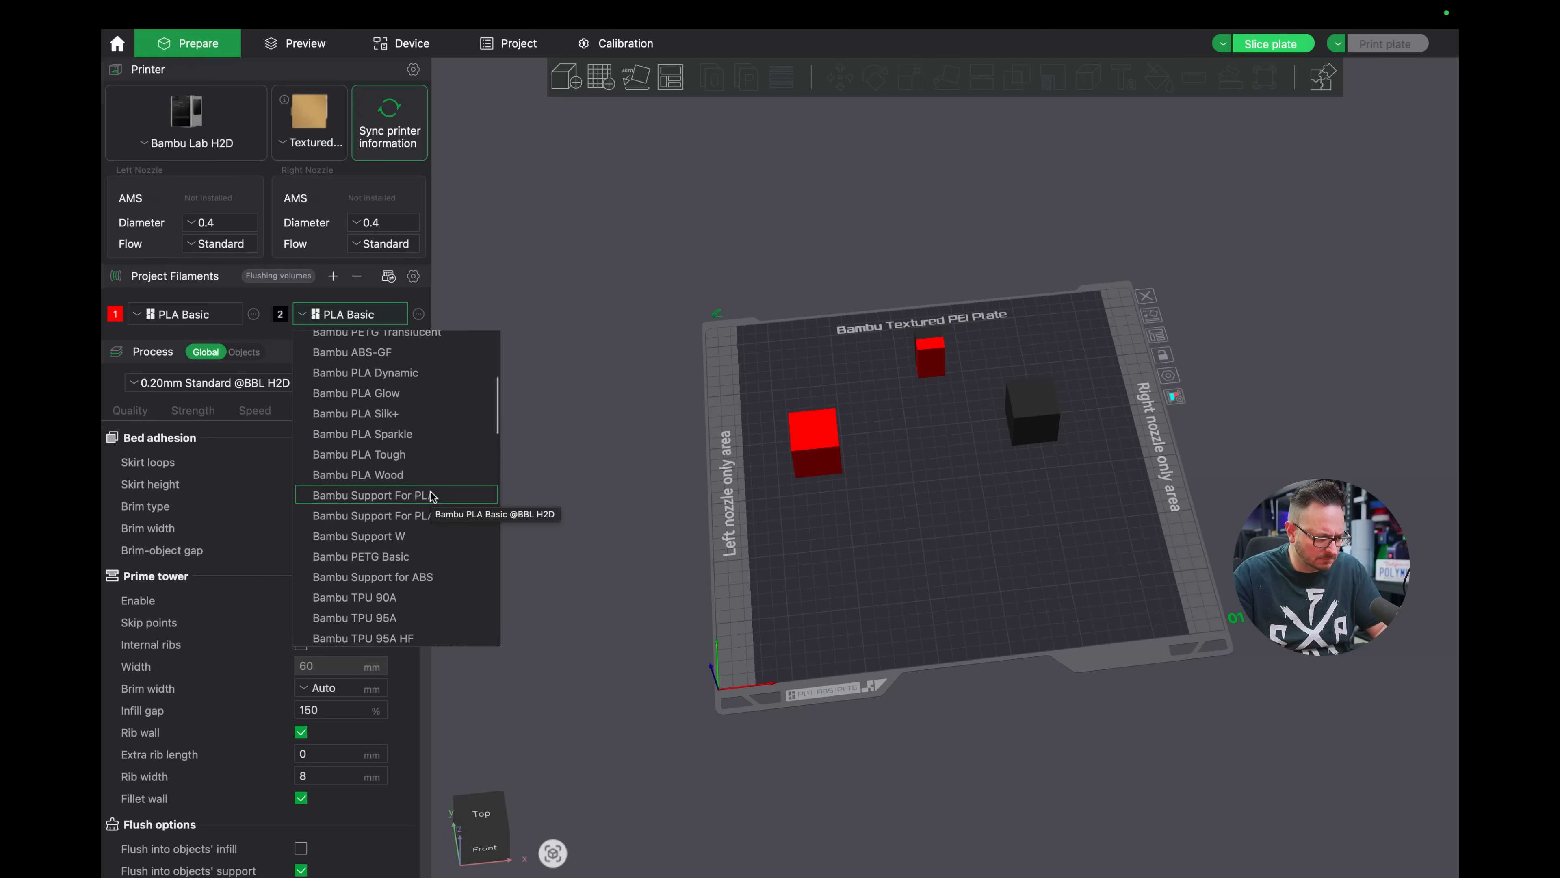
pyautogui.click(364, 638)
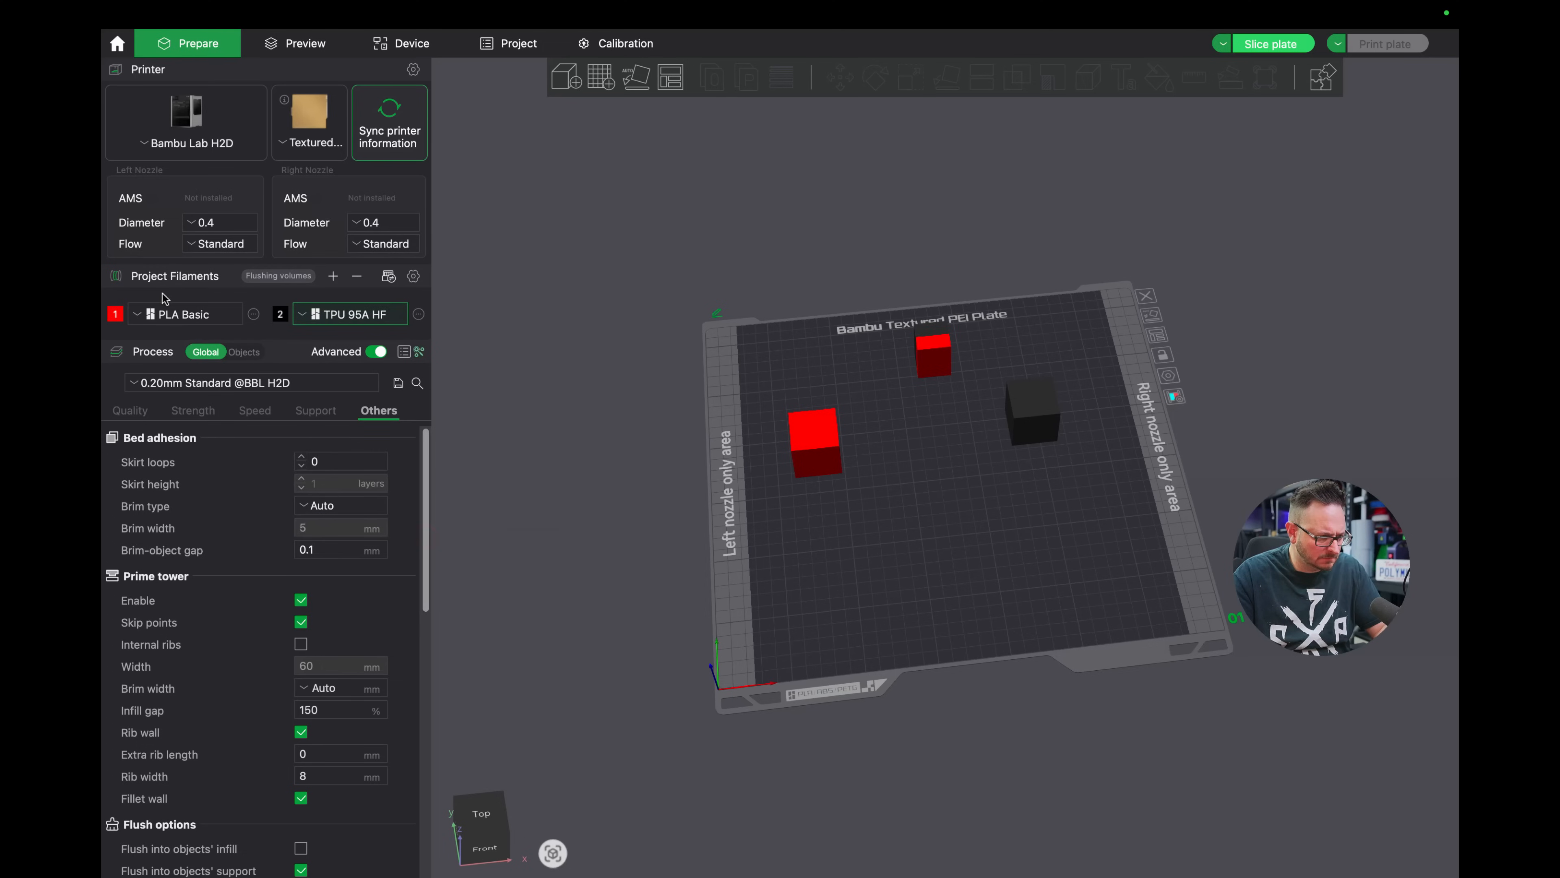
pyautogui.click(185, 314)
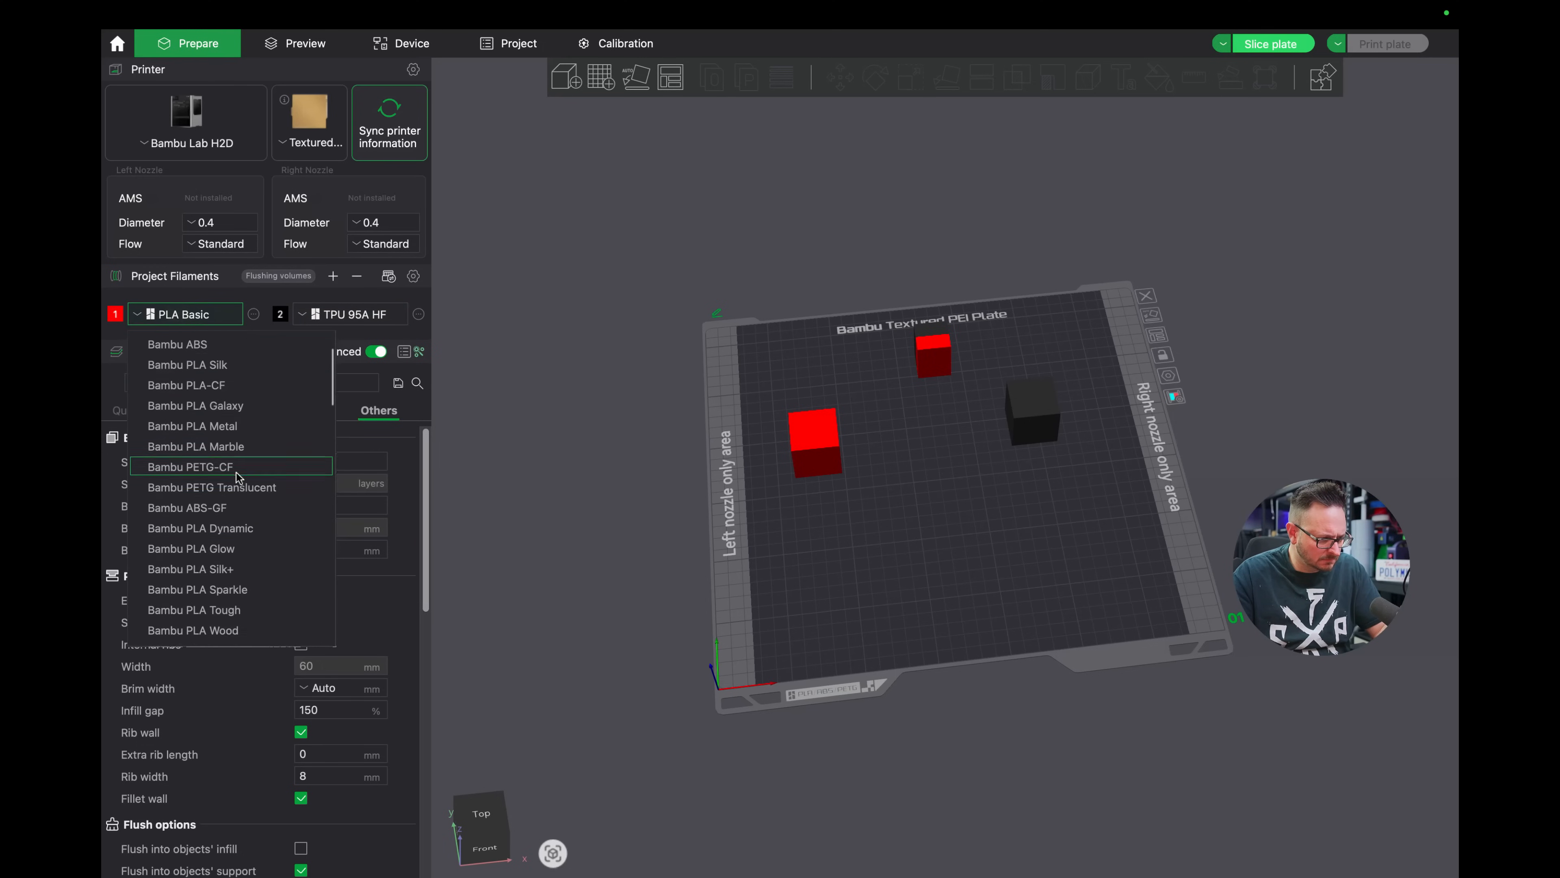
pyautogui.click(186, 507)
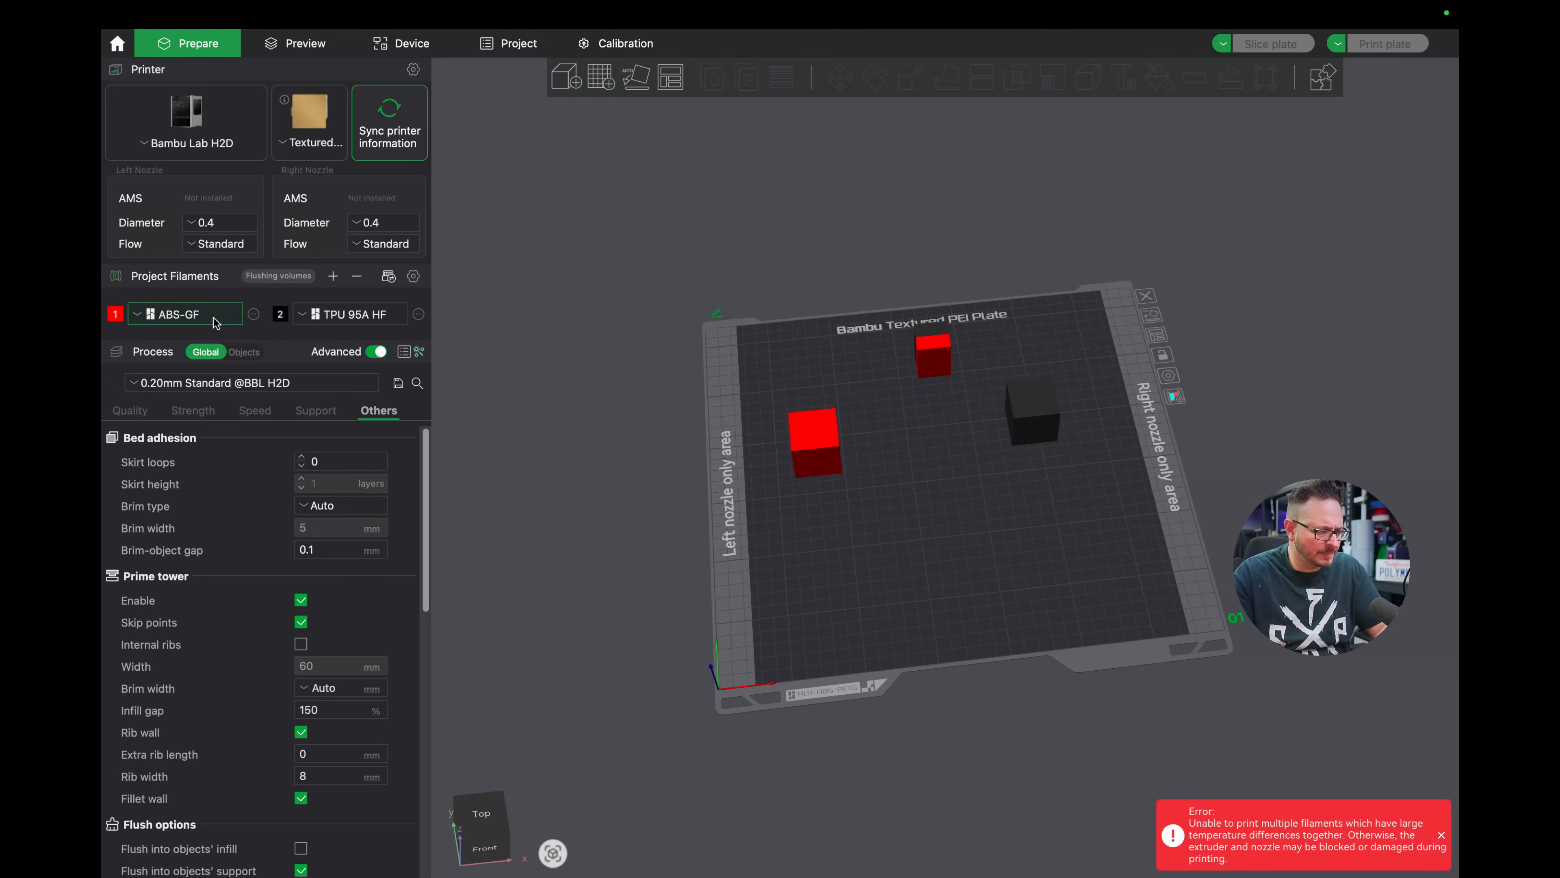
pyautogui.click(185, 314)
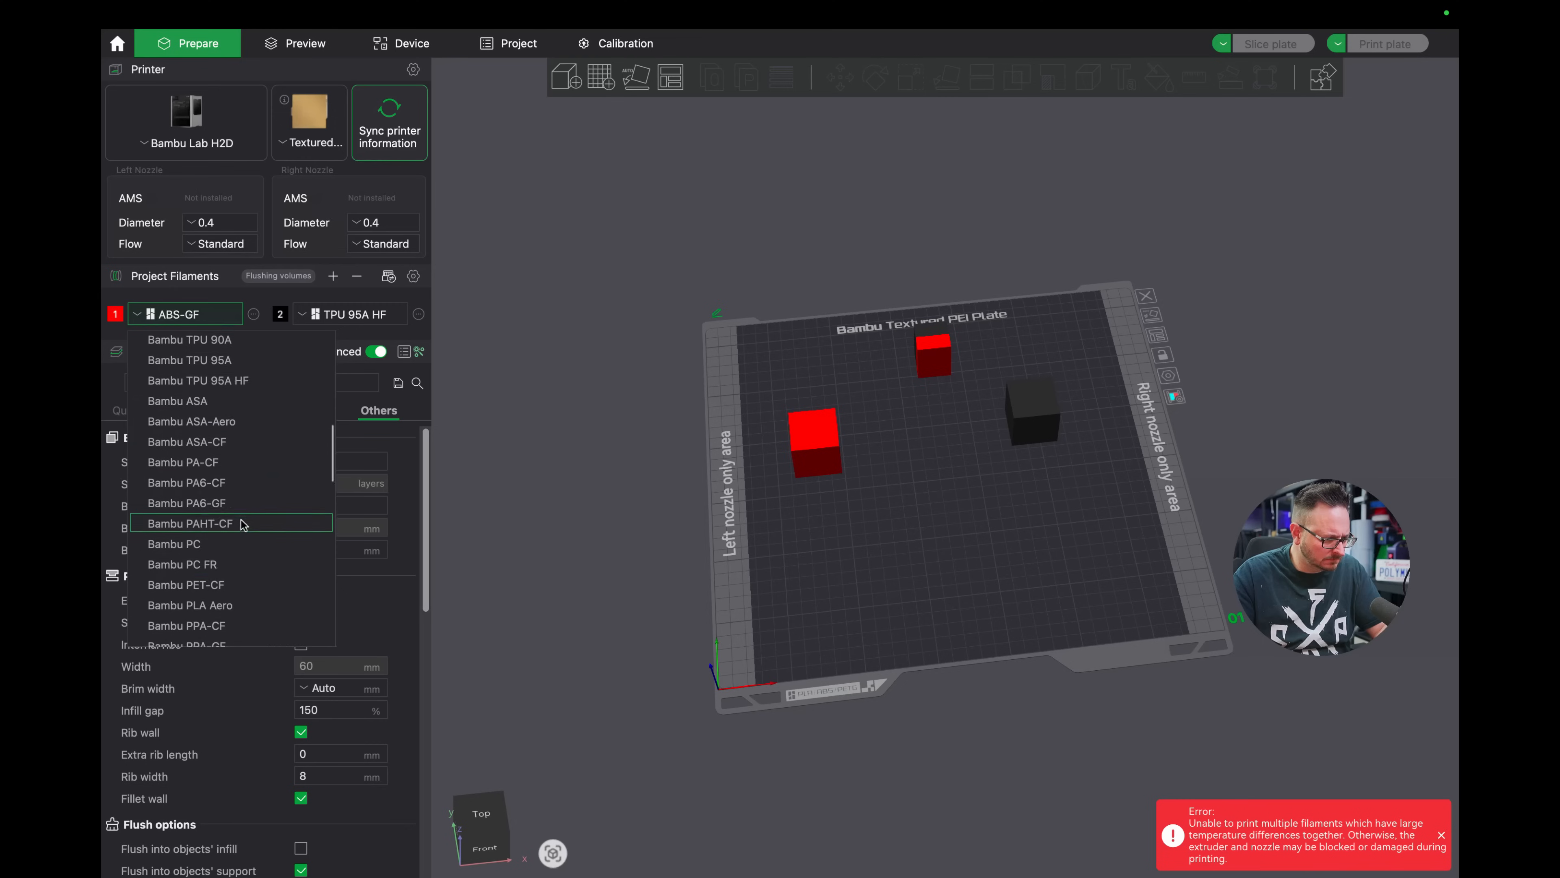
pyautogui.click(174, 544)
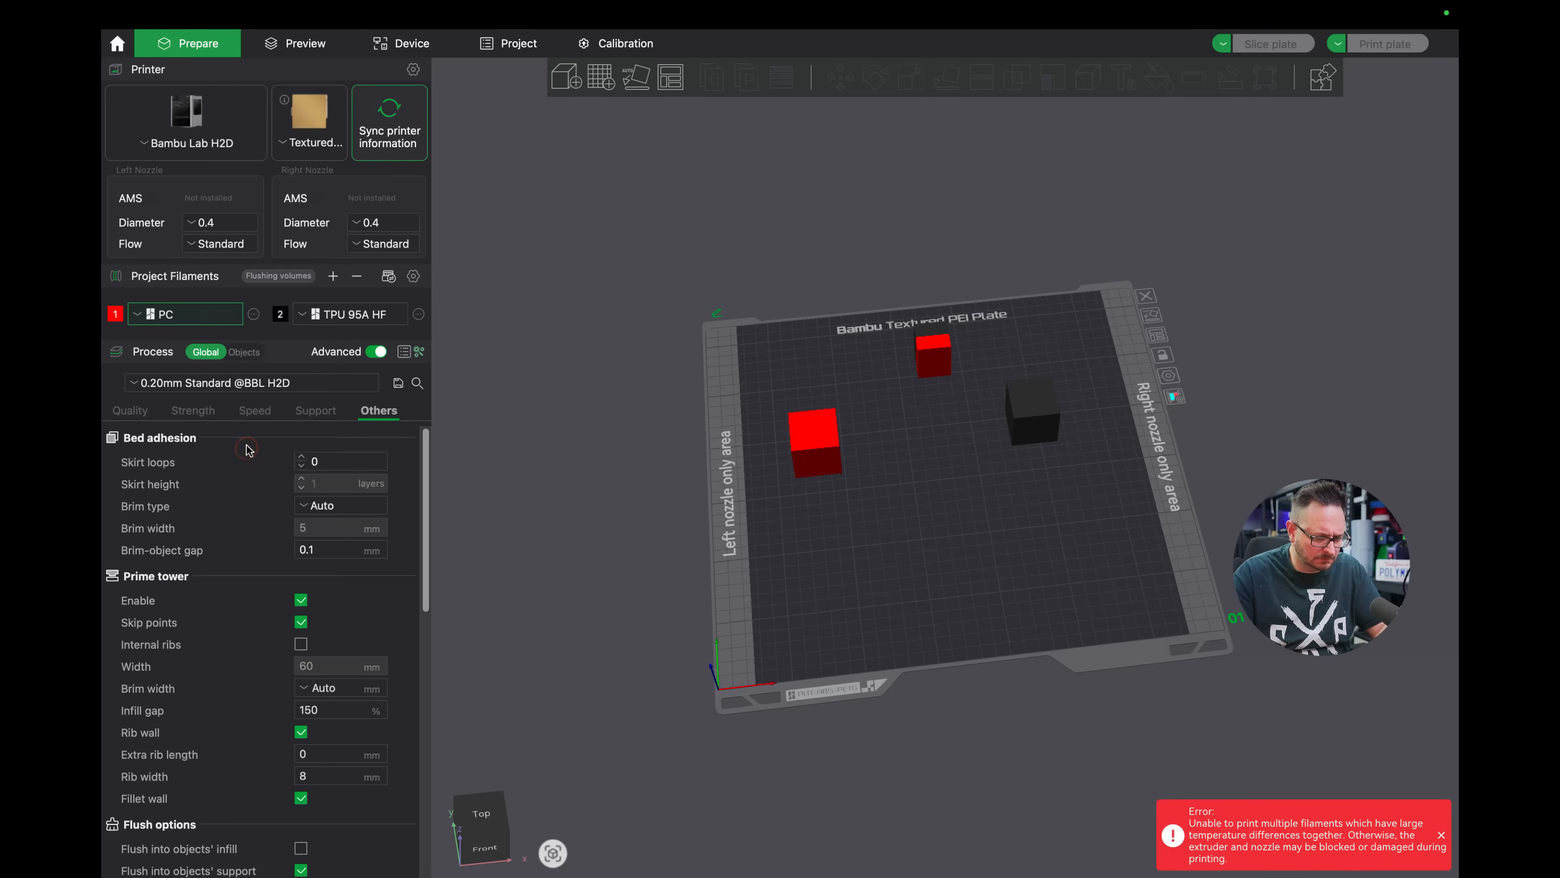
pyautogui.click(184, 314)
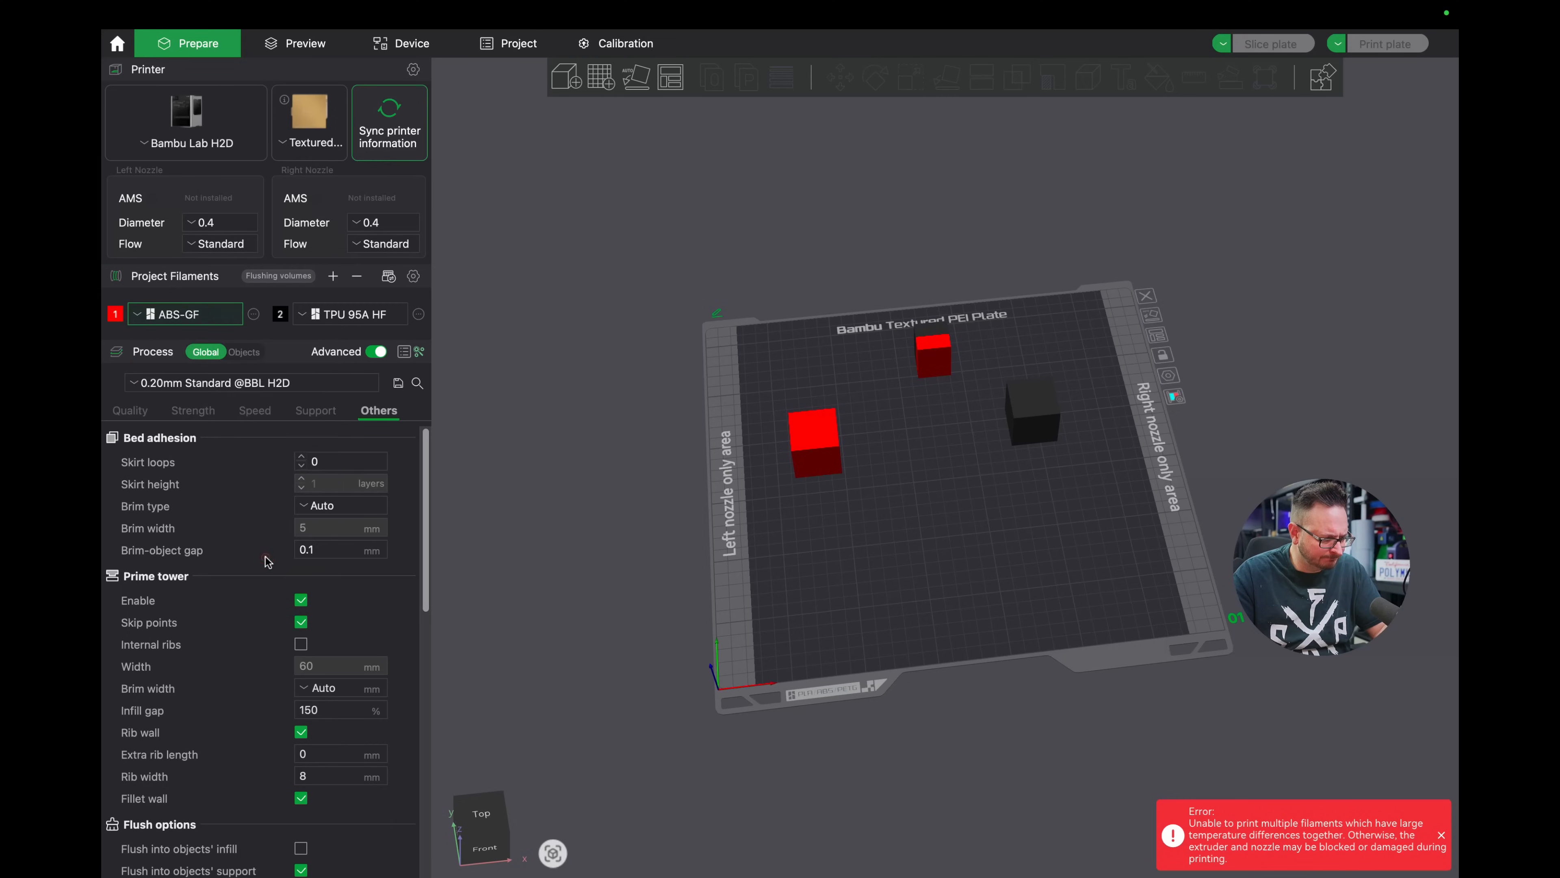
# Try ABS-GF and PLA Silk+ for filament 2, noting the temperature-difference error.
pyautogui.click(349, 314)
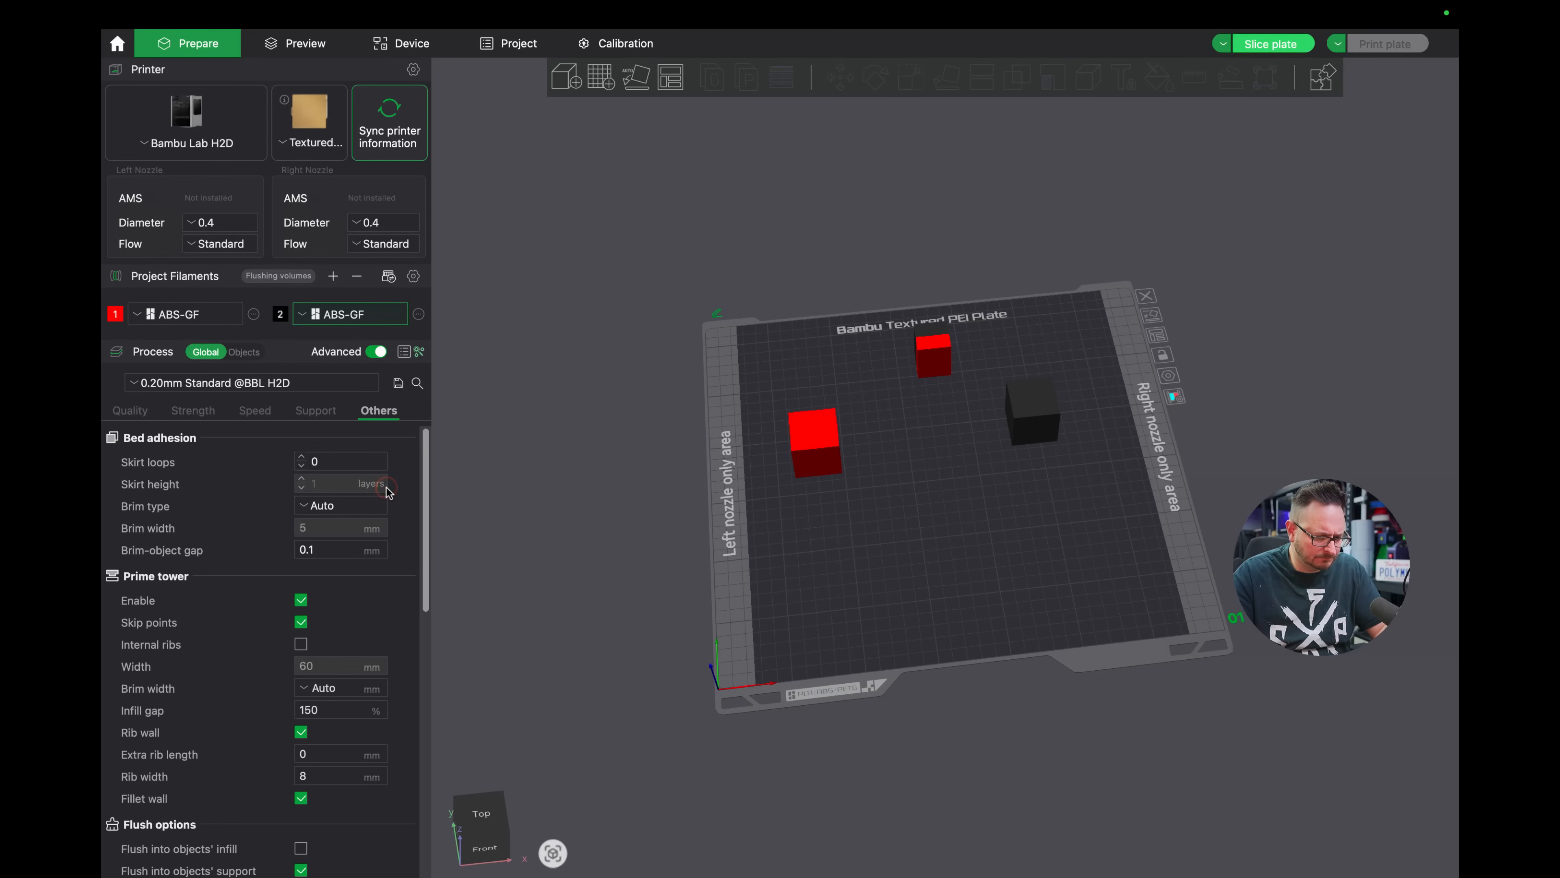
pyautogui.moveTo(364, 327)
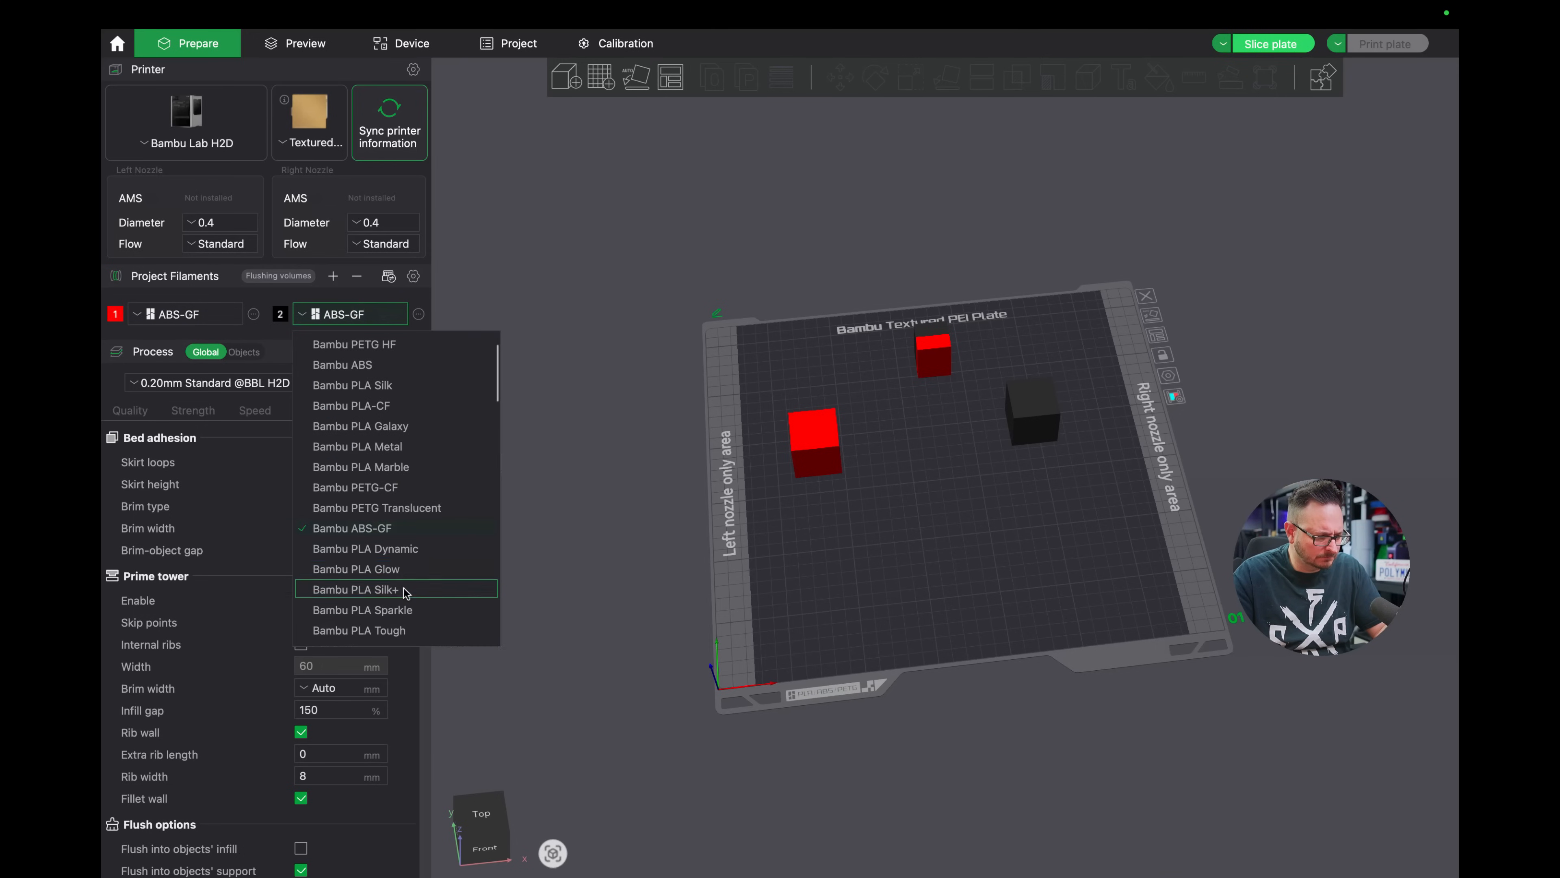
pyautogui.click(356, 590)
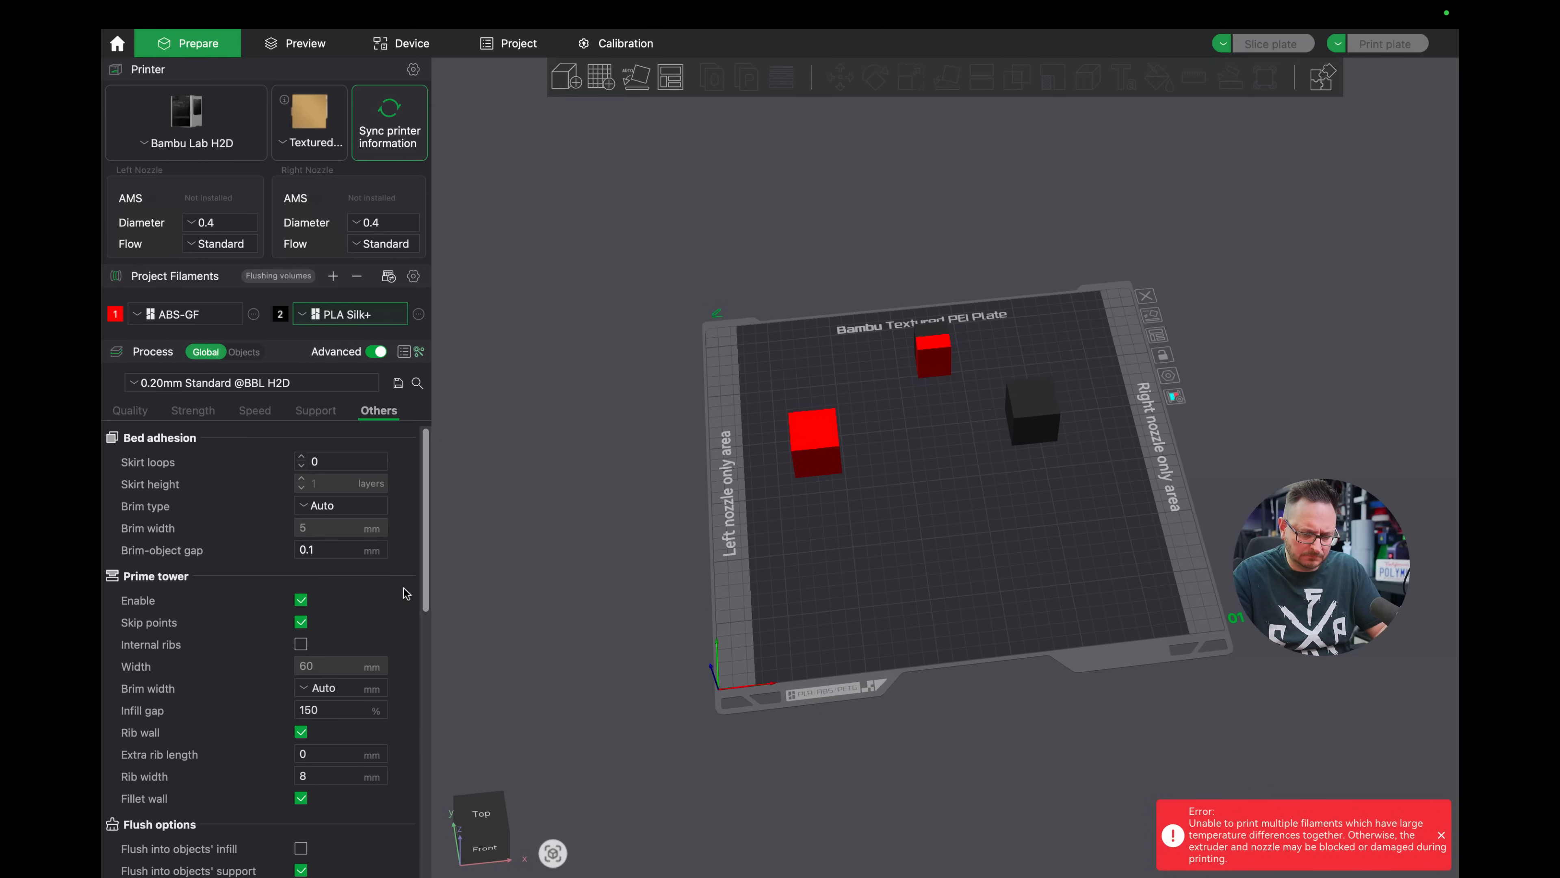
pyautogui.moveTo(1171, 270)
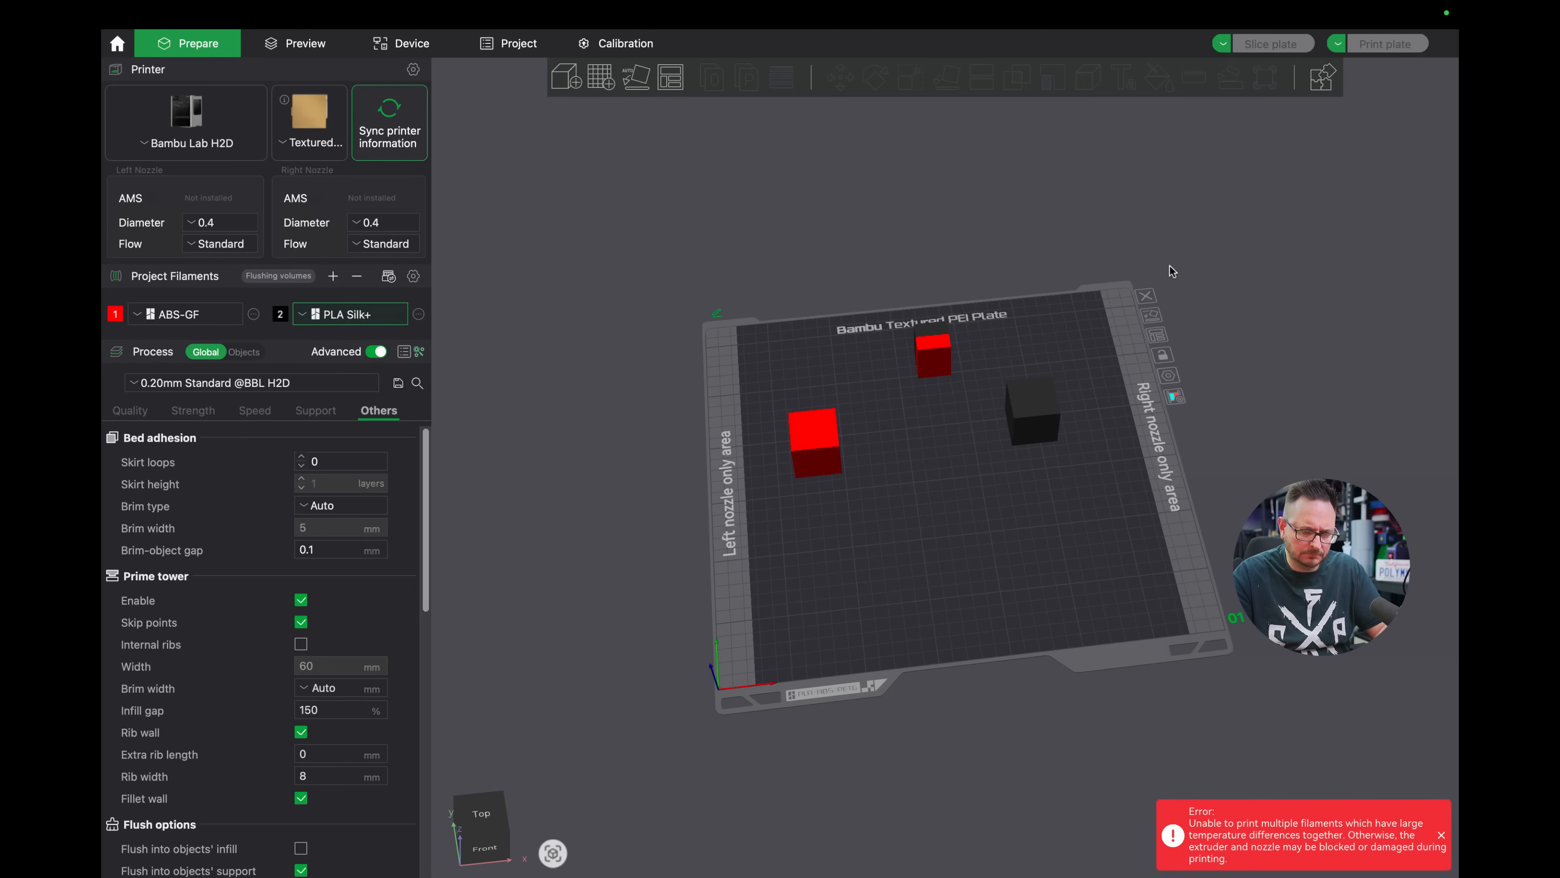
pyautogui.click(1041, 15)
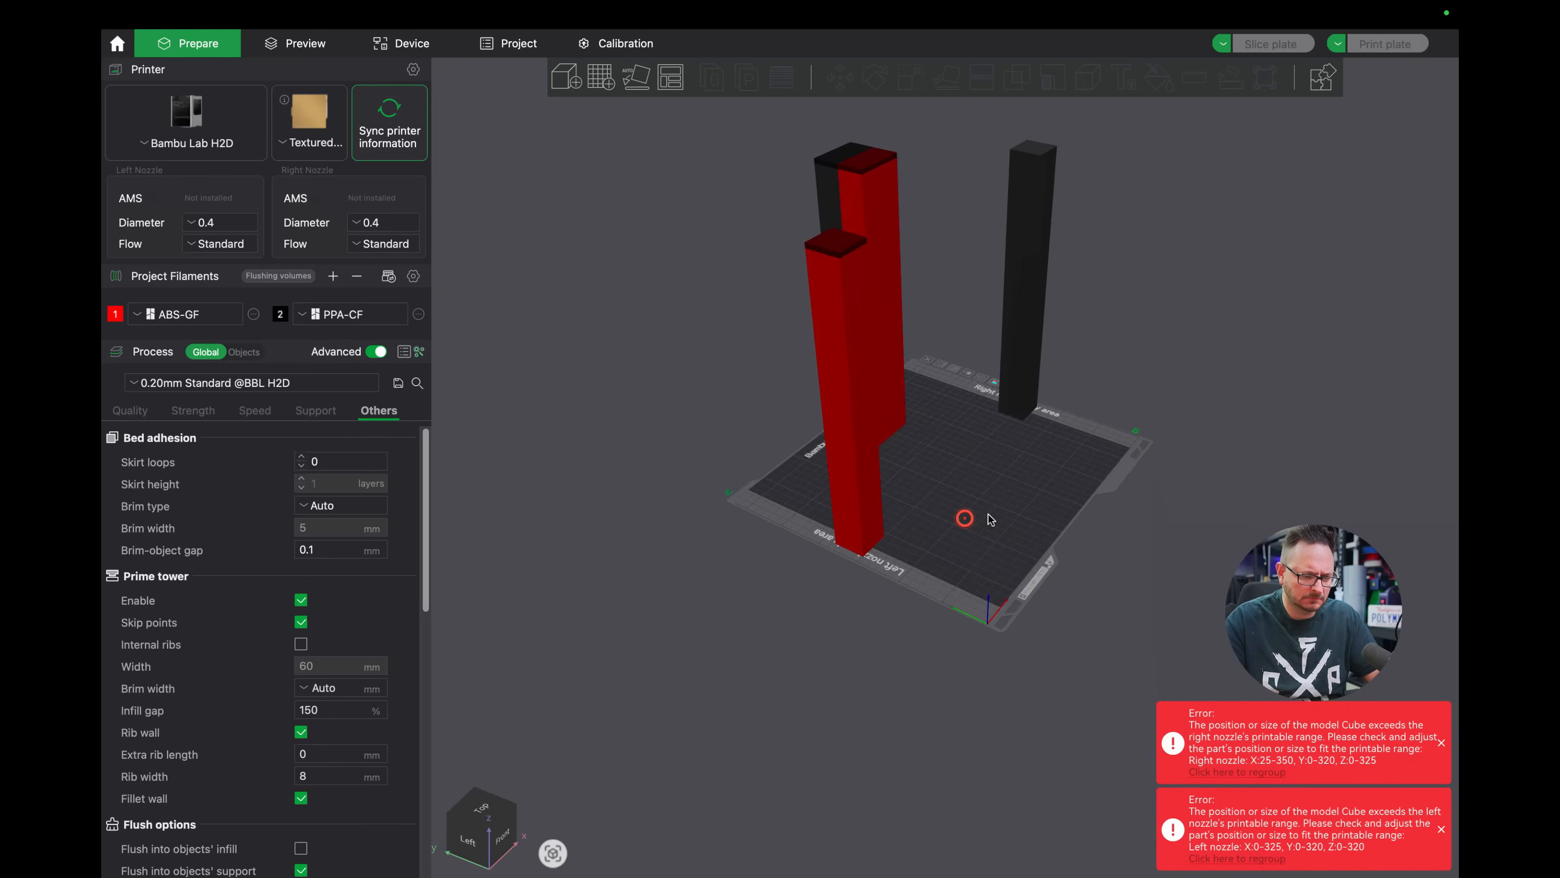
# Slice the plate of three tall red and black towers after checking them in 3D.
pyautogui.moveTo(945, 418); pyautogui.dragTo(980, 440)
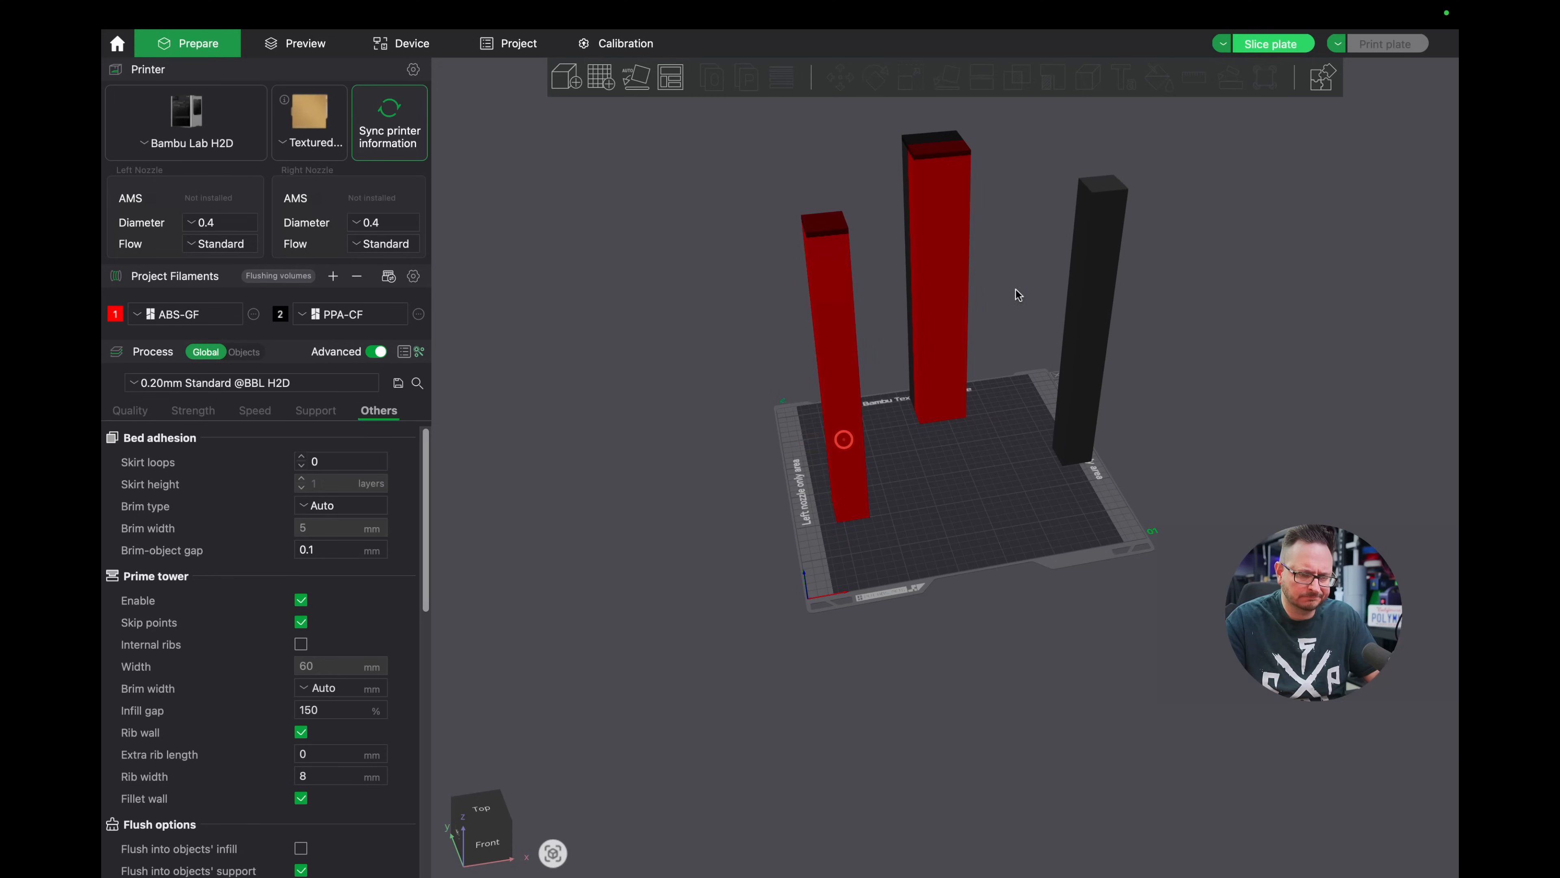
pyautogui.click(1270, 43)
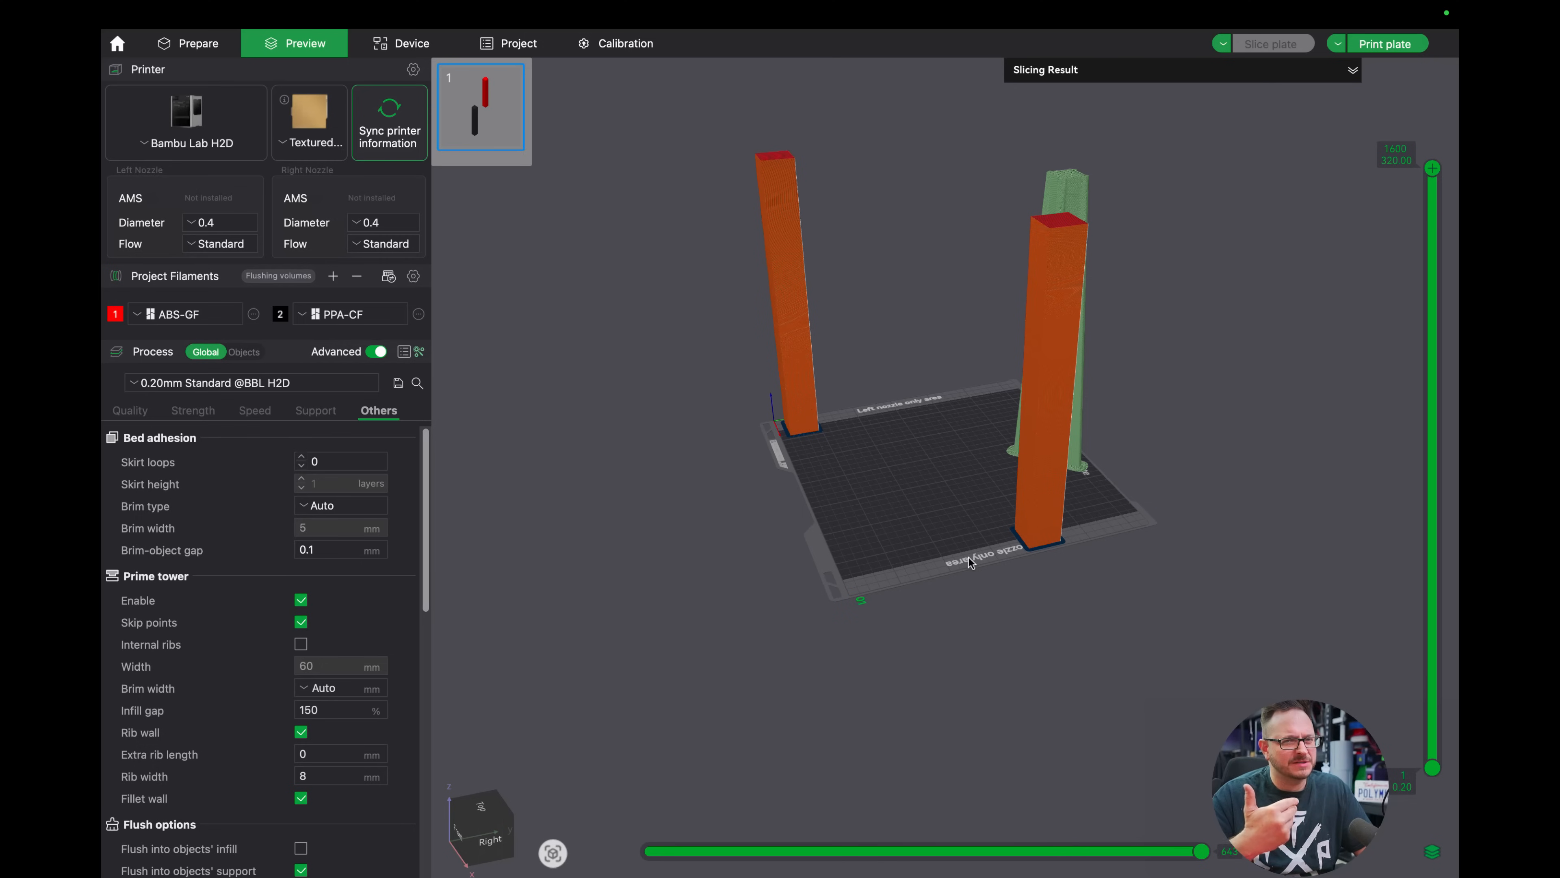
# Return to the Prepare workspace with the plate cleared of towers.
pyautogui.click(197, 43)
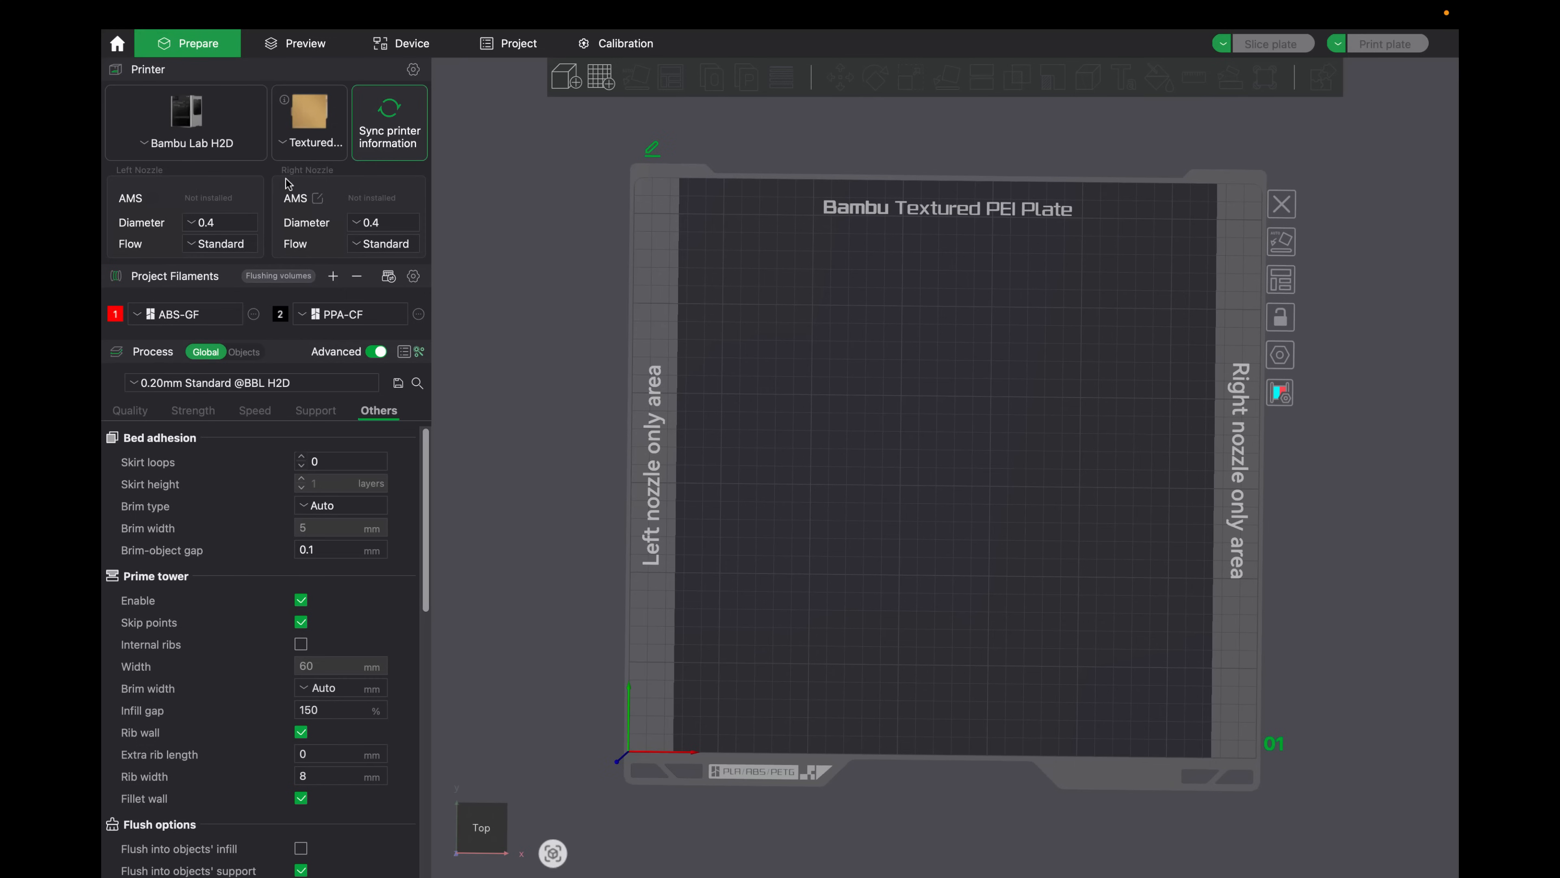
pyautogui.moveTo(288, 150)
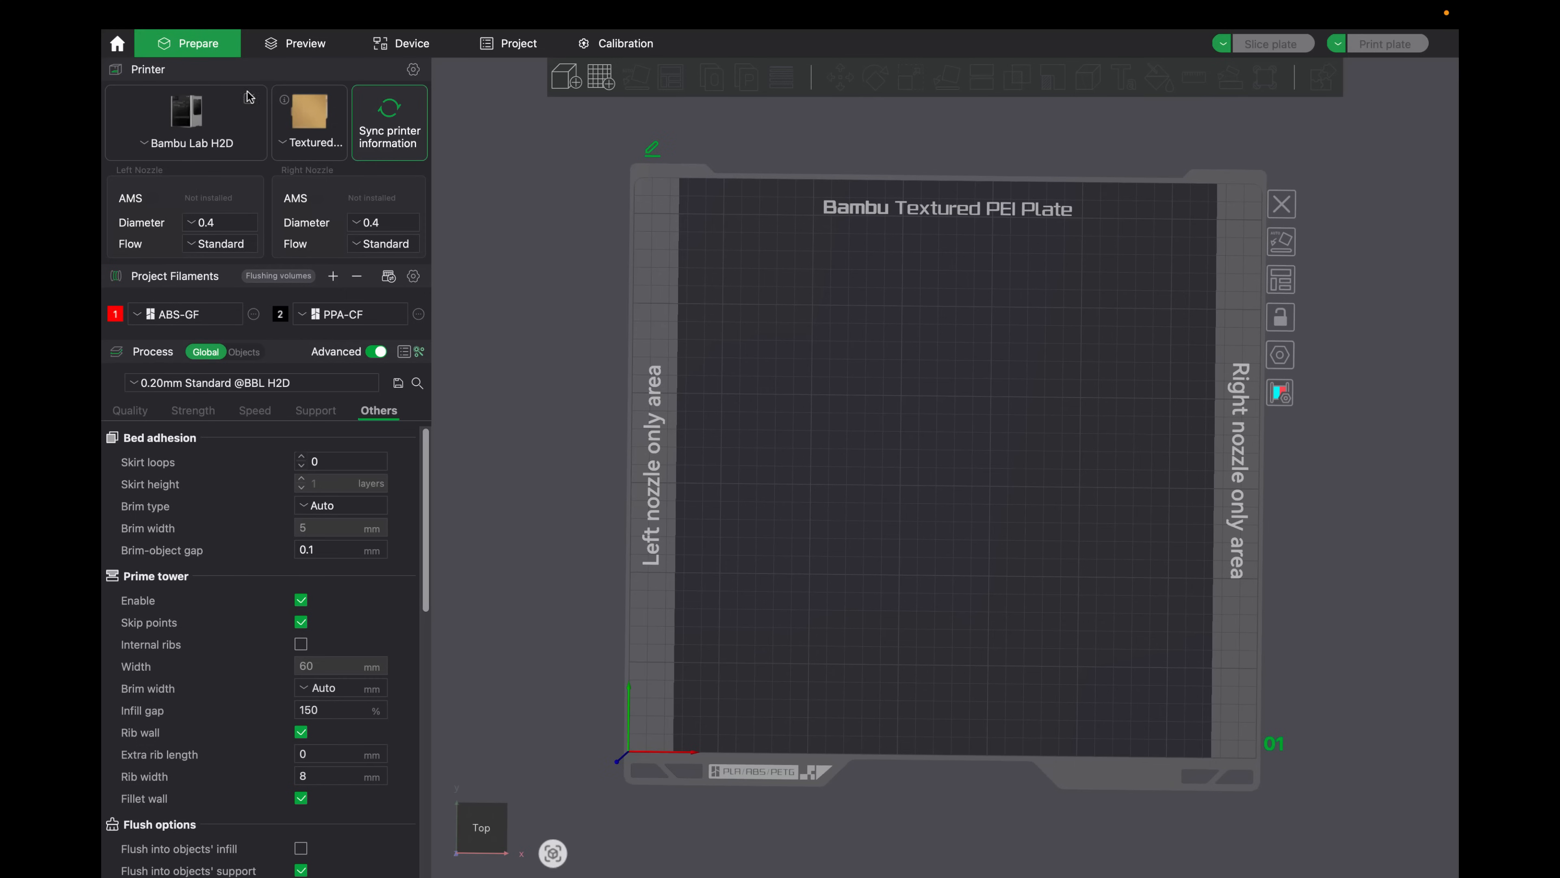
# Open the H2D 0.4 nozzle printer settings showing the 325 mm printable height.
pyautogui.click(413, 69)
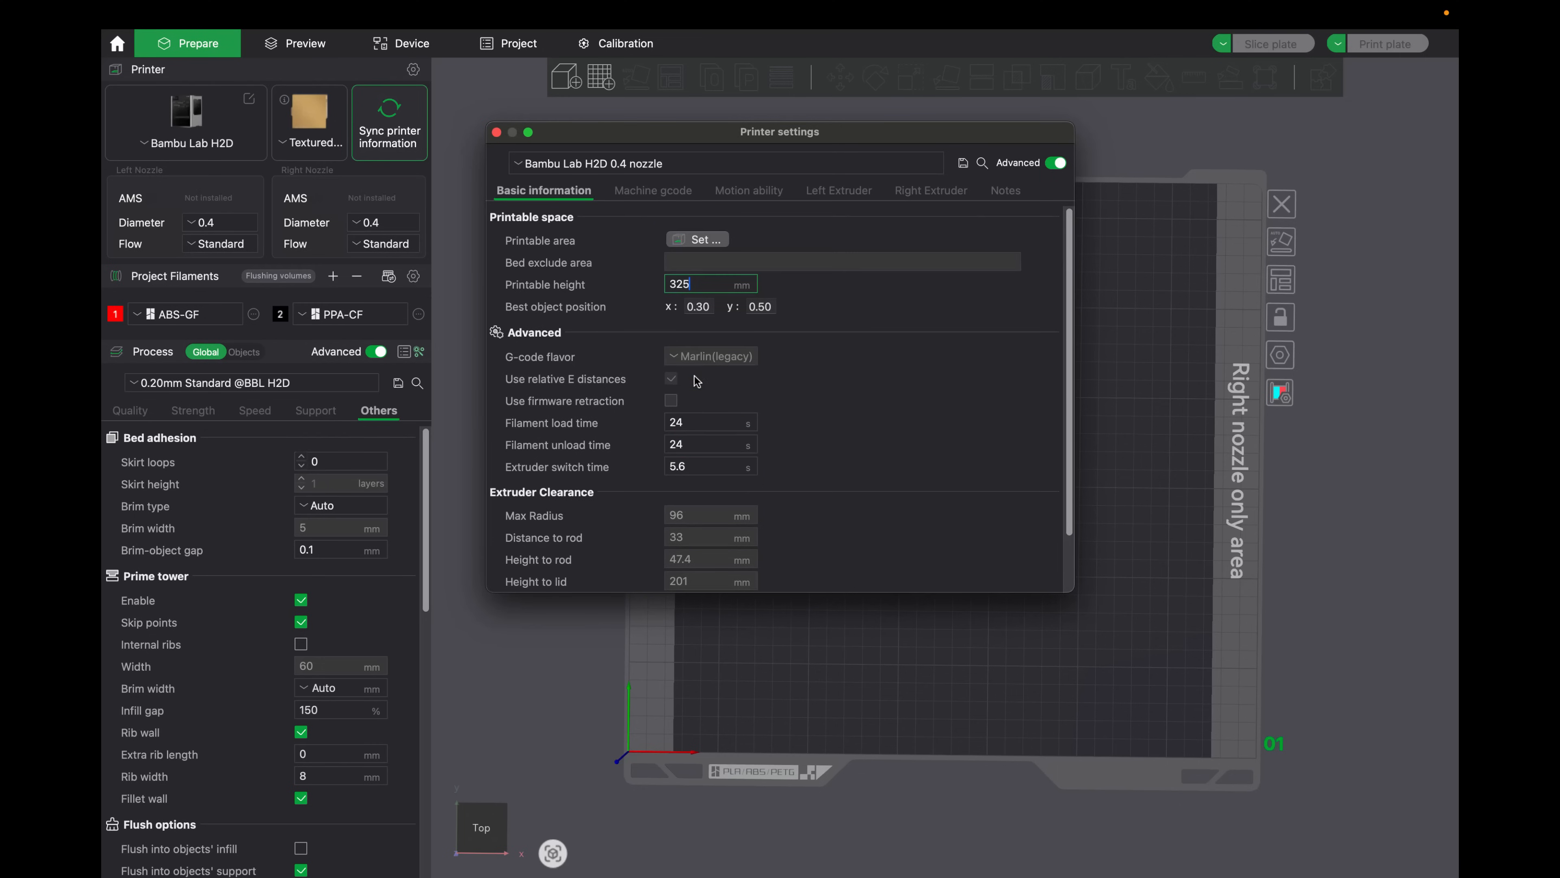
# Compare the Machine G-code, Left Extruder (320 mm) and Right Extruder (325 mm) printable areas, ending on Left.
pyautogui.click(673, 190)
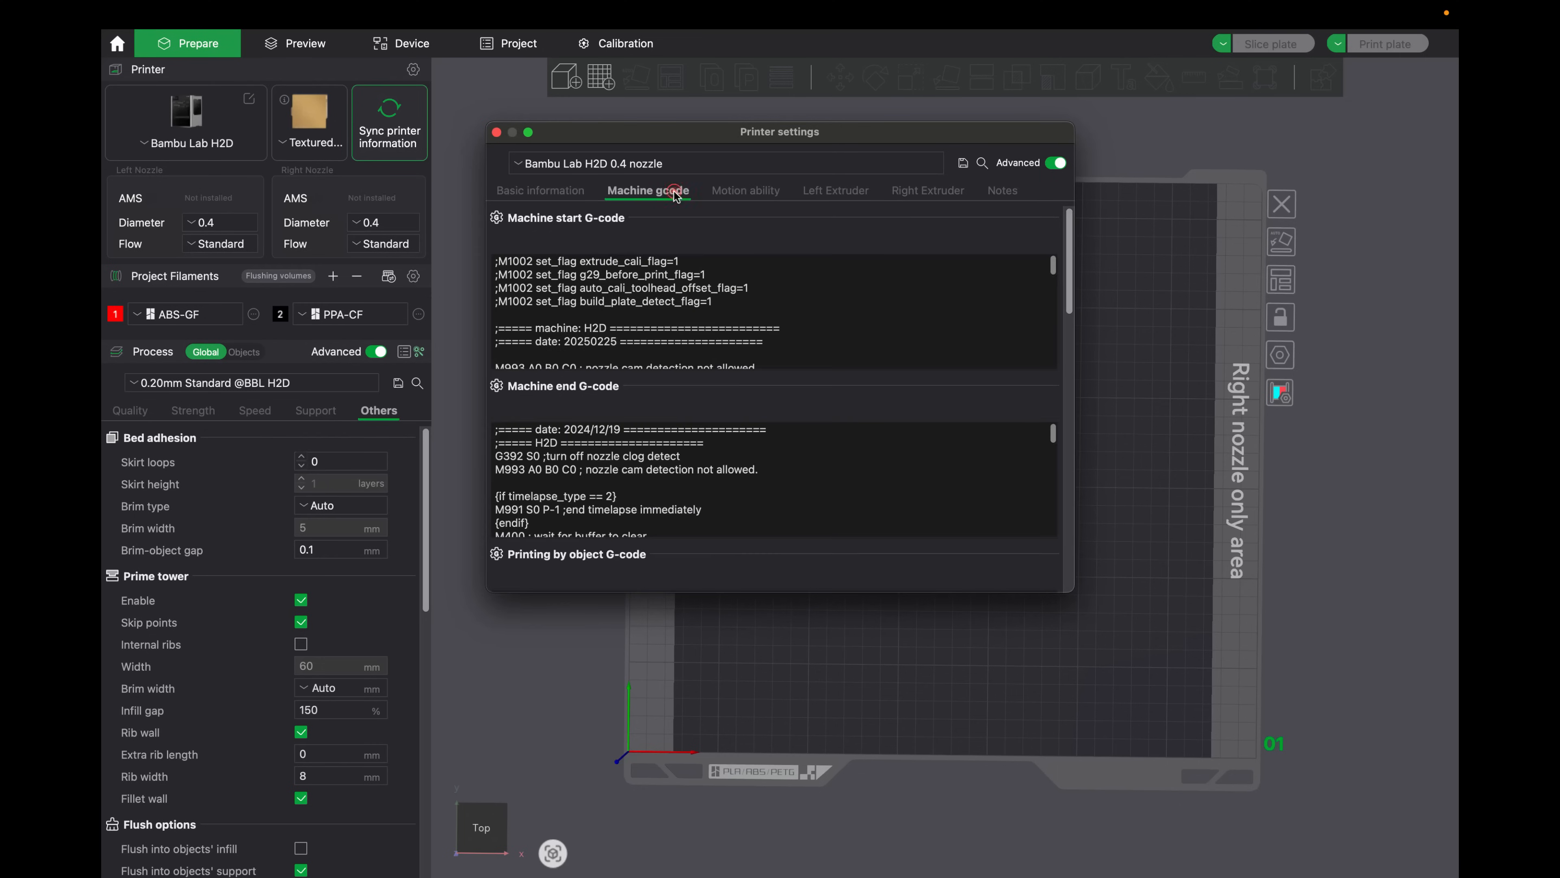
pyautogui.click(841, 190)
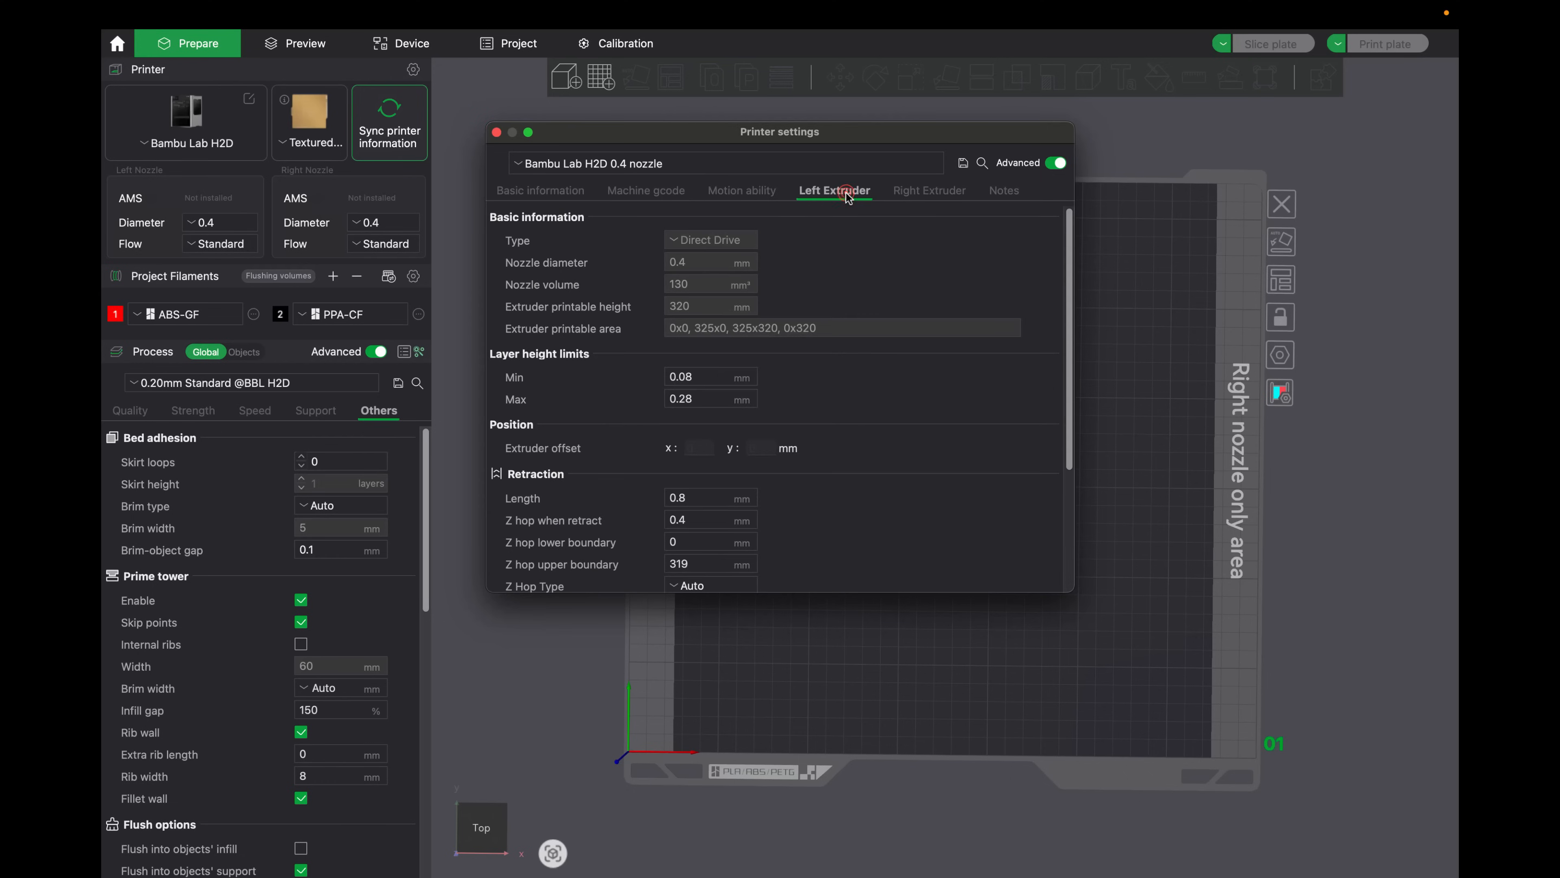
pyautogui.scroll(-3)
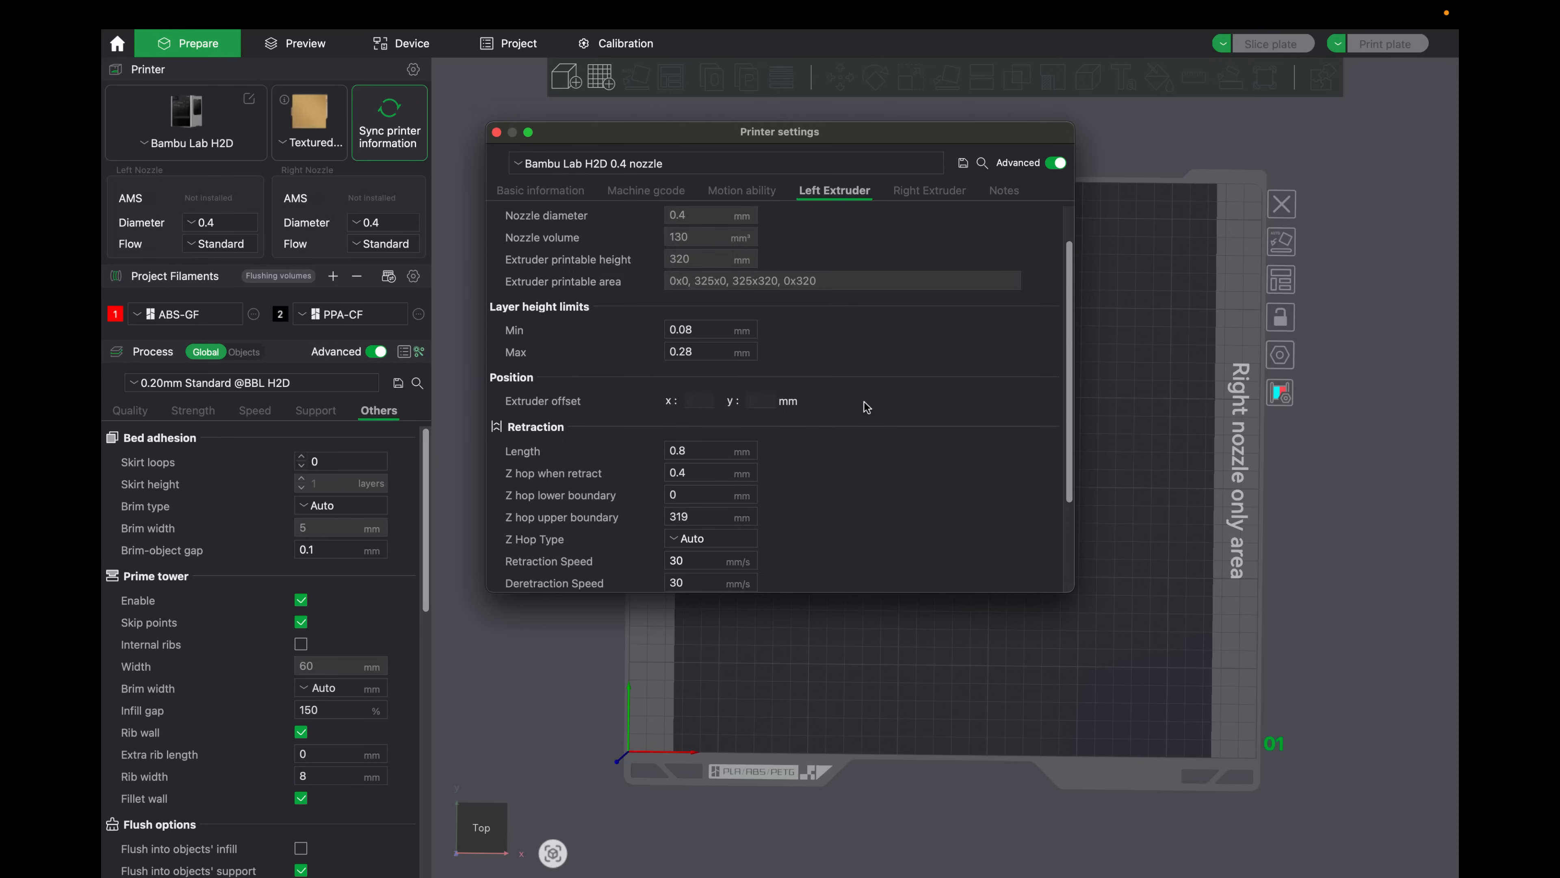
pyautogui.scroll(-3)
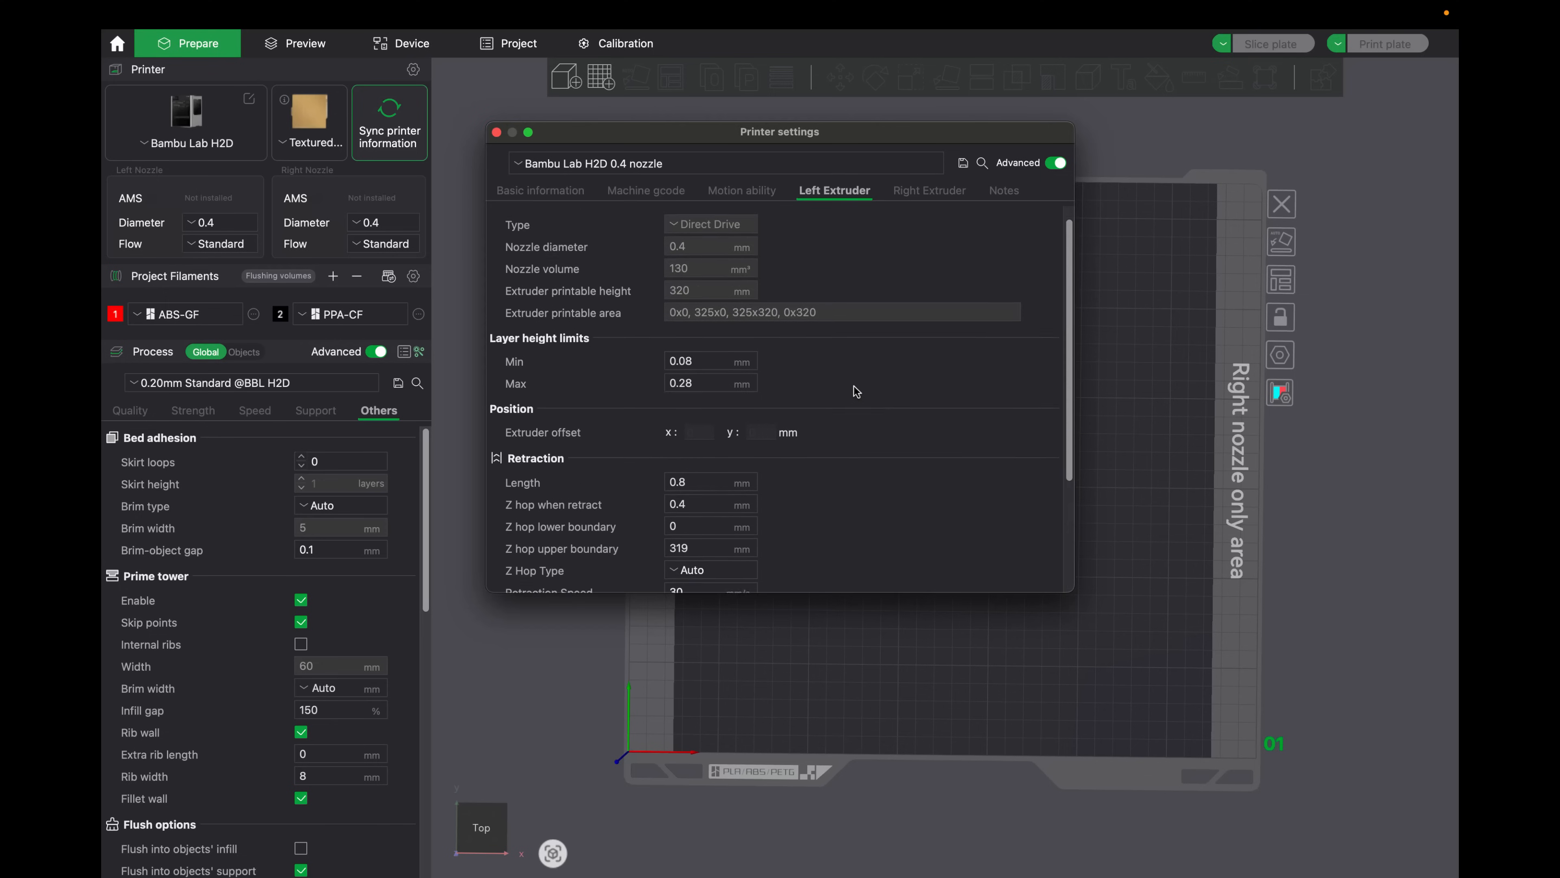
pyautogui.click(926, 190)
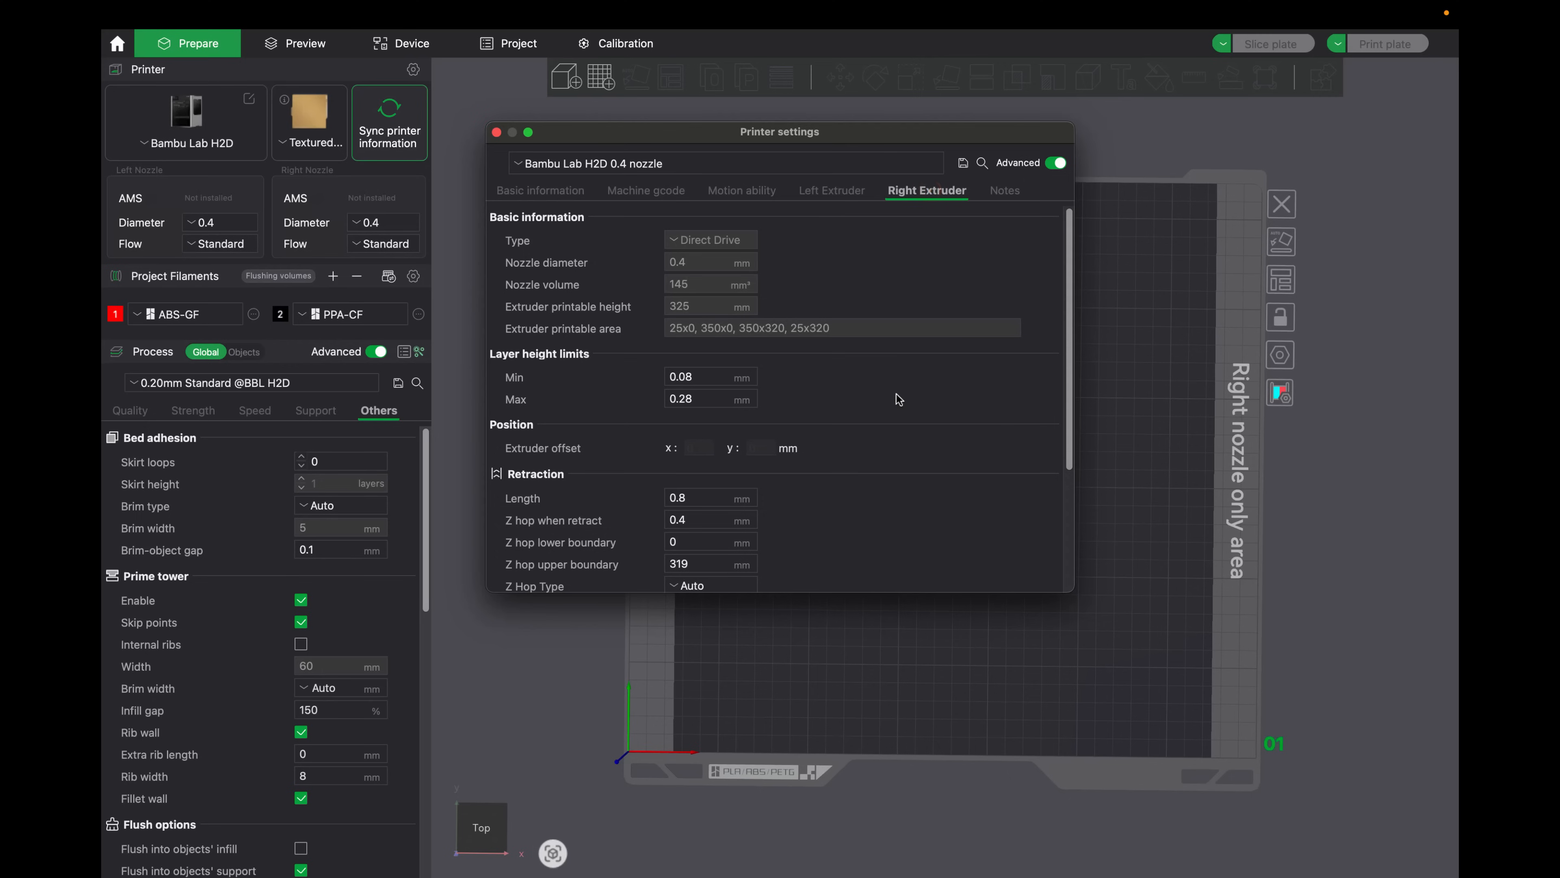
pyautogui.click(834, 190)
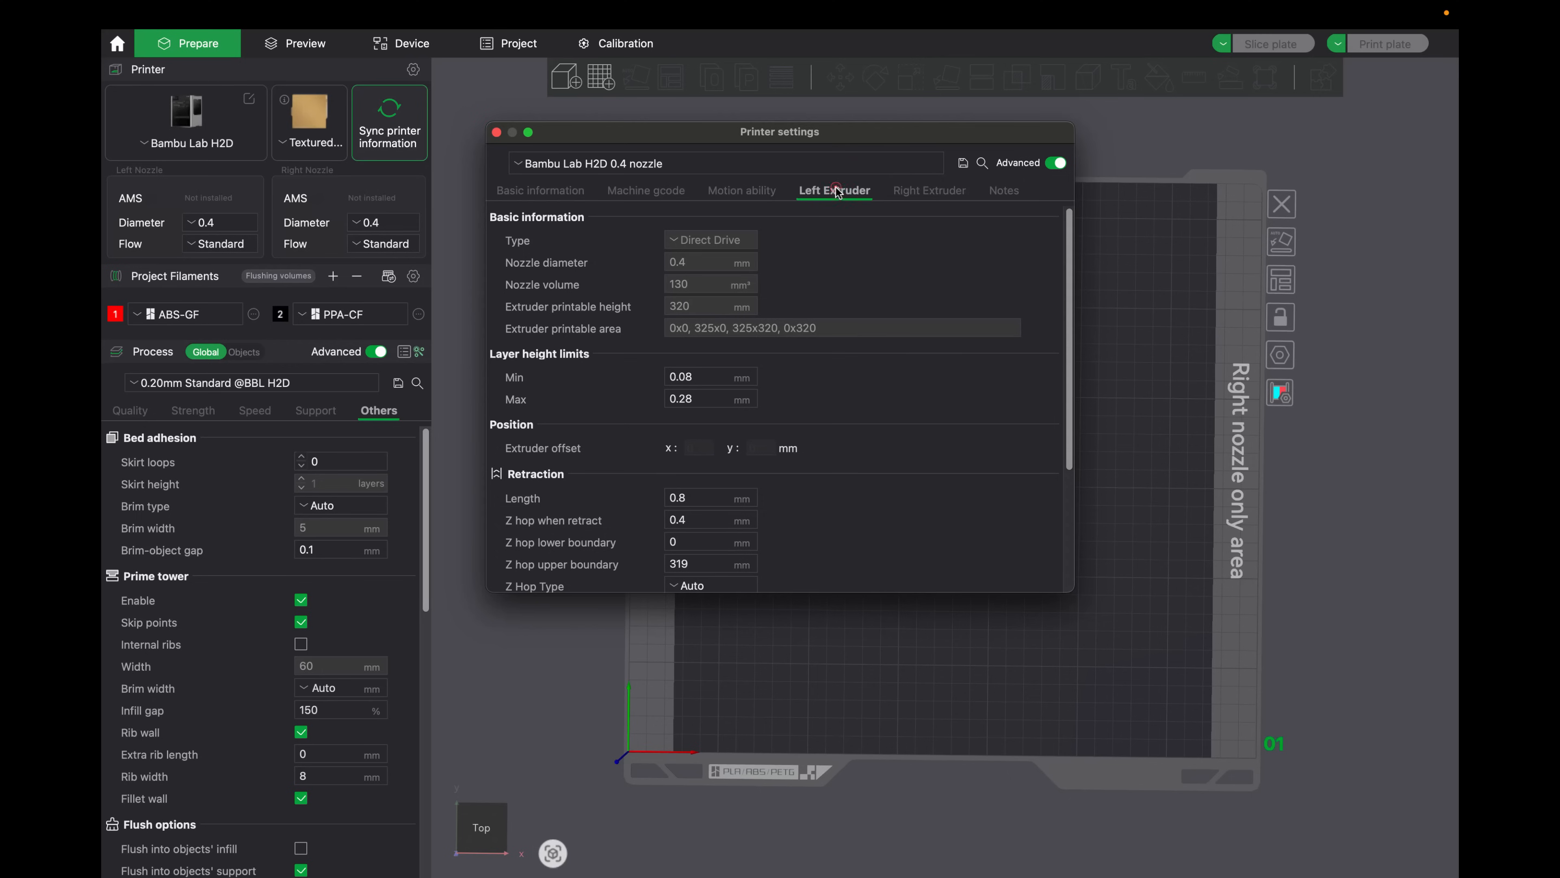
pyautogui.moveTo(797, 342)
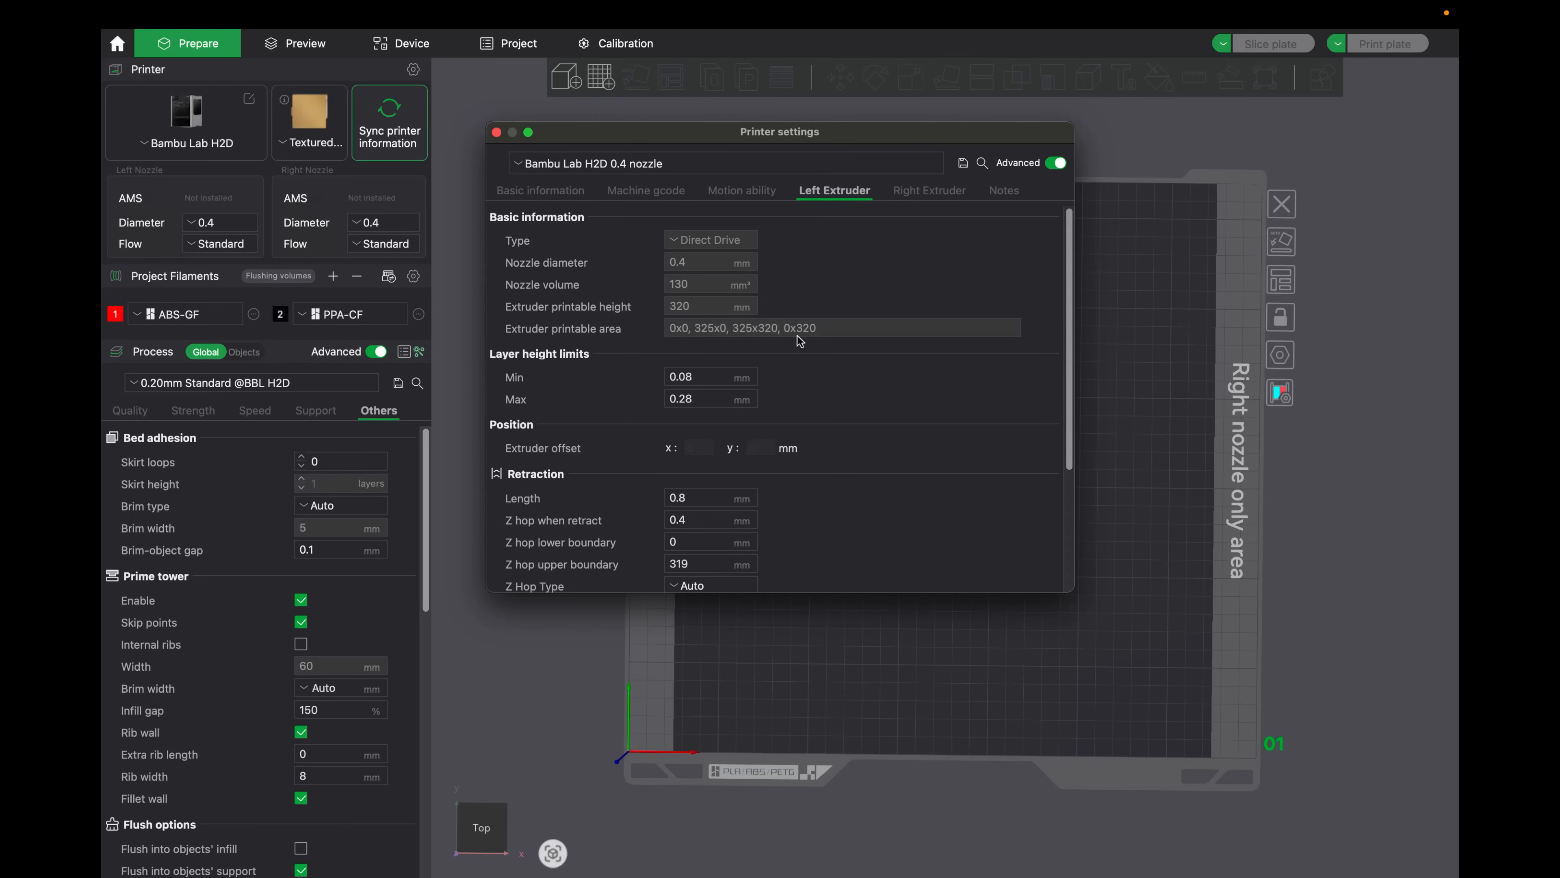